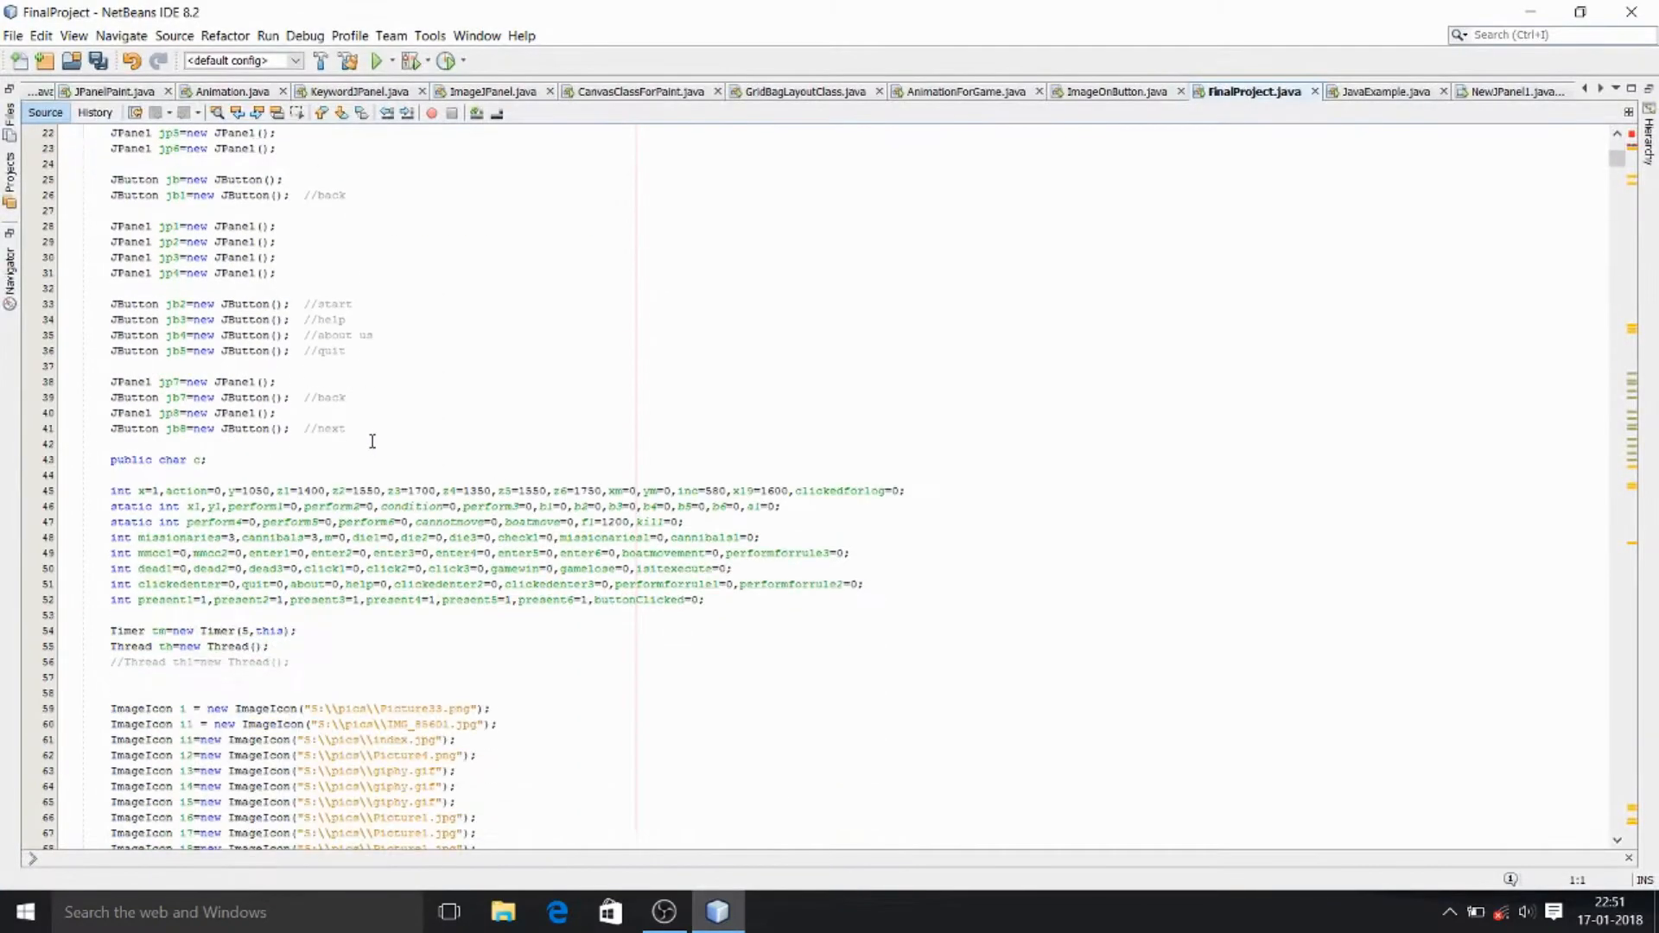
Step: Scroll FinalProject.java from the field declarations down to public static void main
scroll("down", 3)
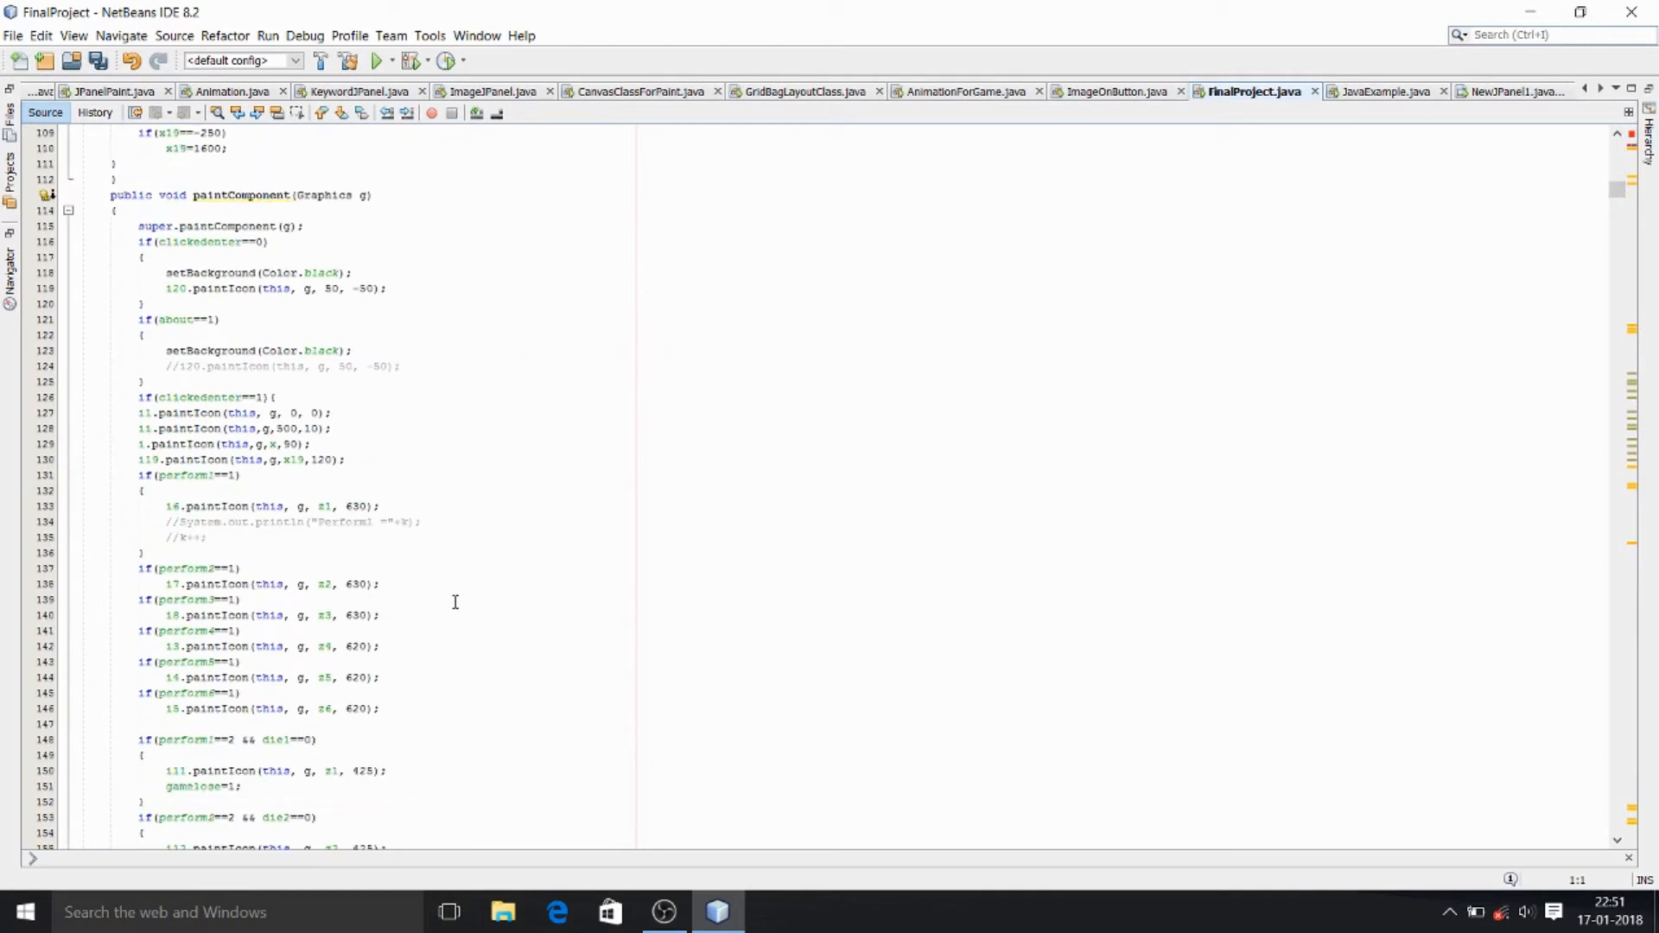
scroll("down", 3)
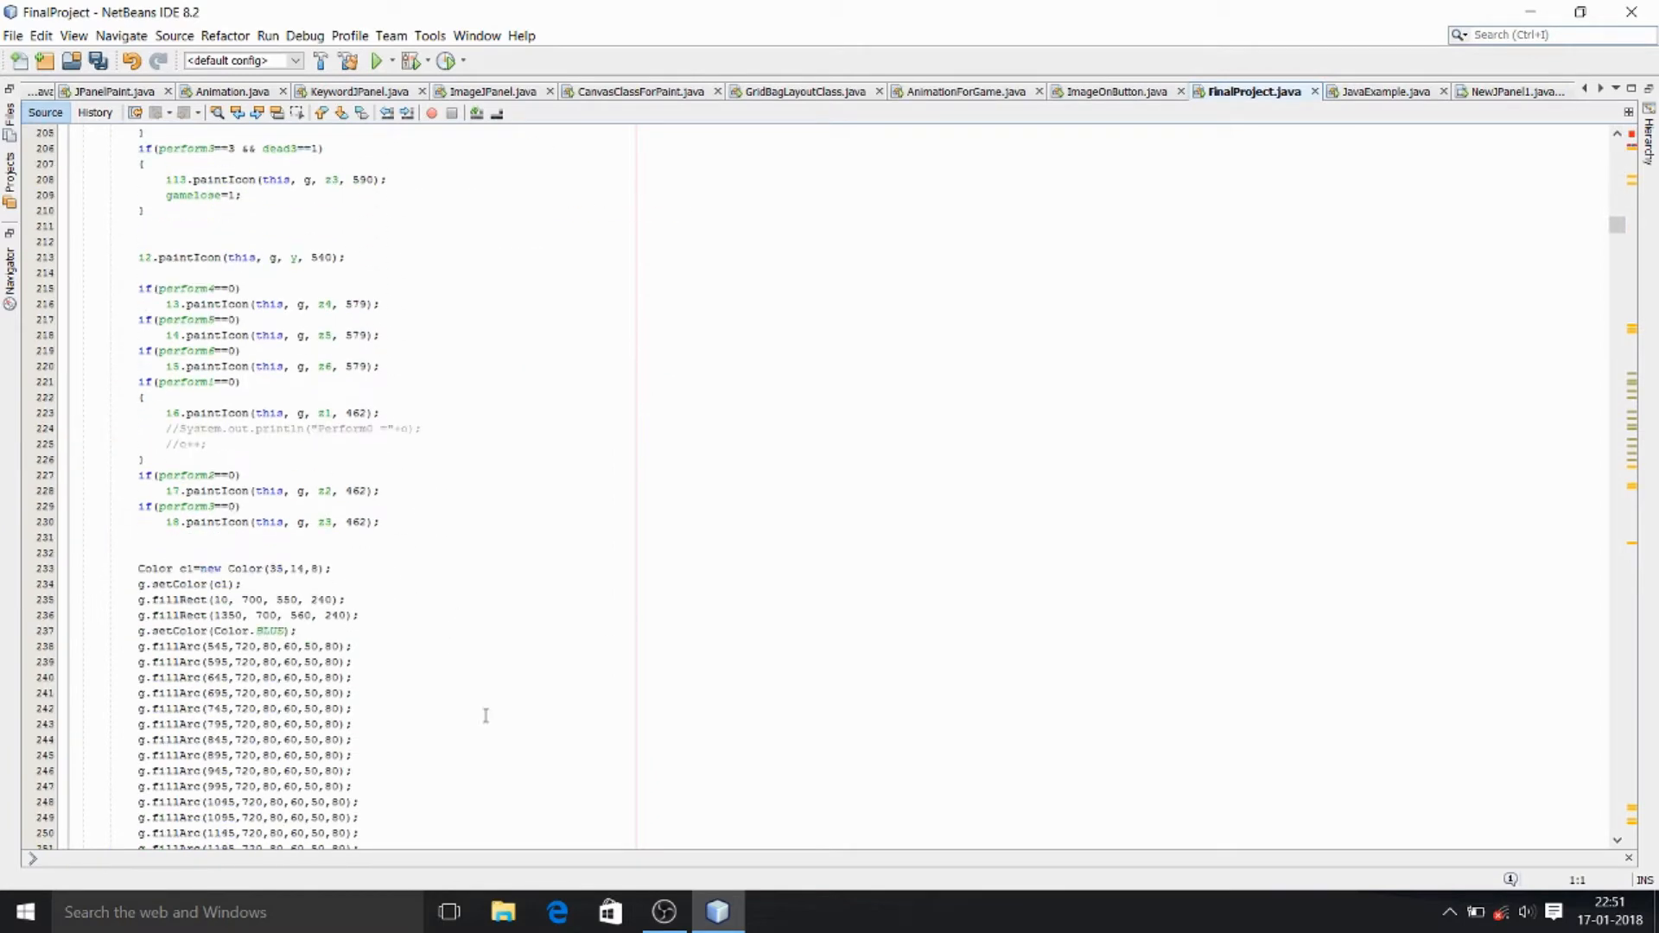
scroll("down", 3)
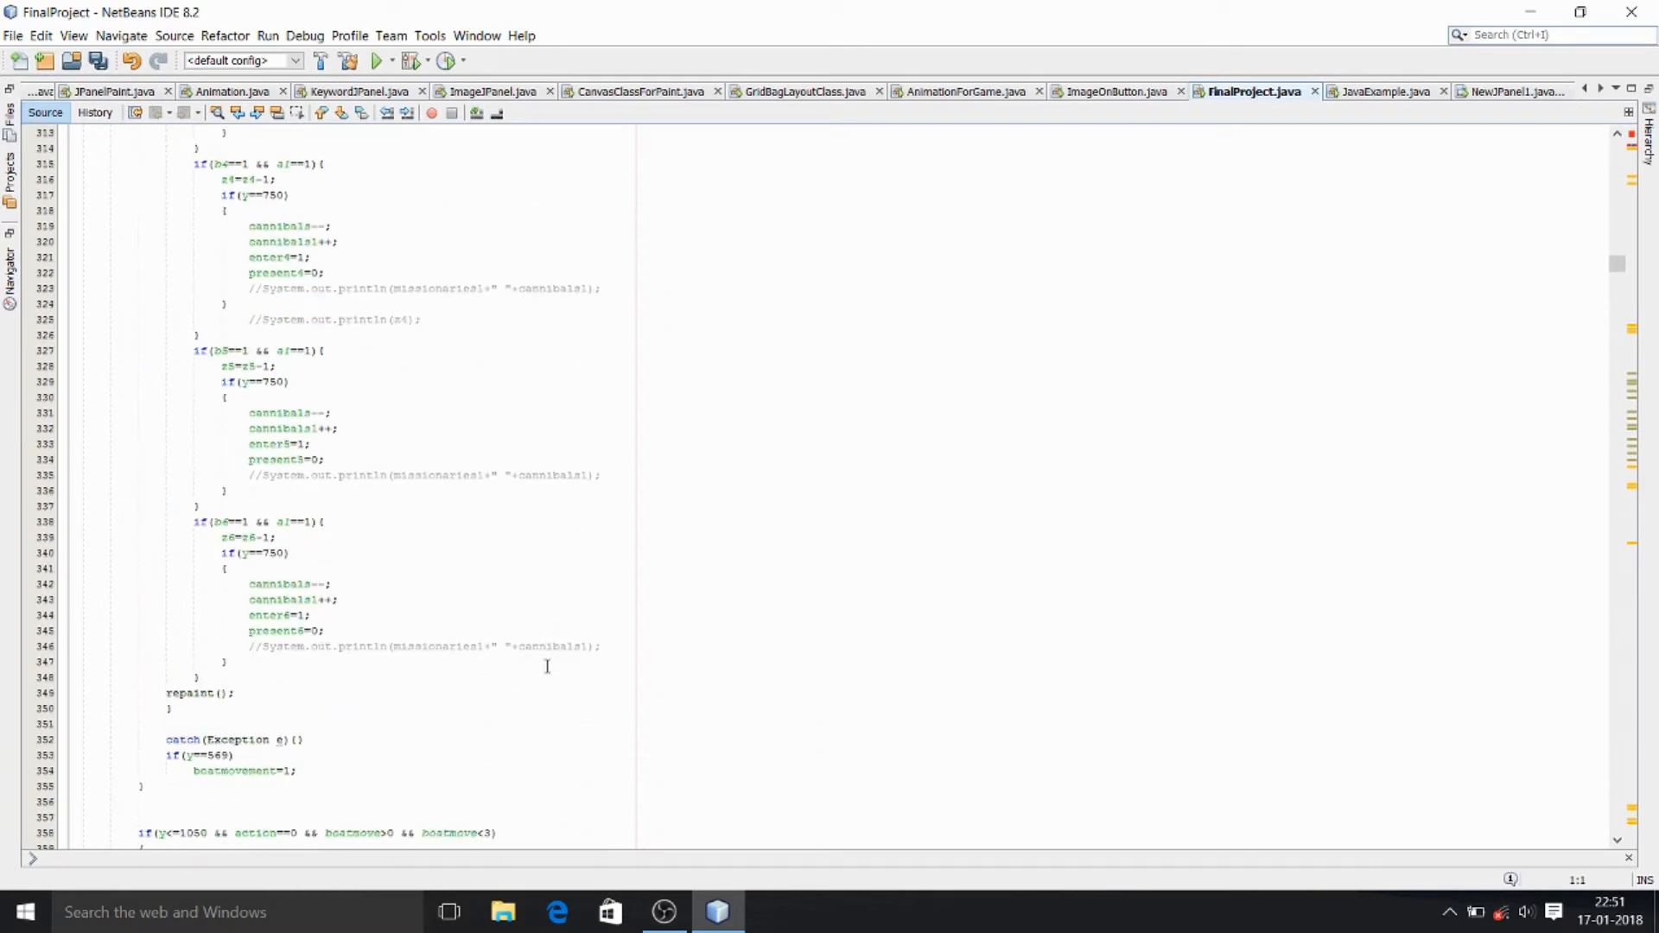
scroll("down", 3)
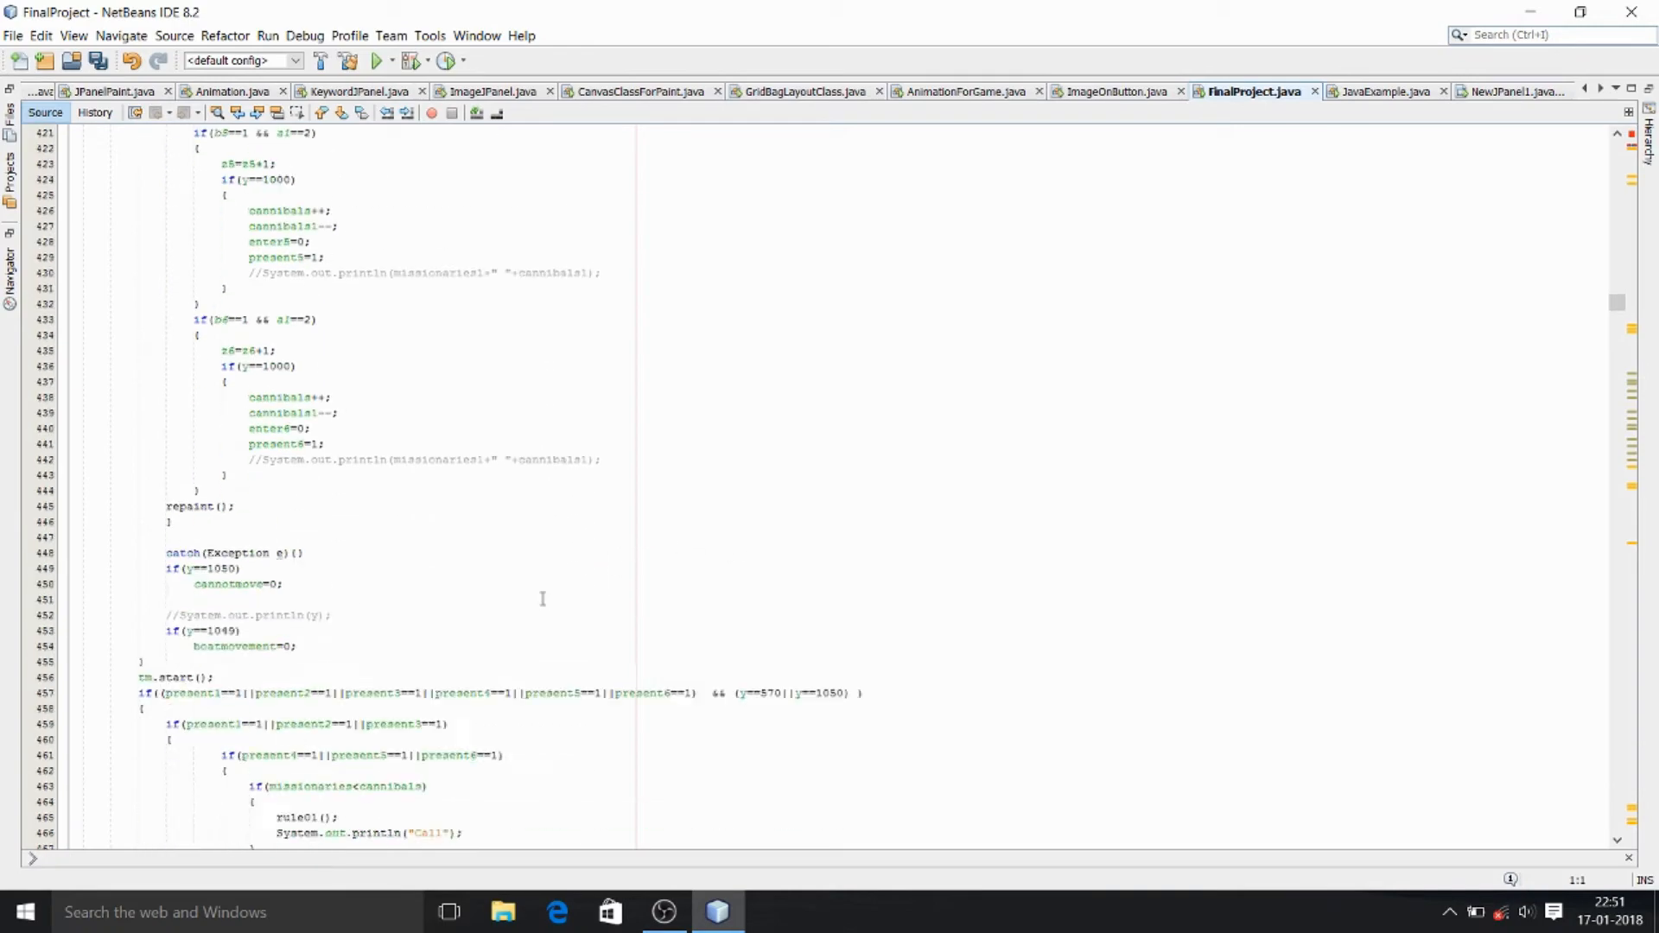
scroll("down", 3)
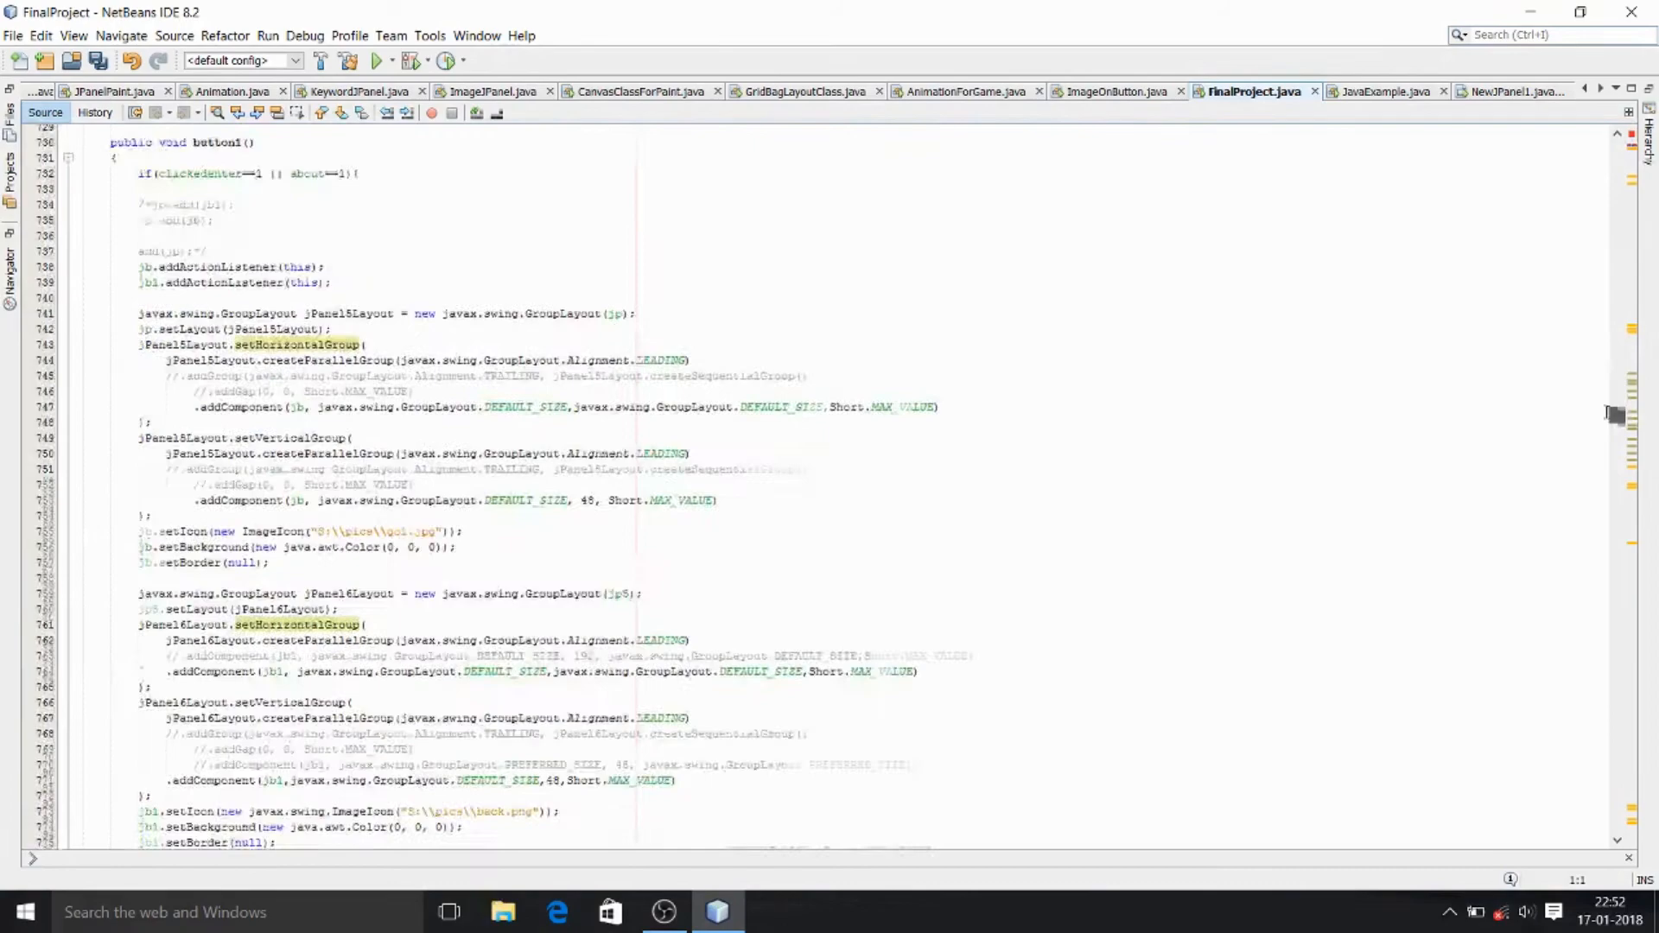
scroll("down", 3)
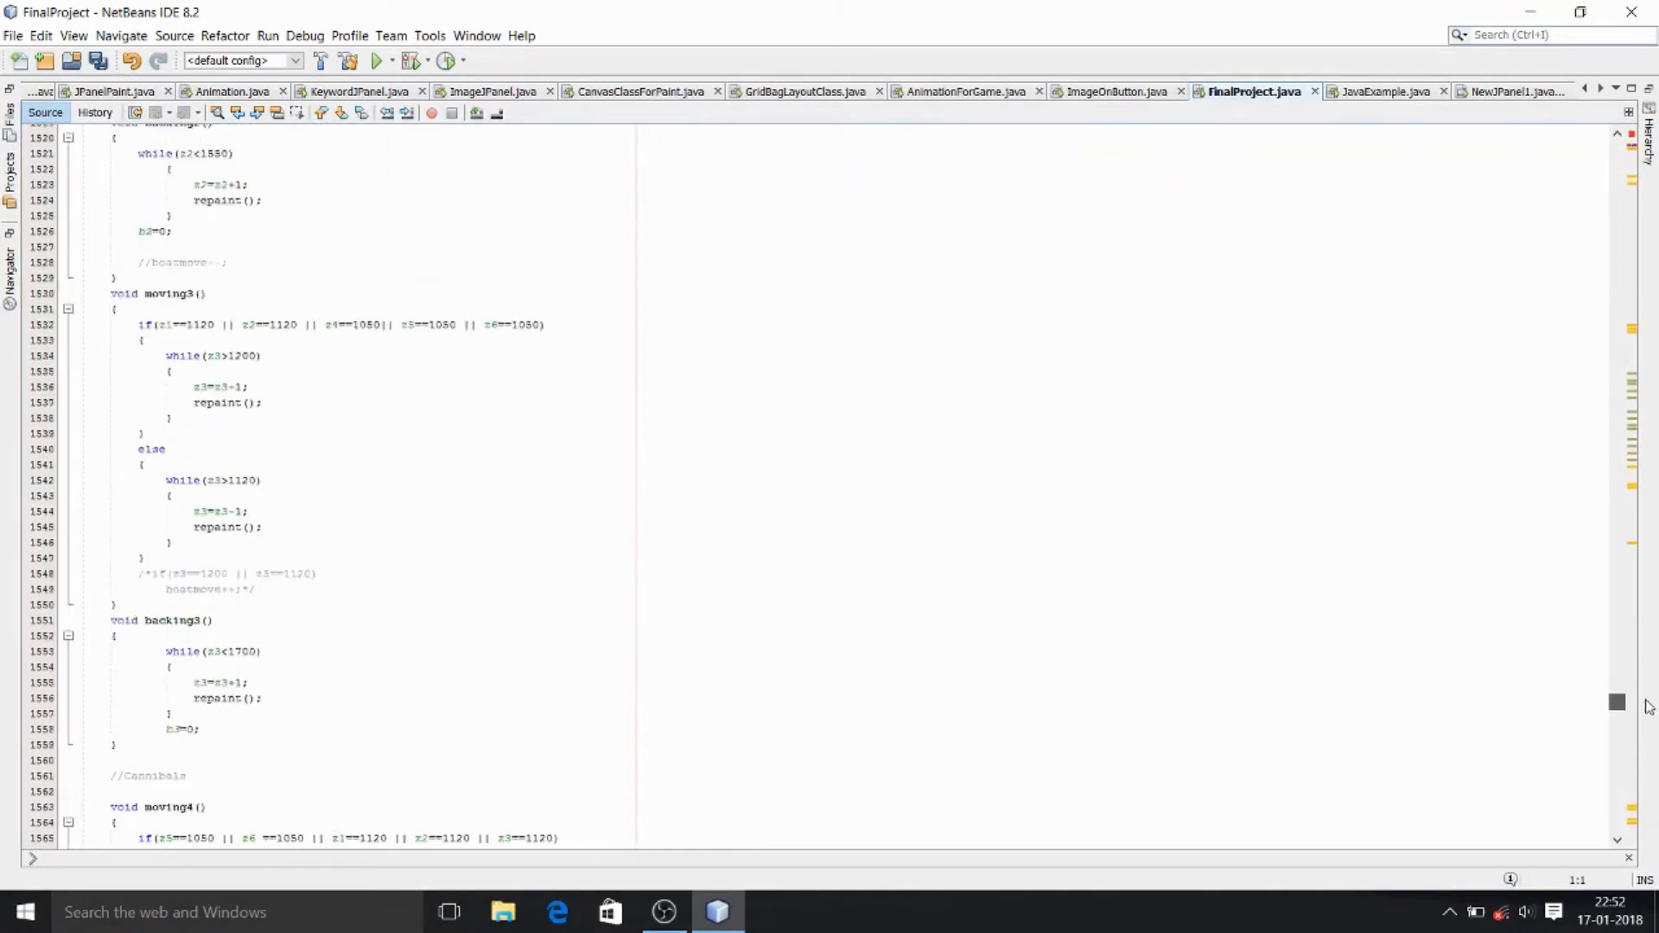
scroll("down", 3)
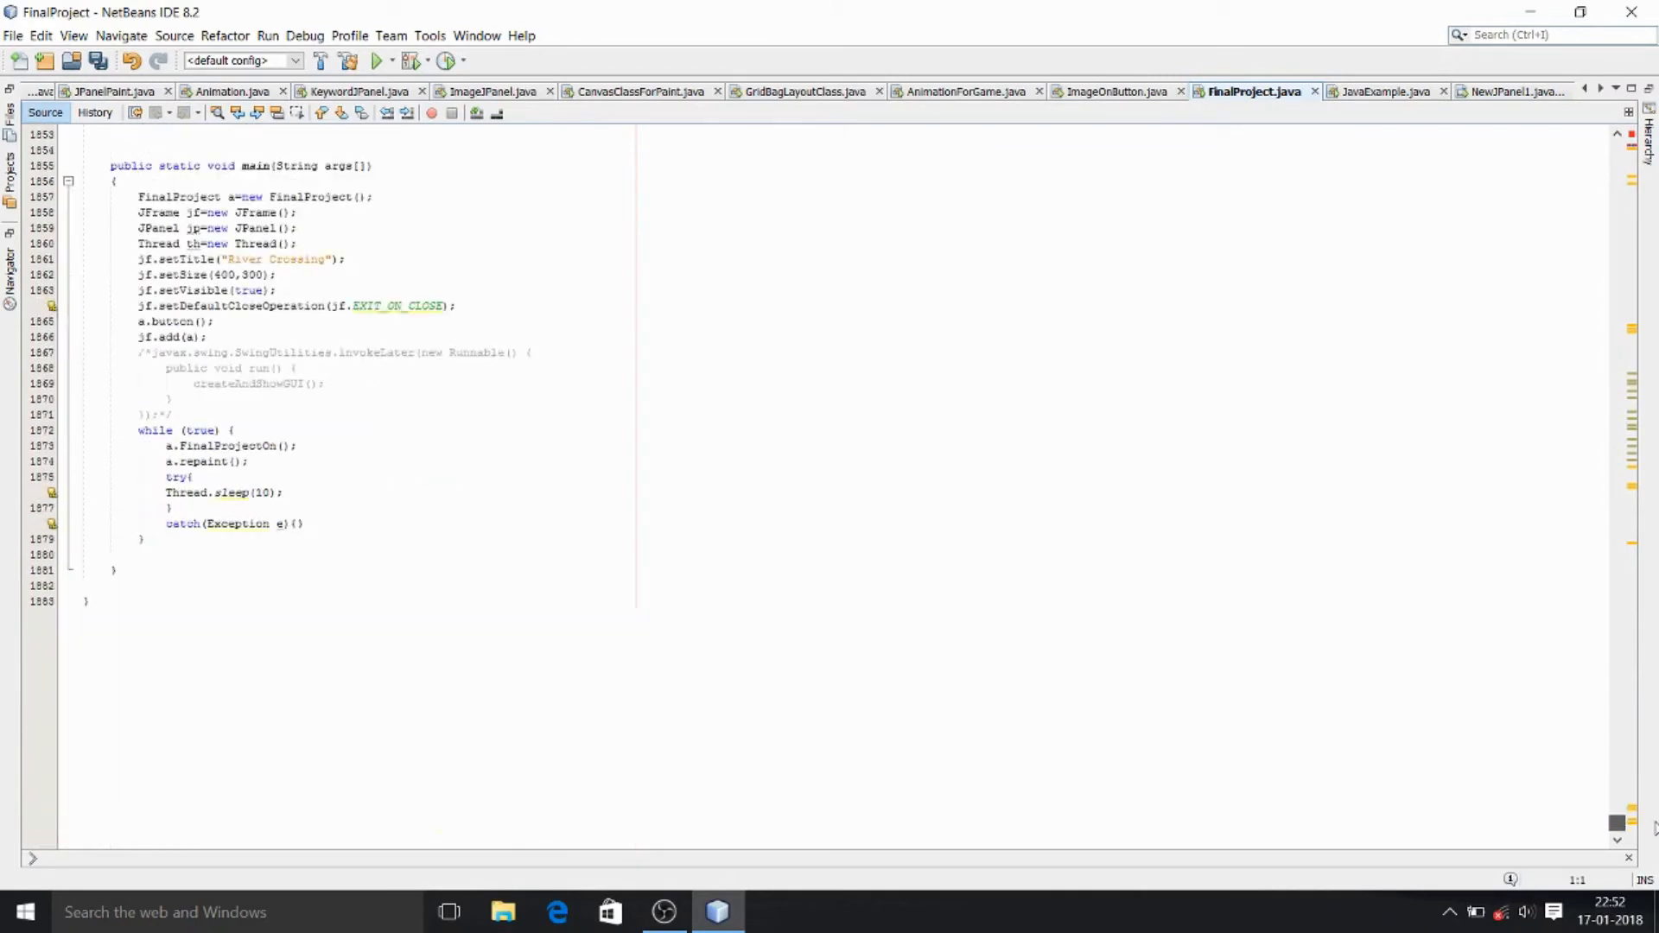
mouse_move(64, 619)
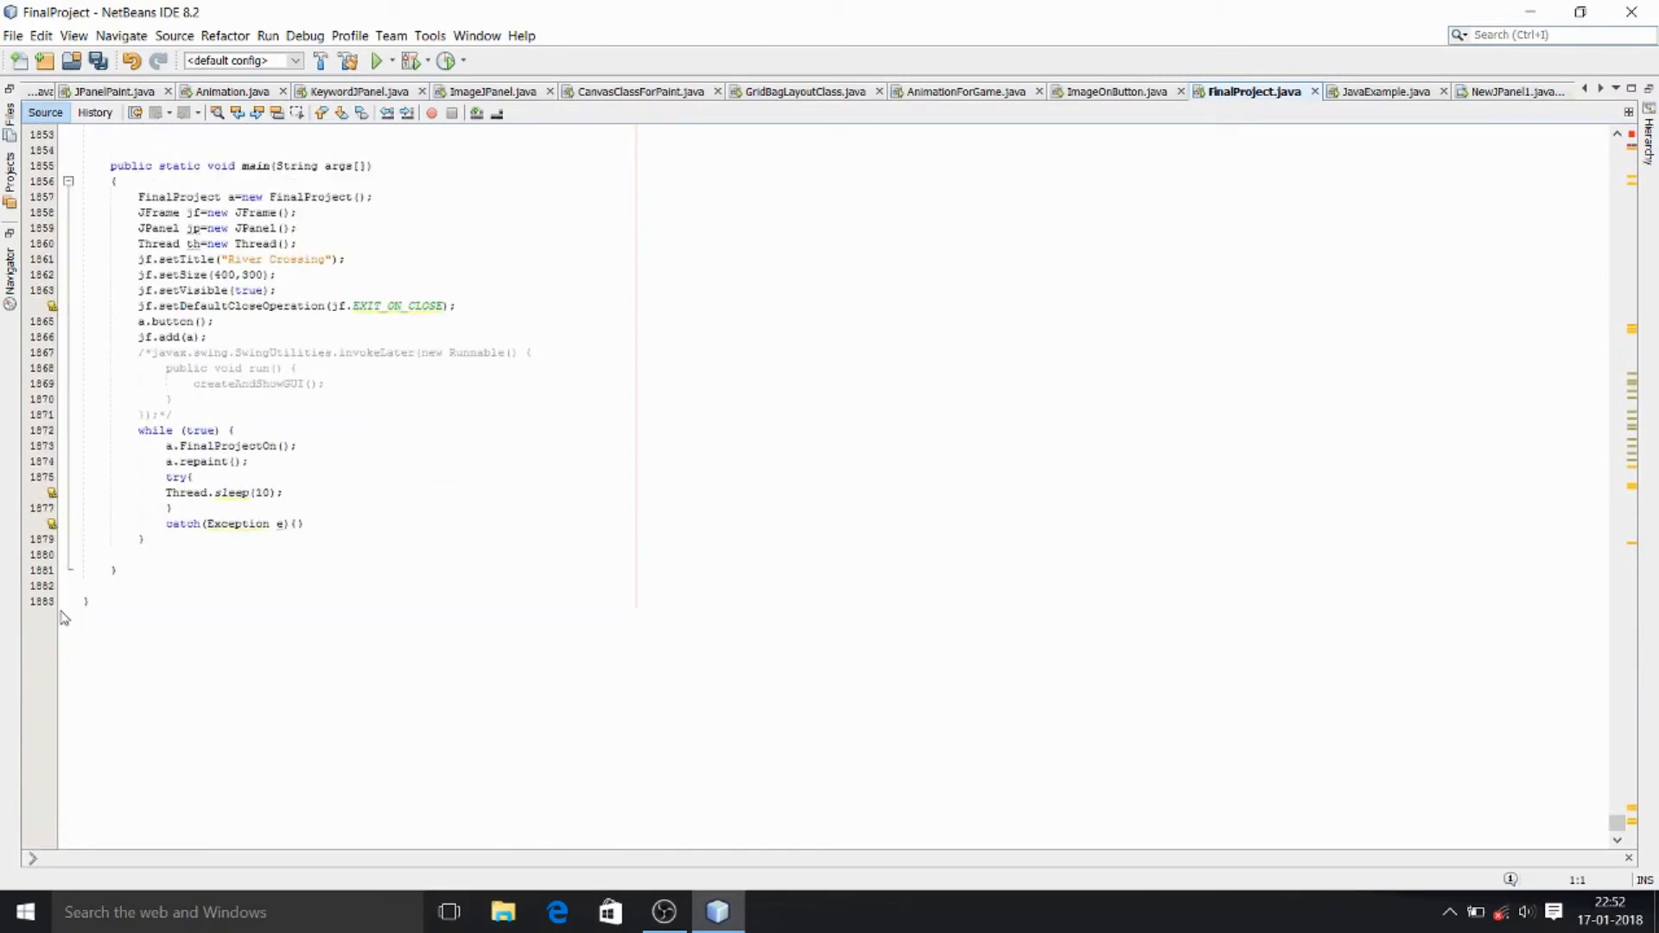
left_click(307, 523)
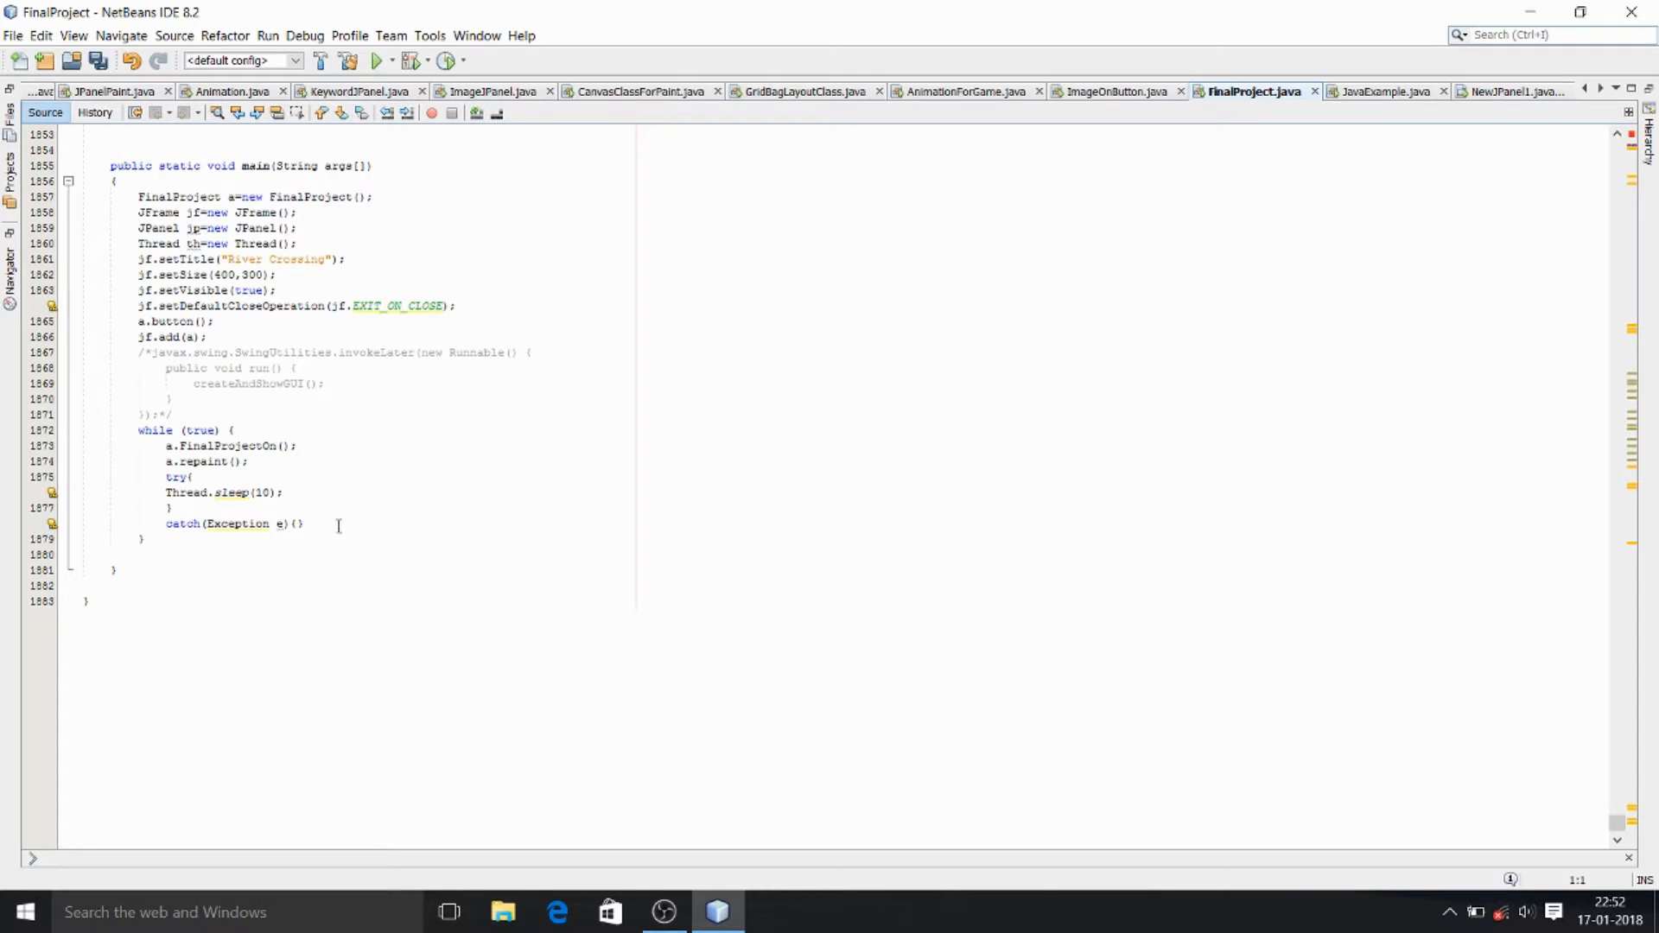
mouse_move(1042, 571)
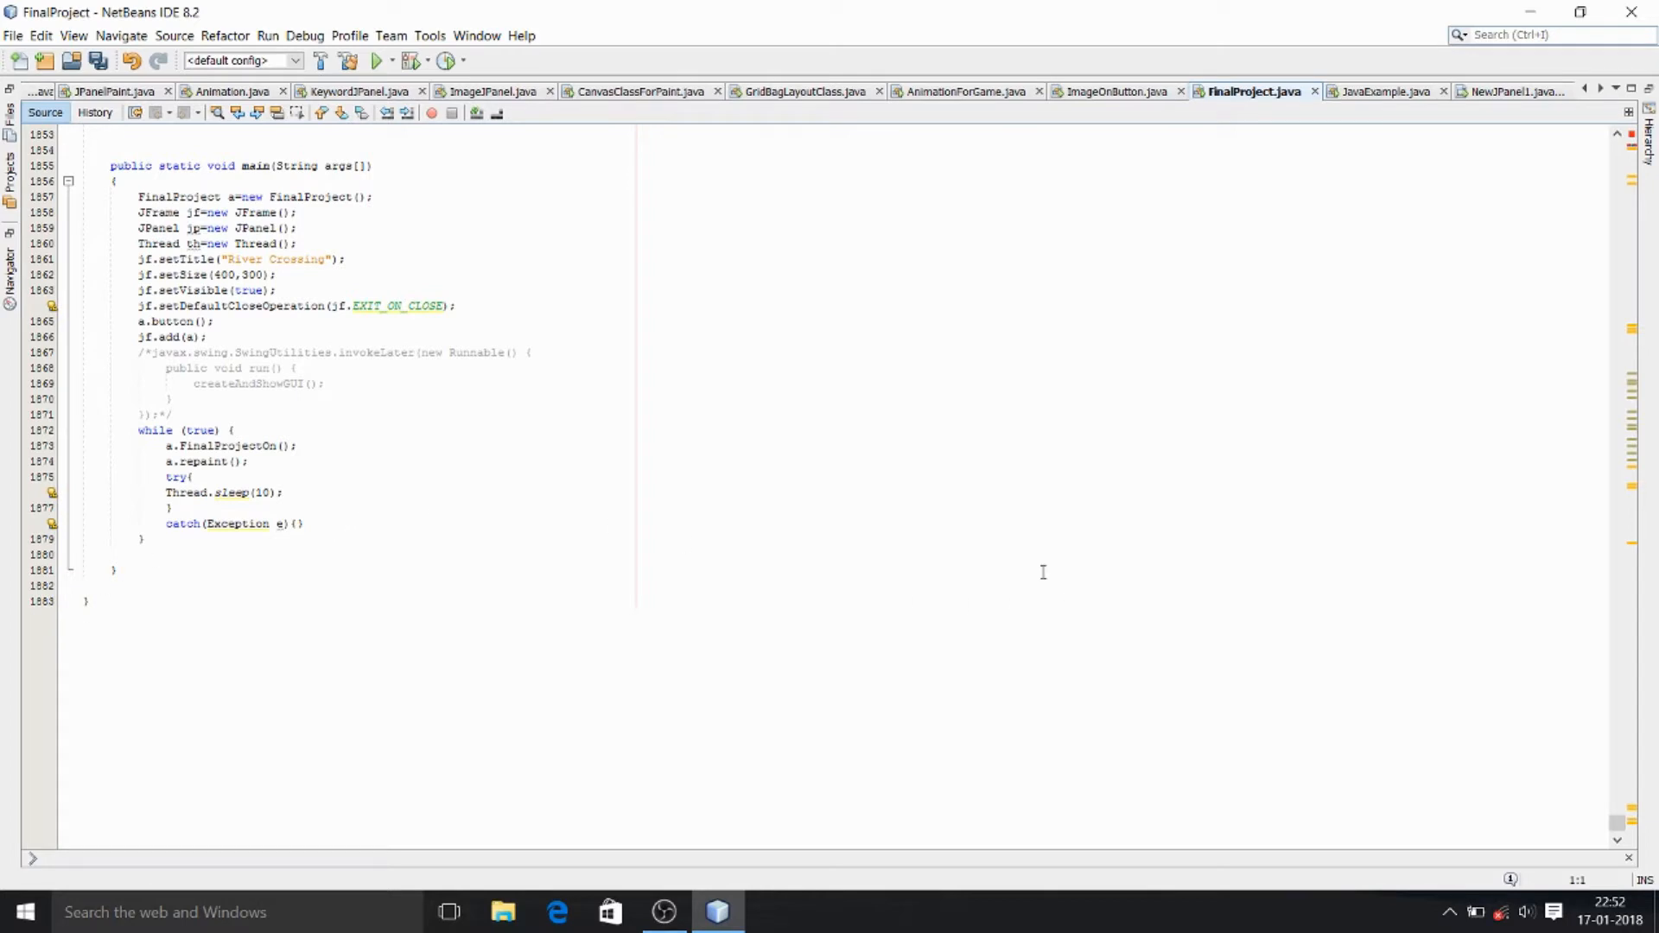
mouse_move(1379, 730)
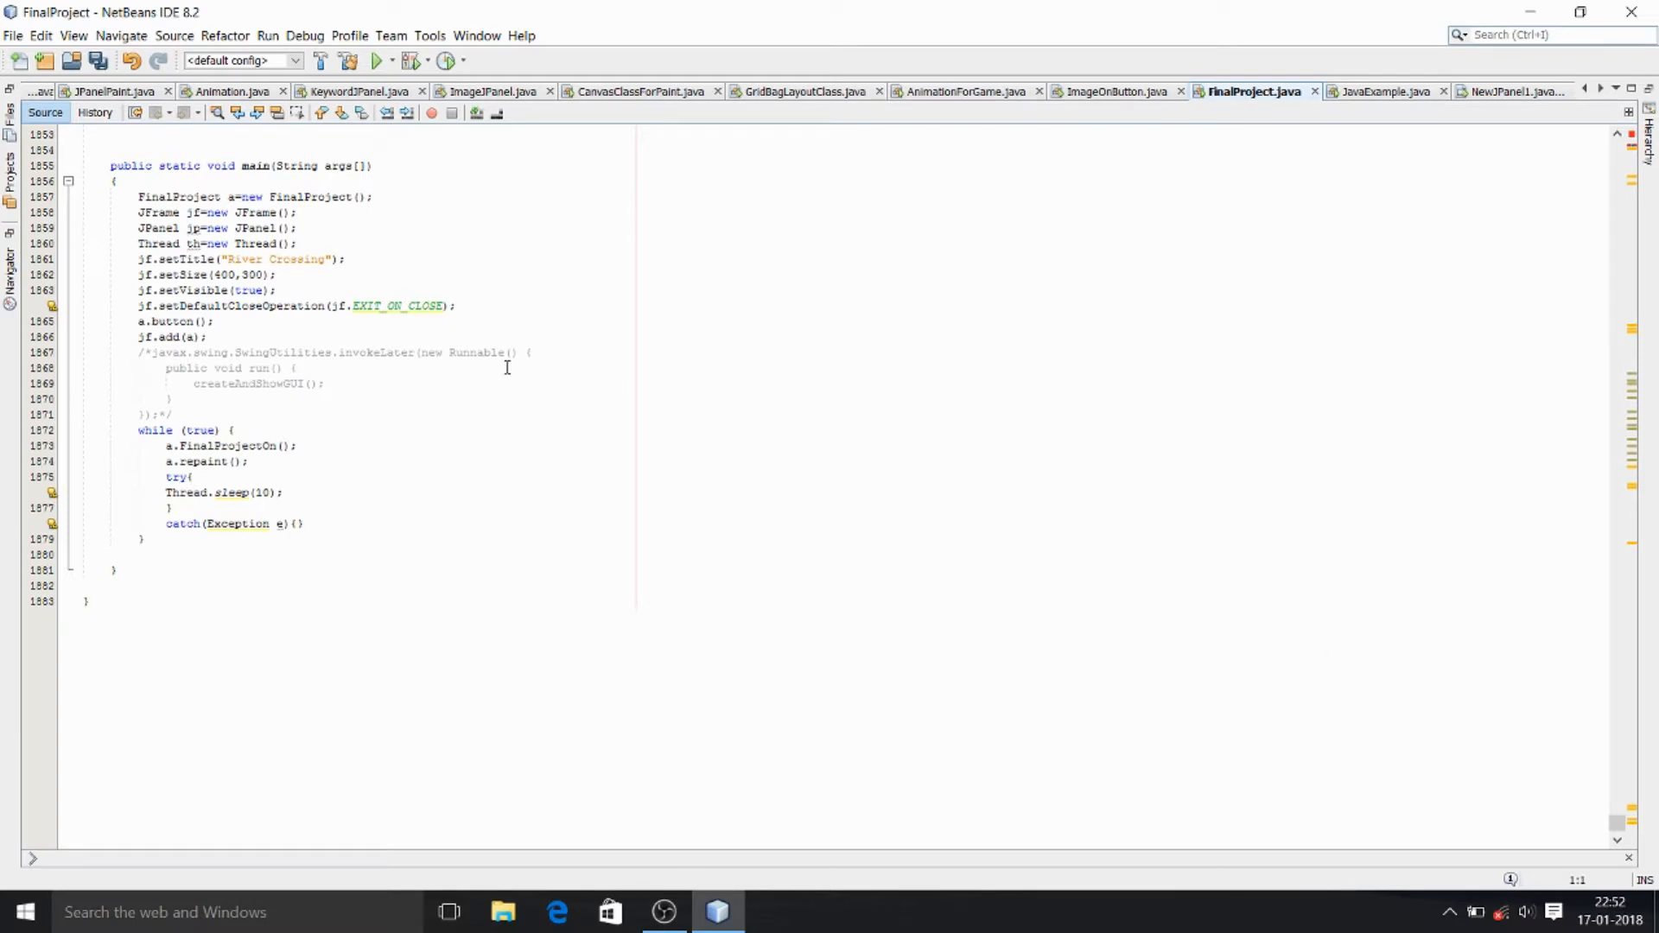
left_click(266, 35)
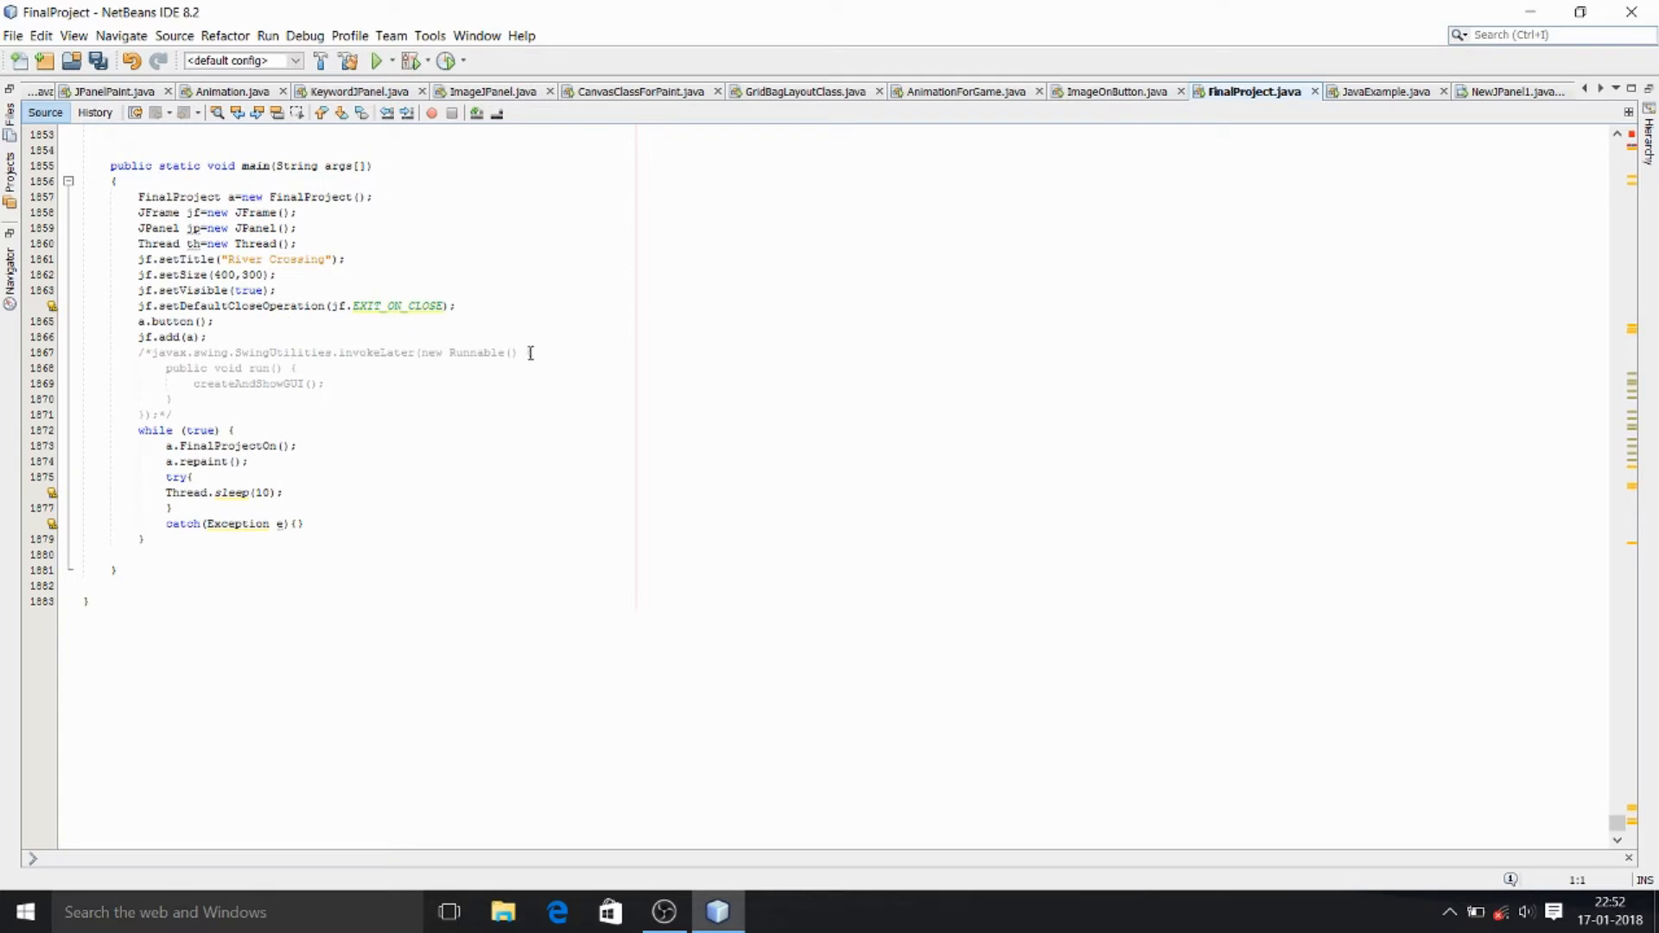
Step: Run the project and maximize the River Crossing window to show its title screen
left_click(378, 61)
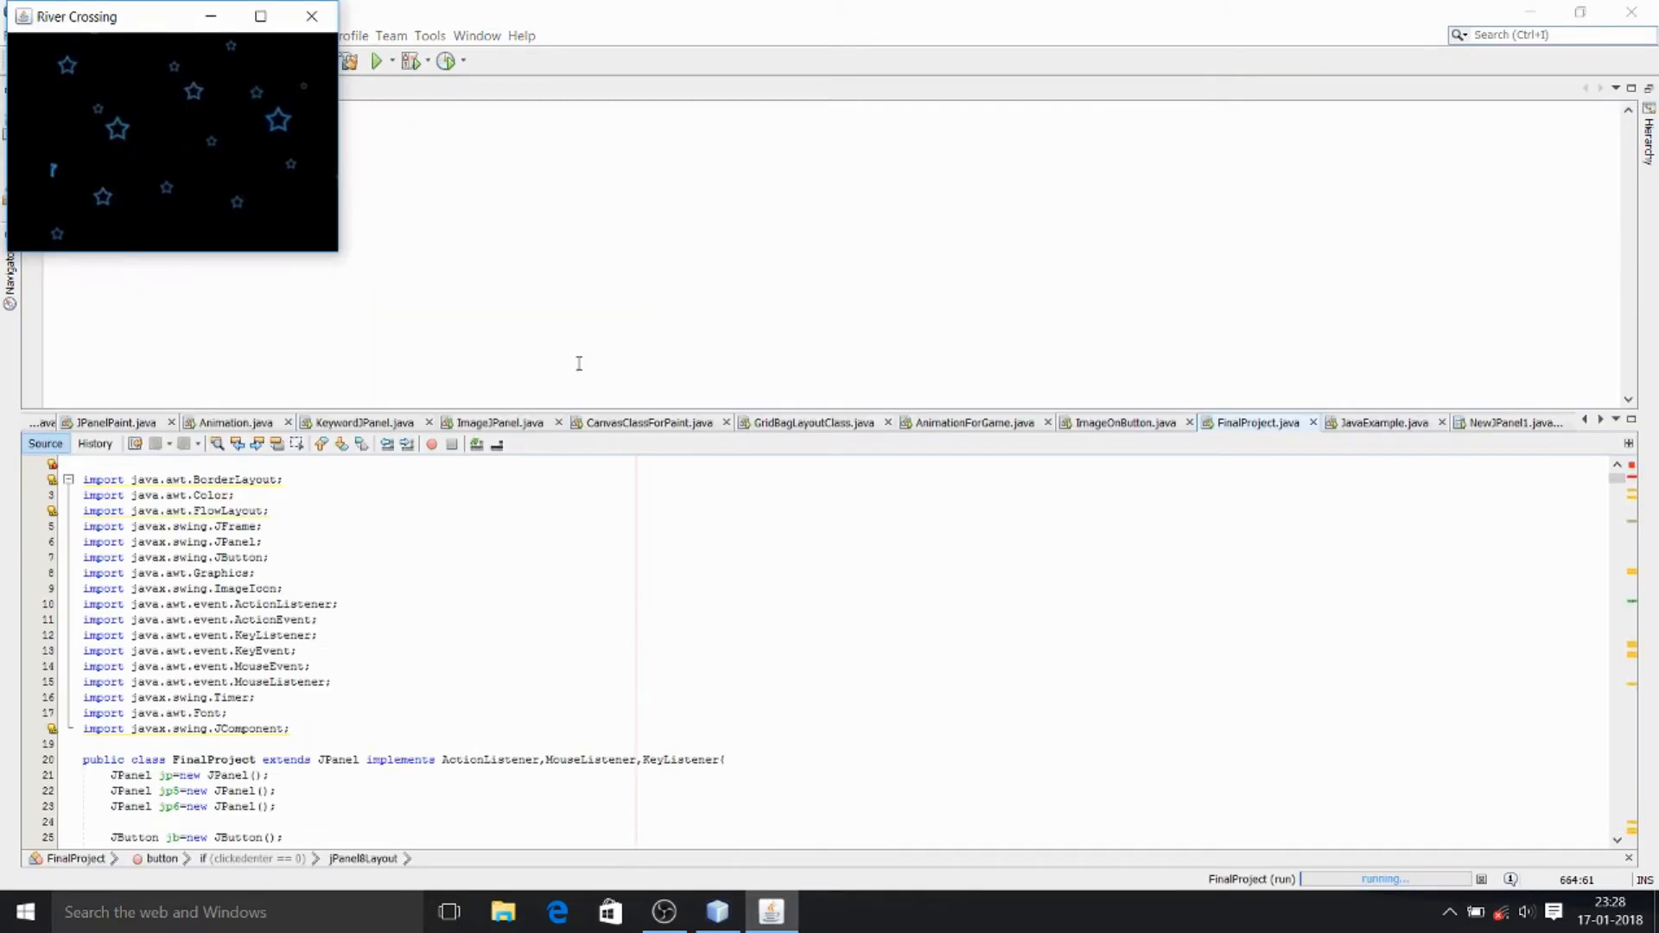
mouse_move(297, 140)
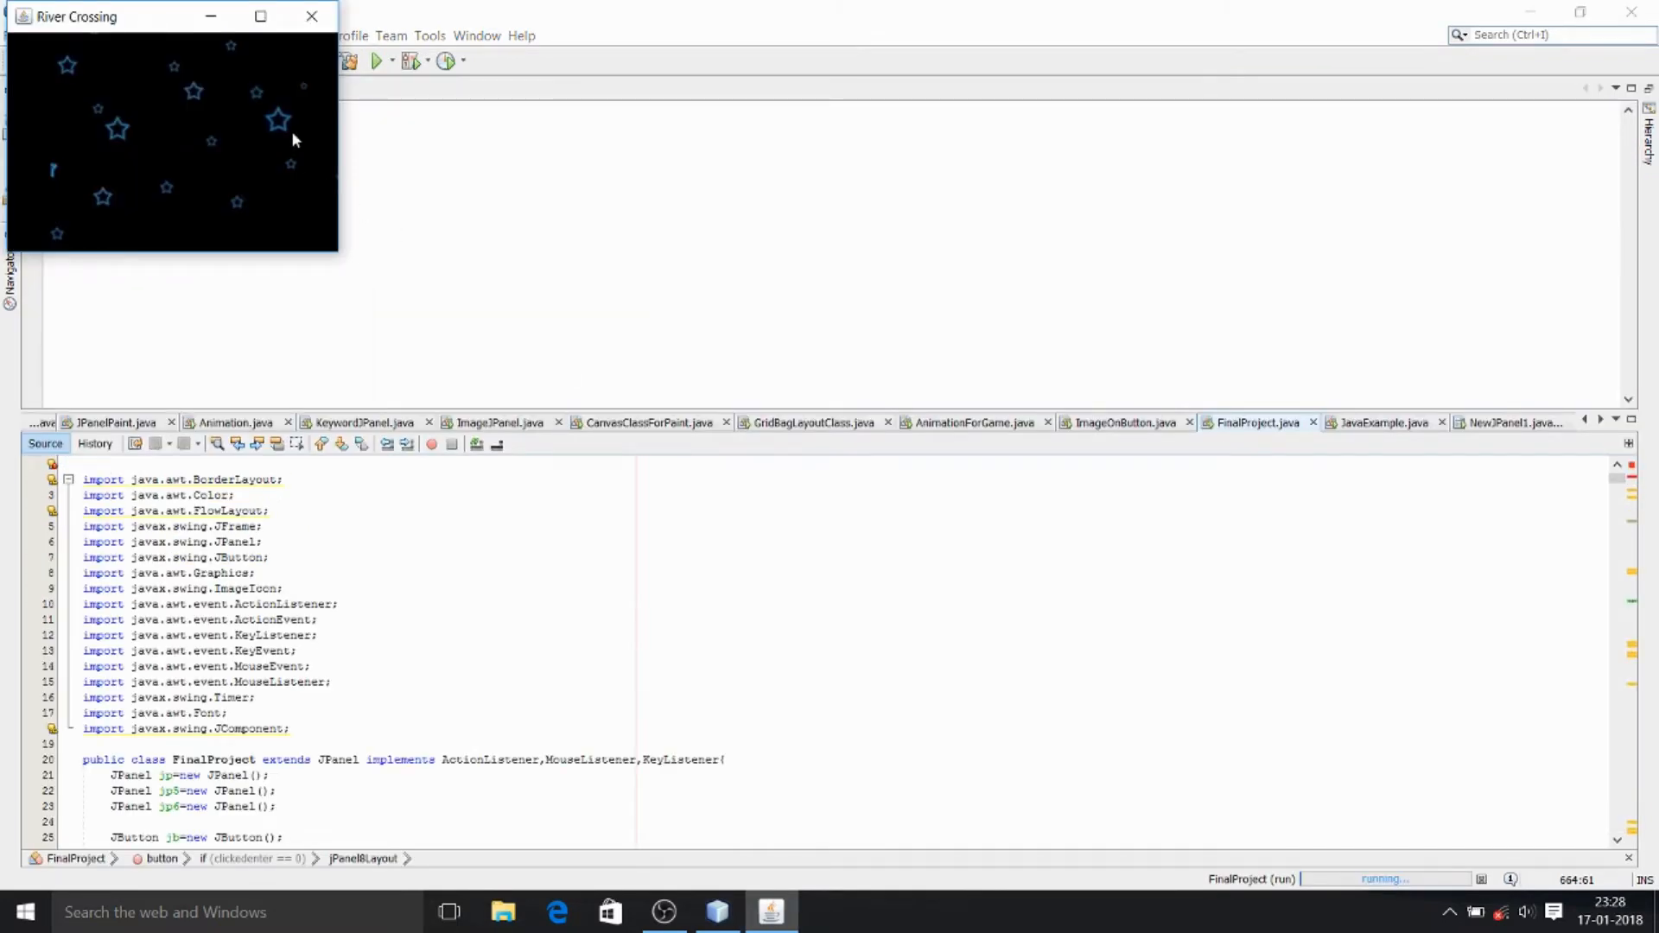
left_click(259, 16)
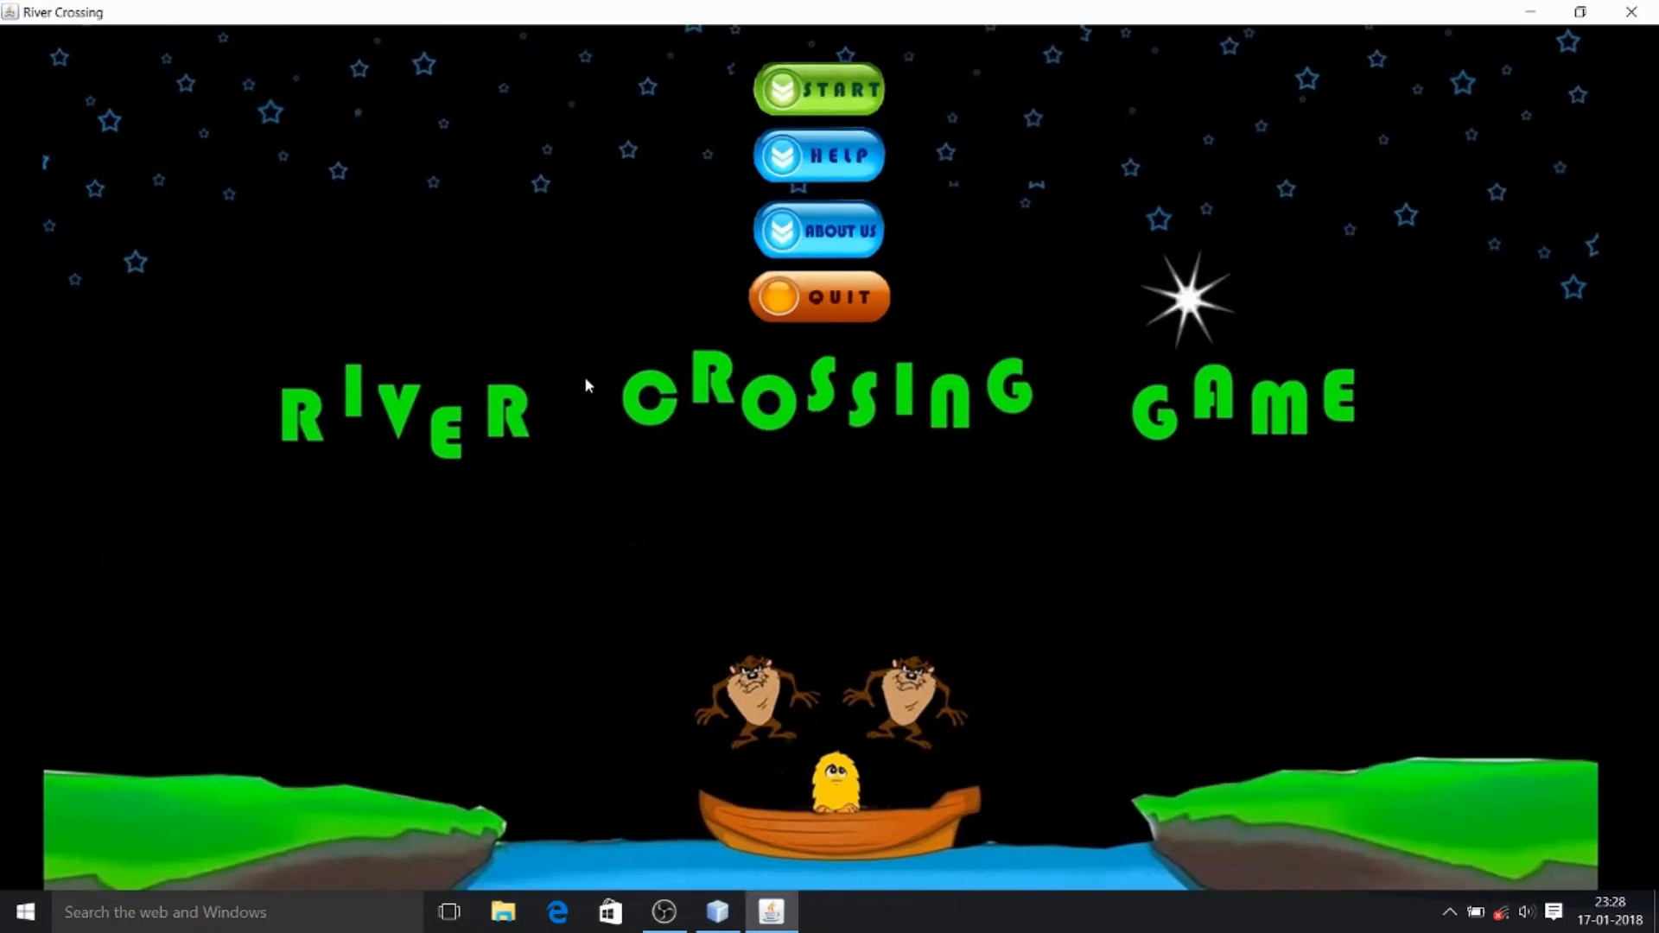
mouse_move(769, 174)
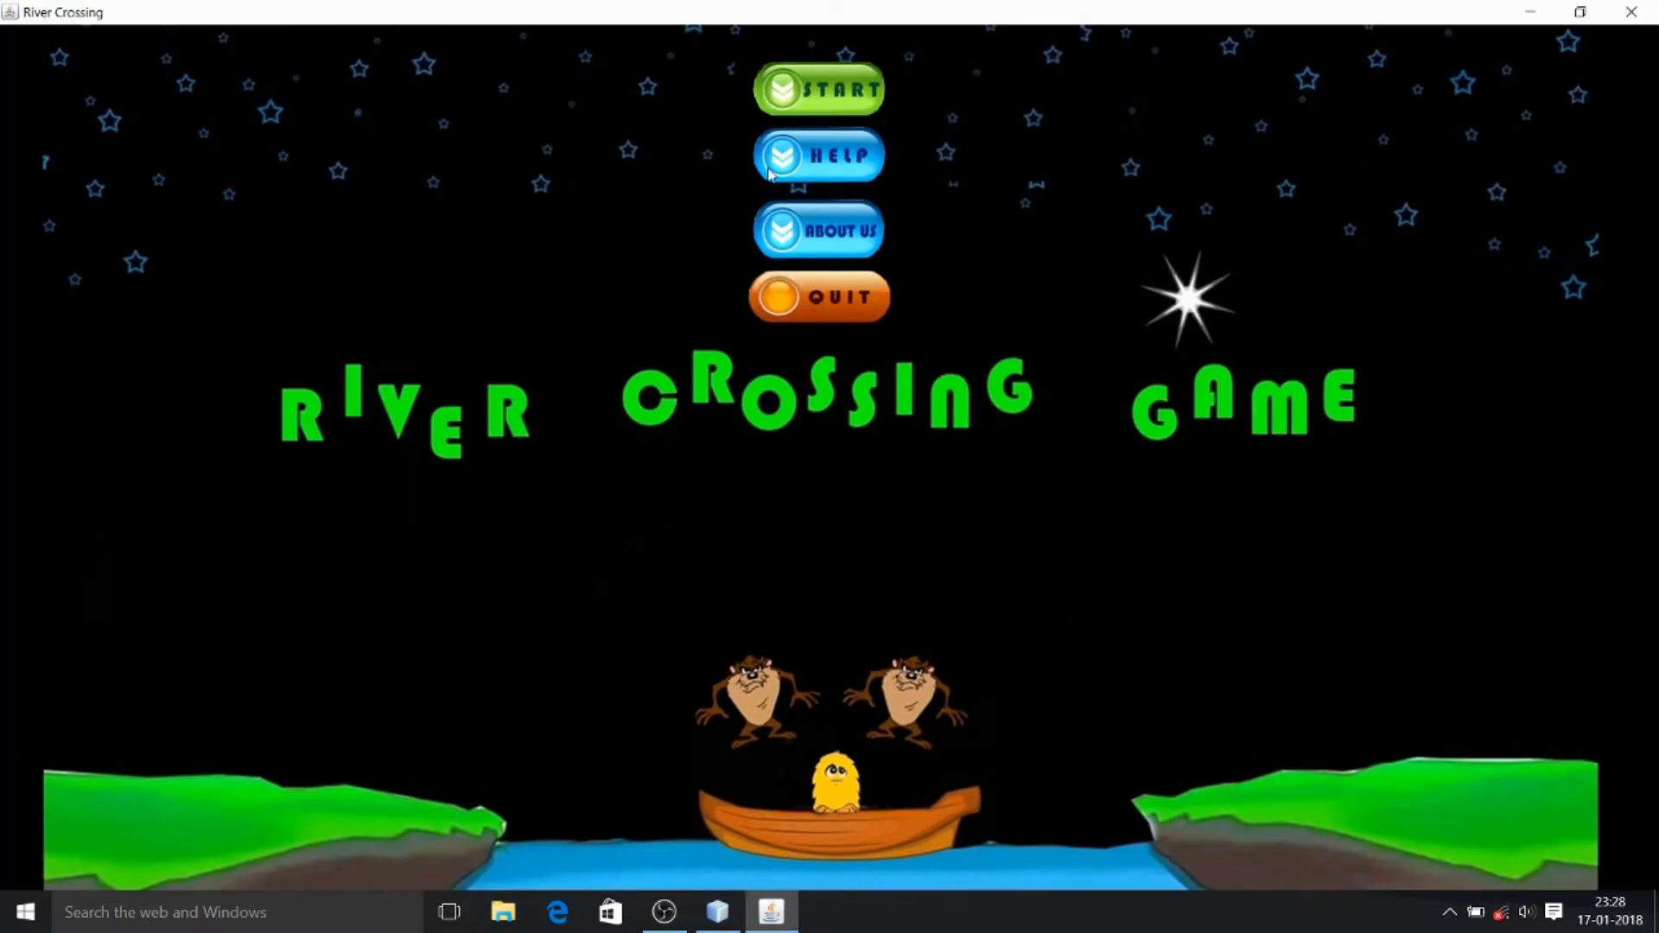
mouse_move(1428, 188)
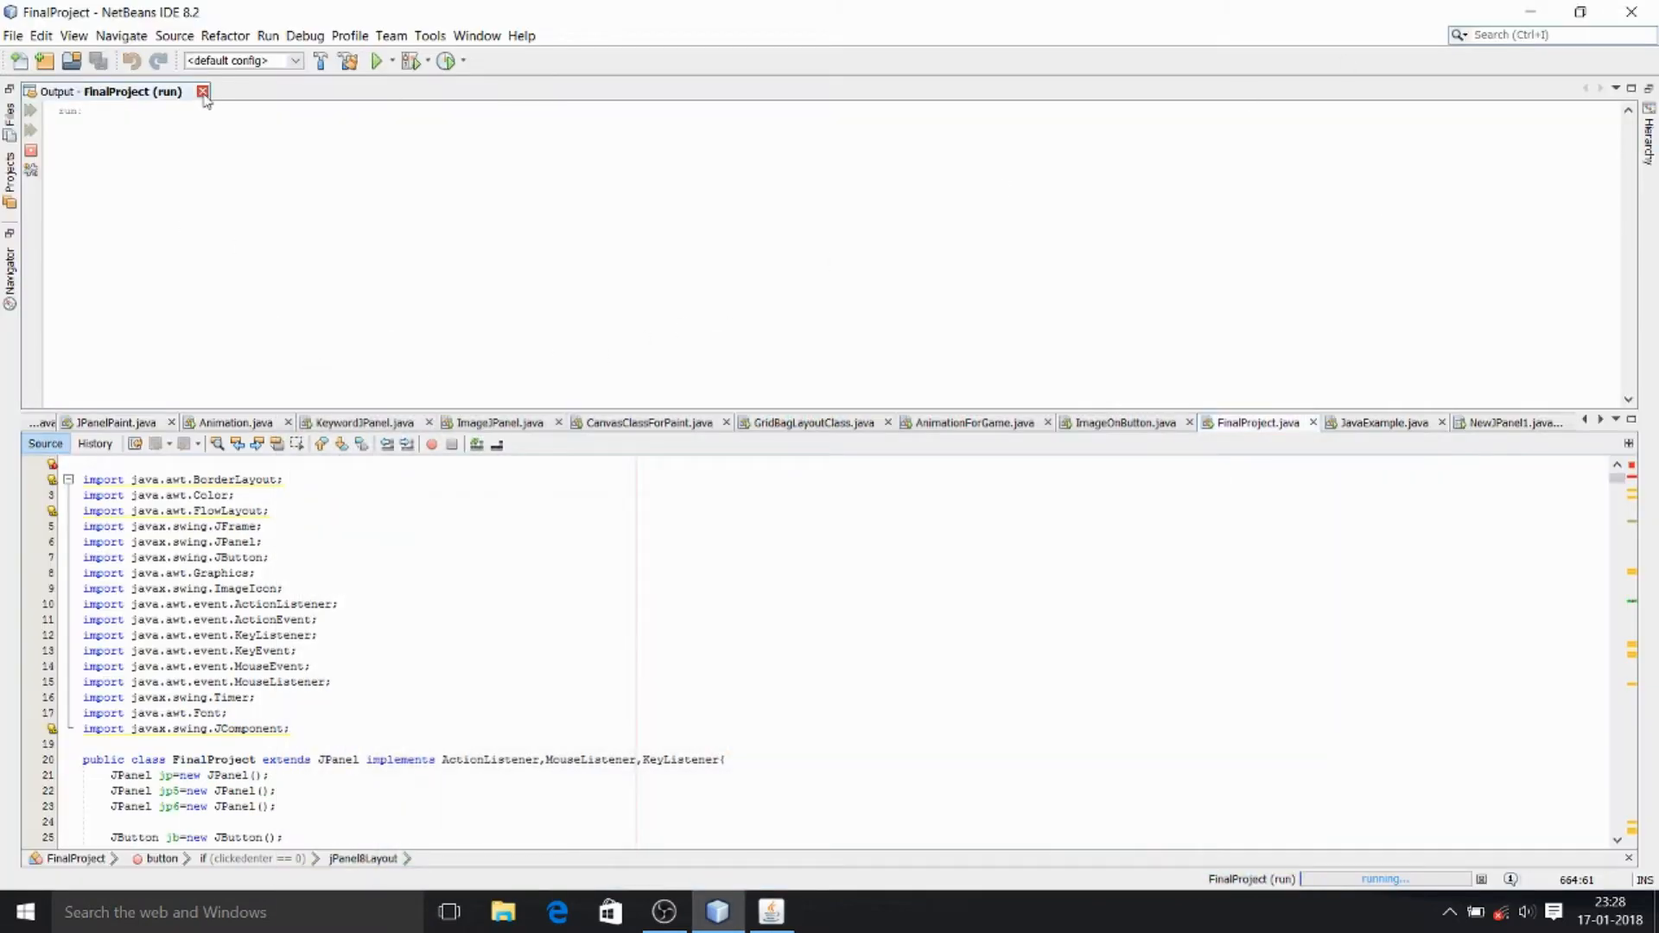
Step: Close the output panel, scroll through button3() and button4(), then bring the running game forward from the taskbar
left_click(203, 91)
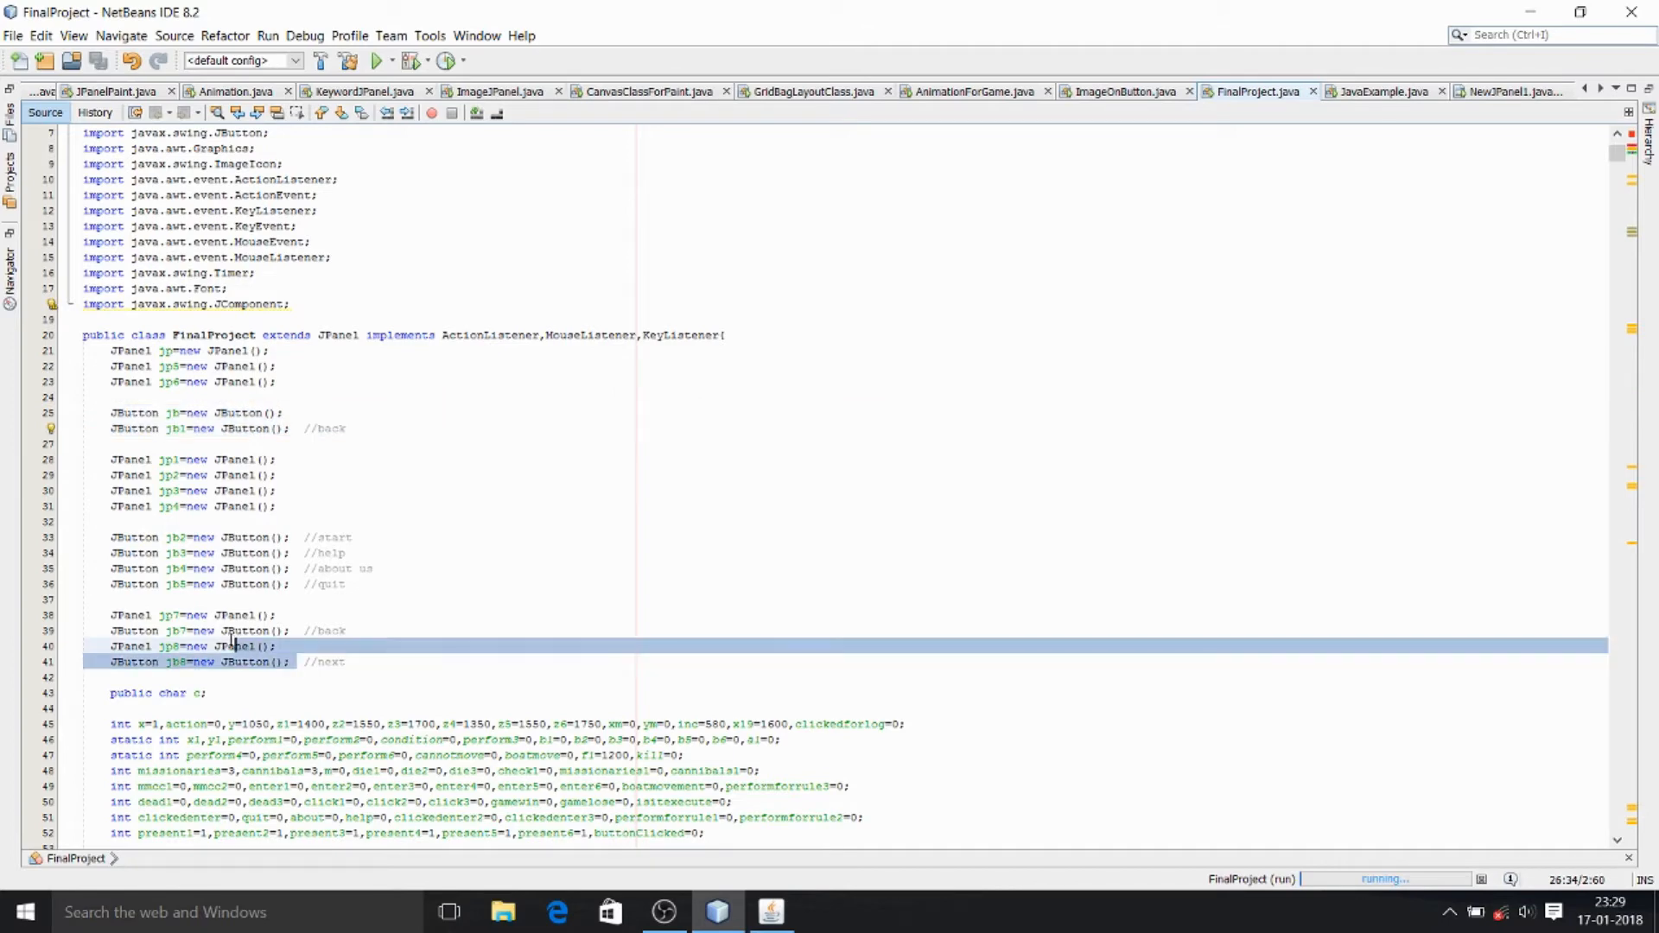
left_click(185, 584)
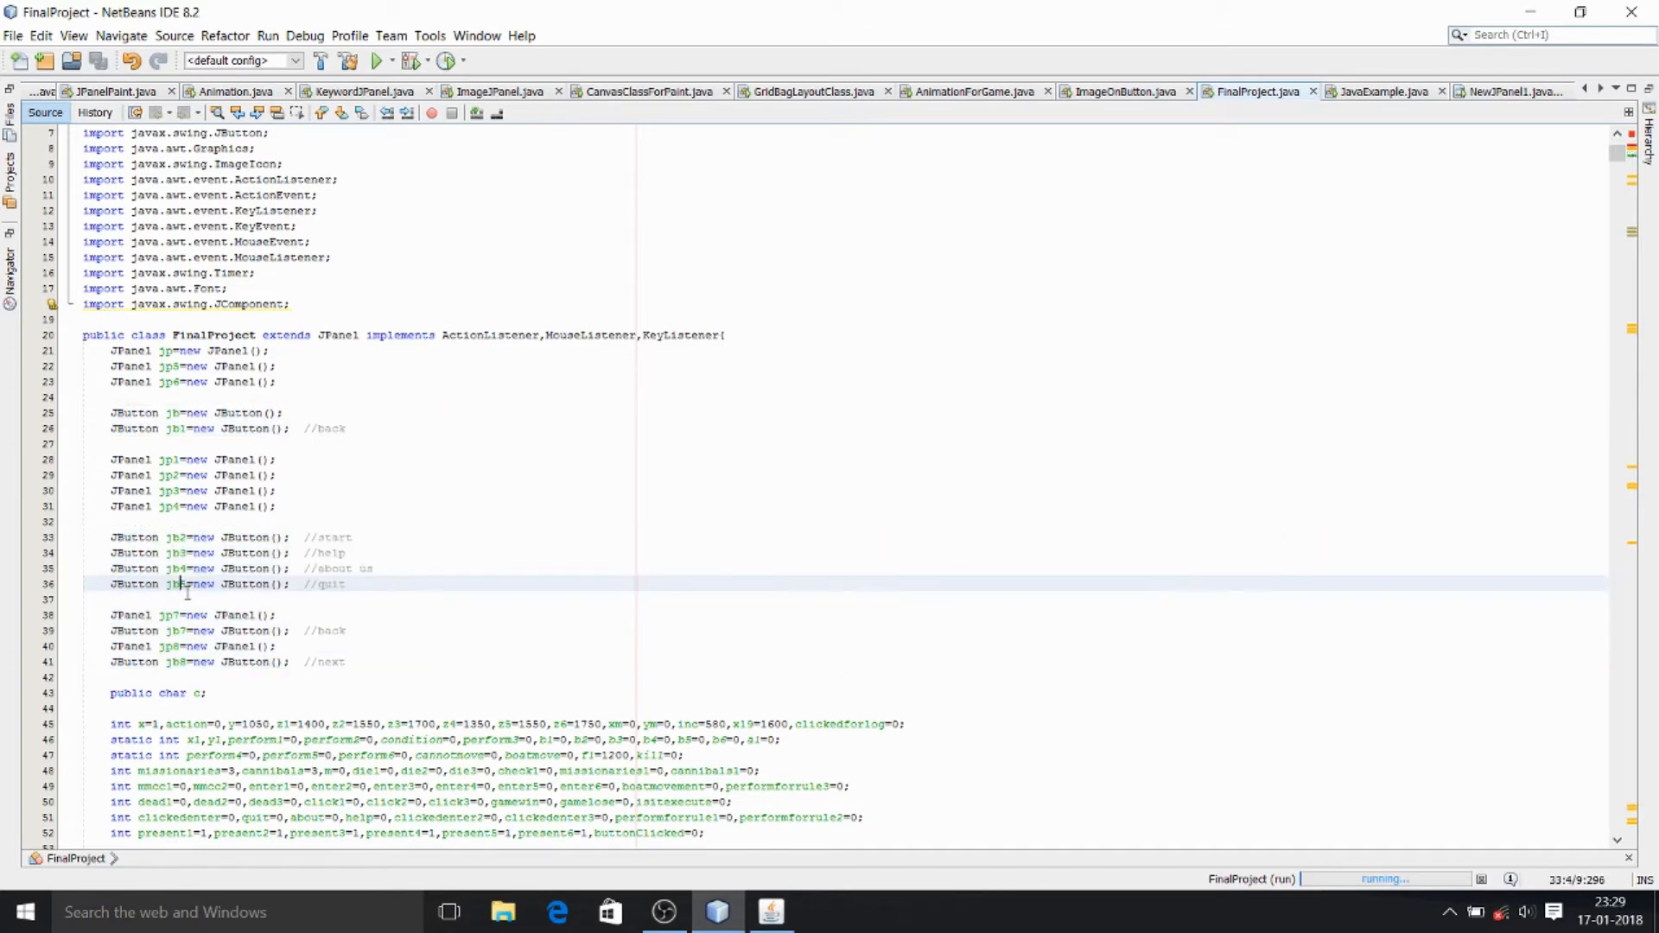
scroll("down", 3)
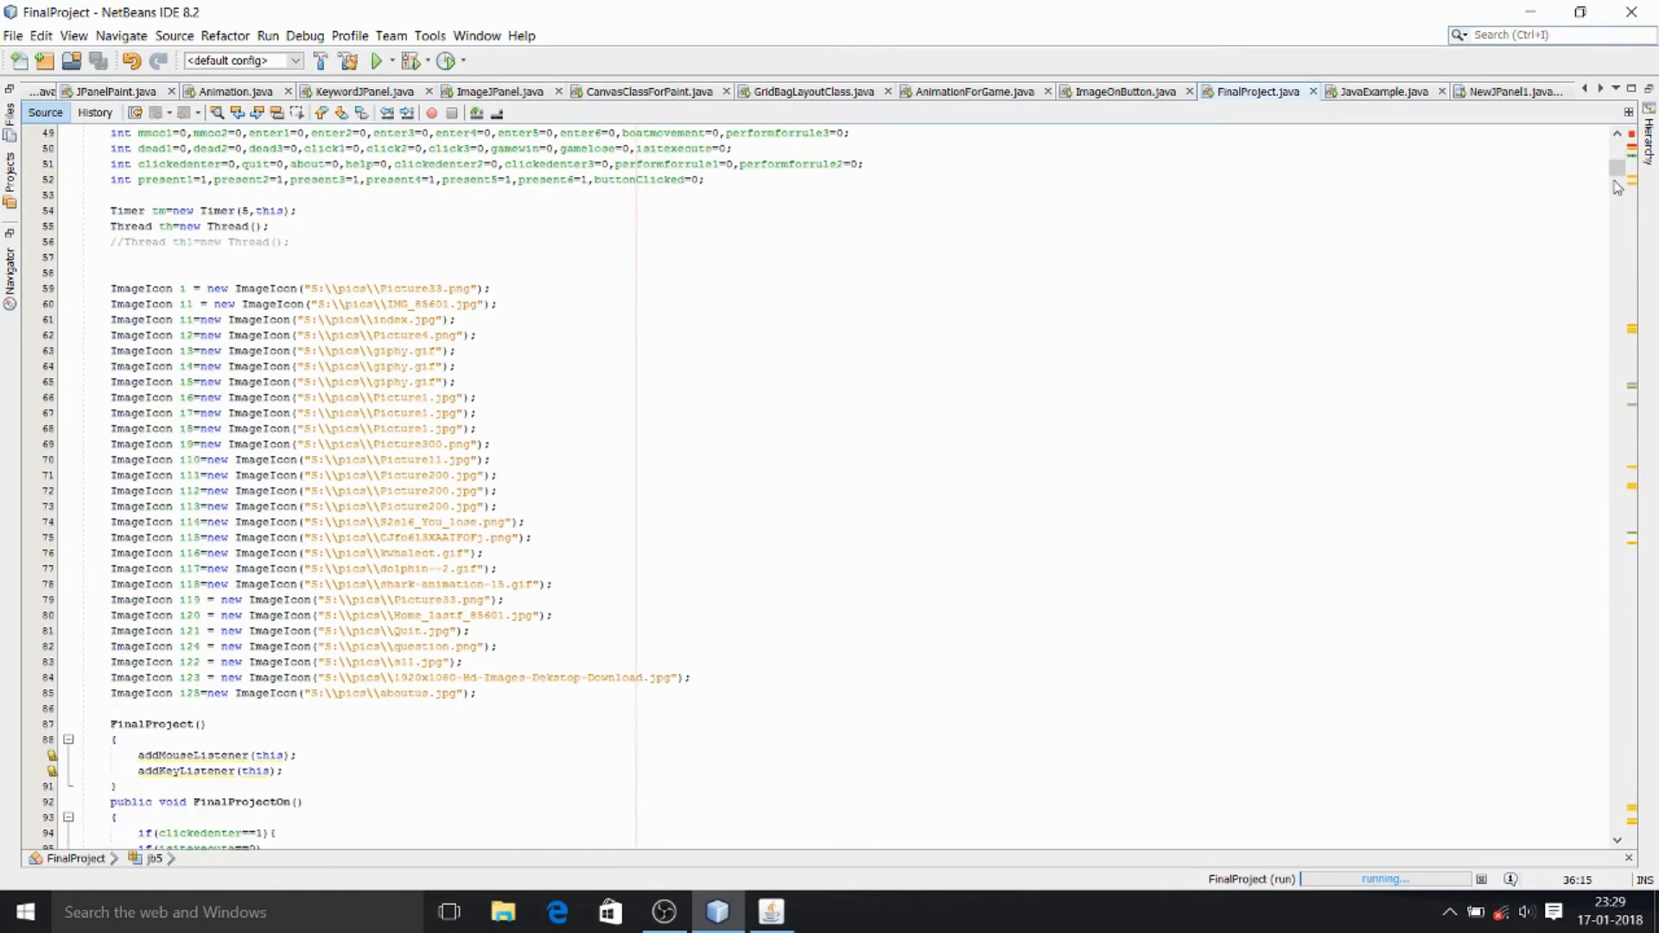
scroll("down", 3)
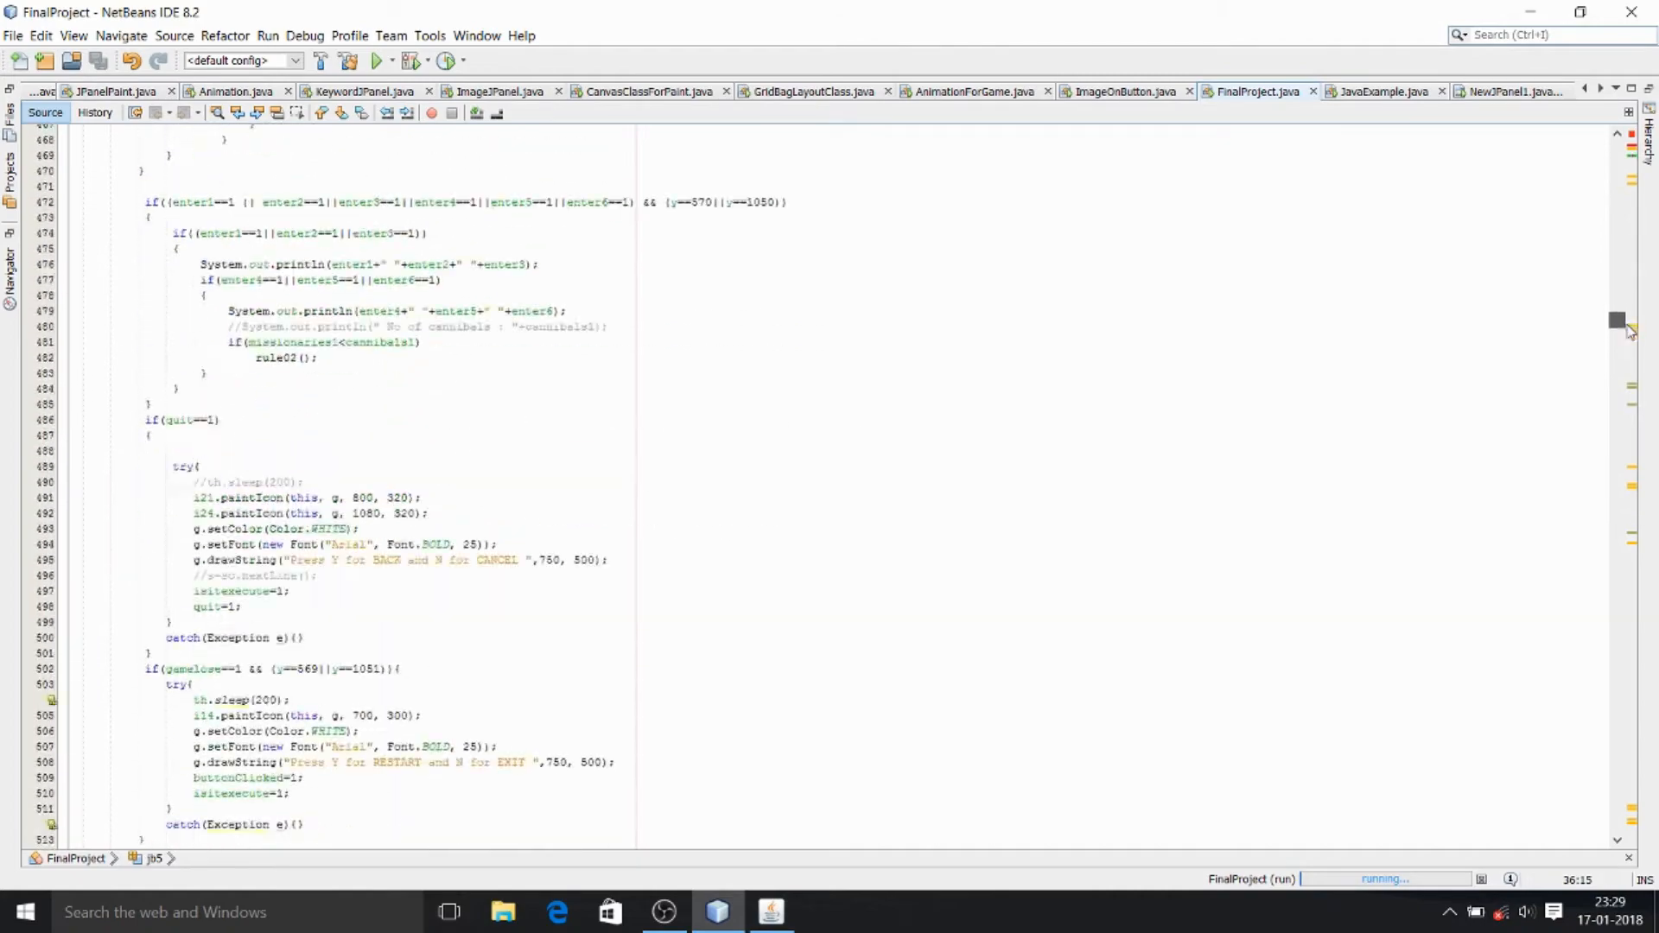
scroll("down", 3)
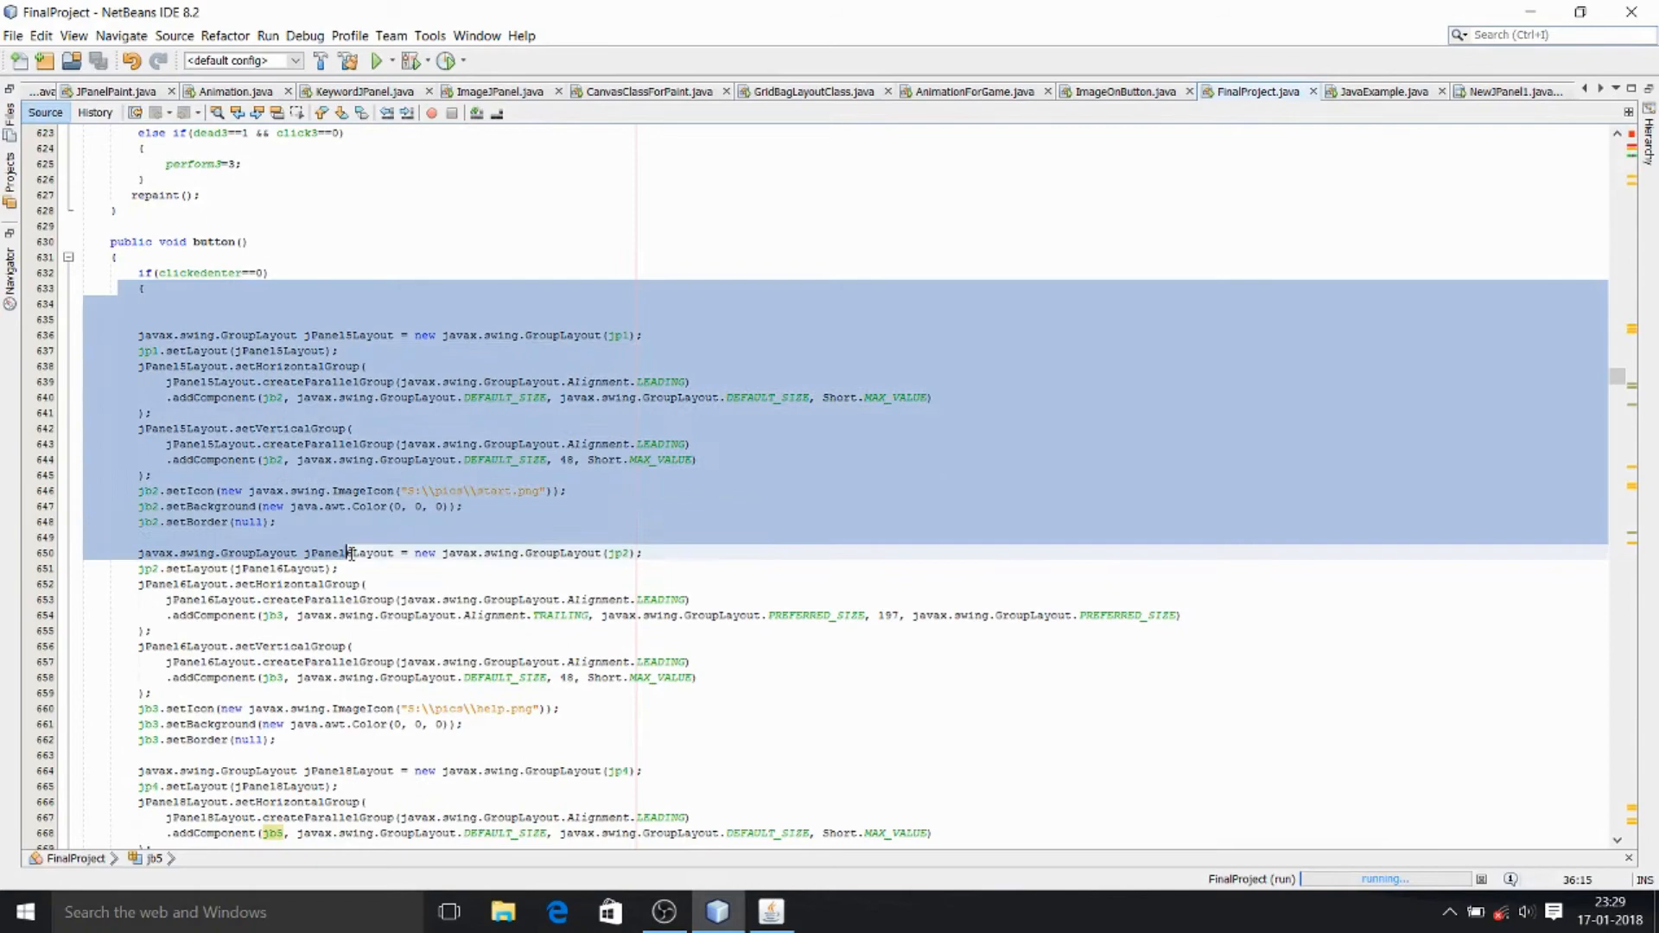
scroll("down", 3)
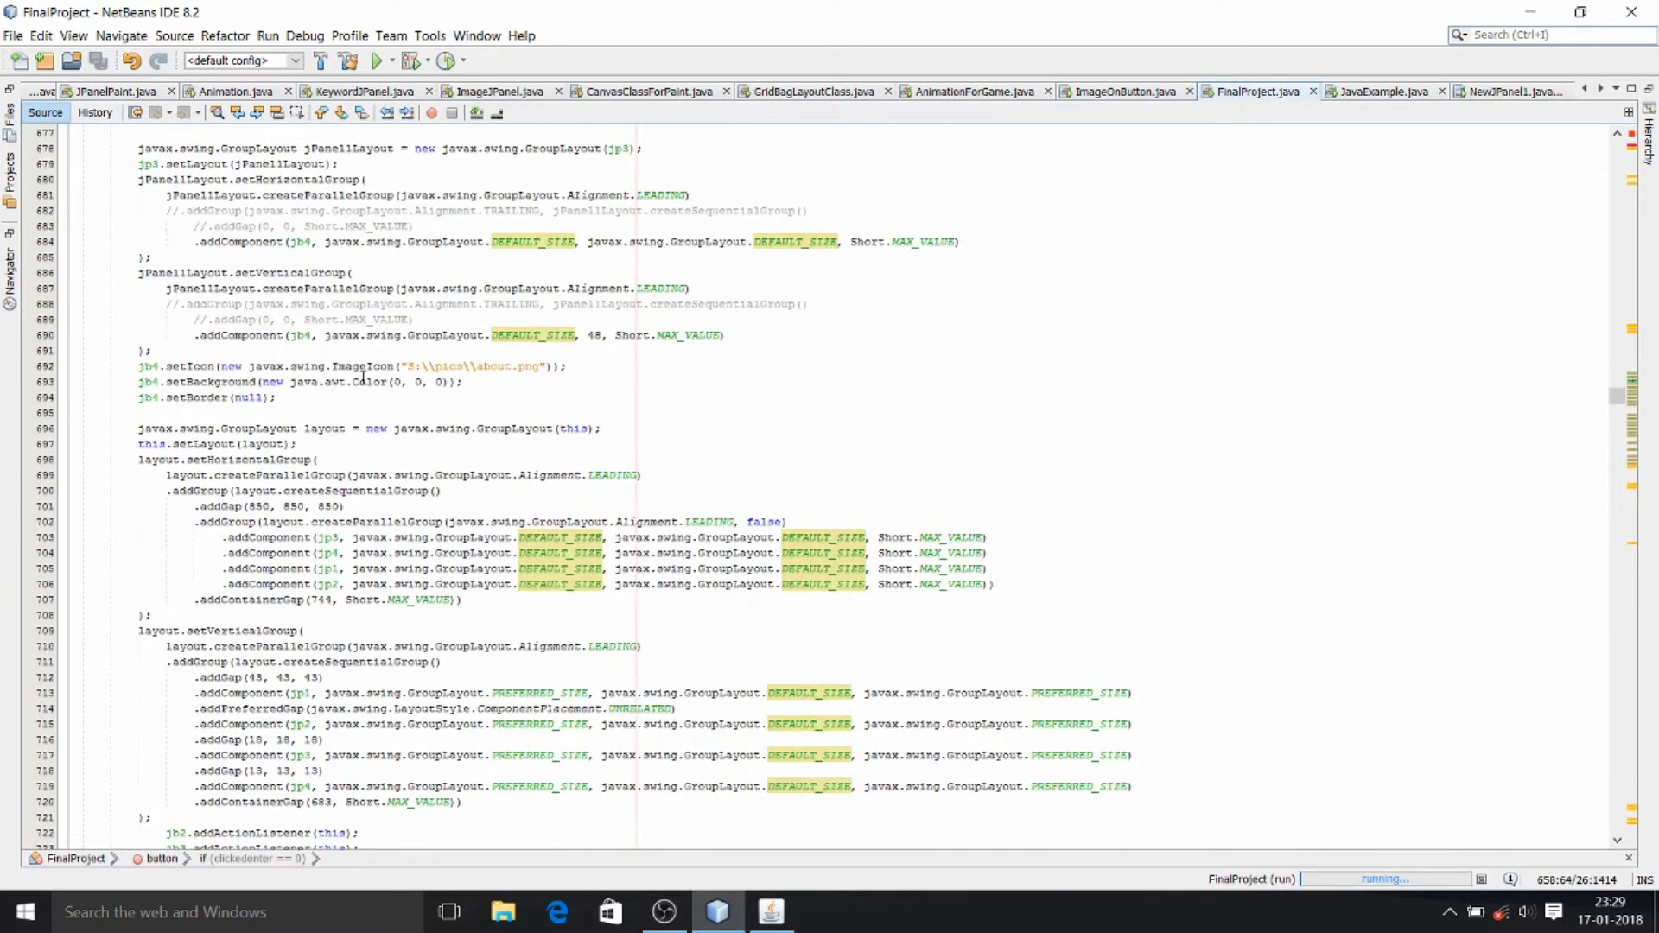
scroll("down", 3)
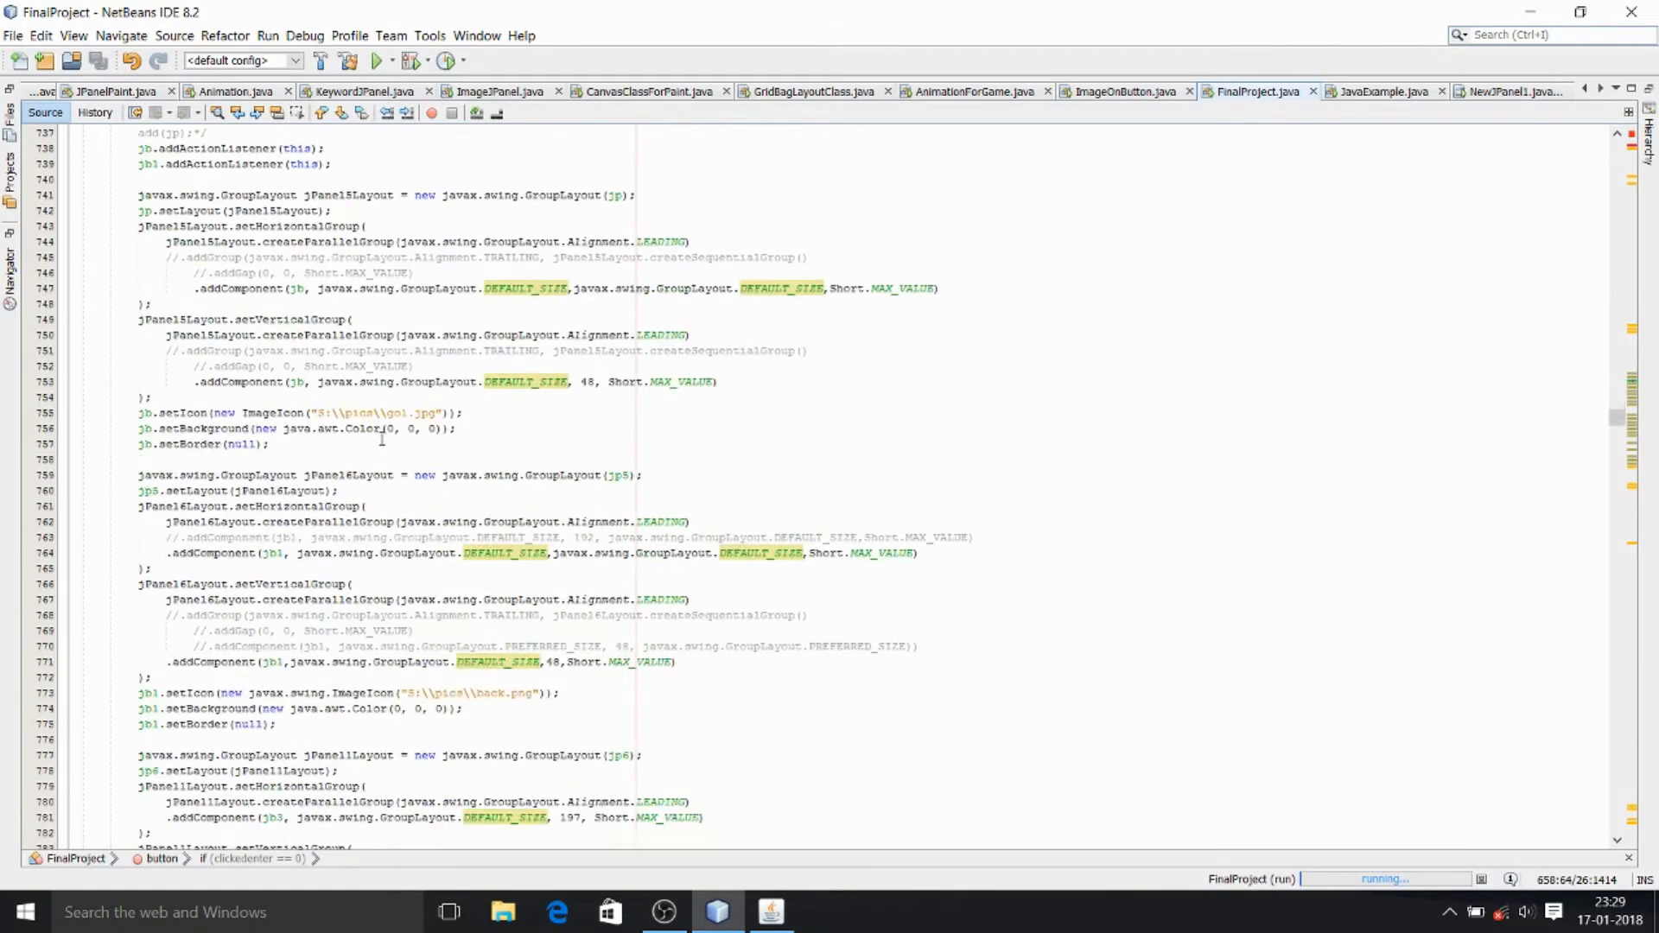
scroll("down", 3)
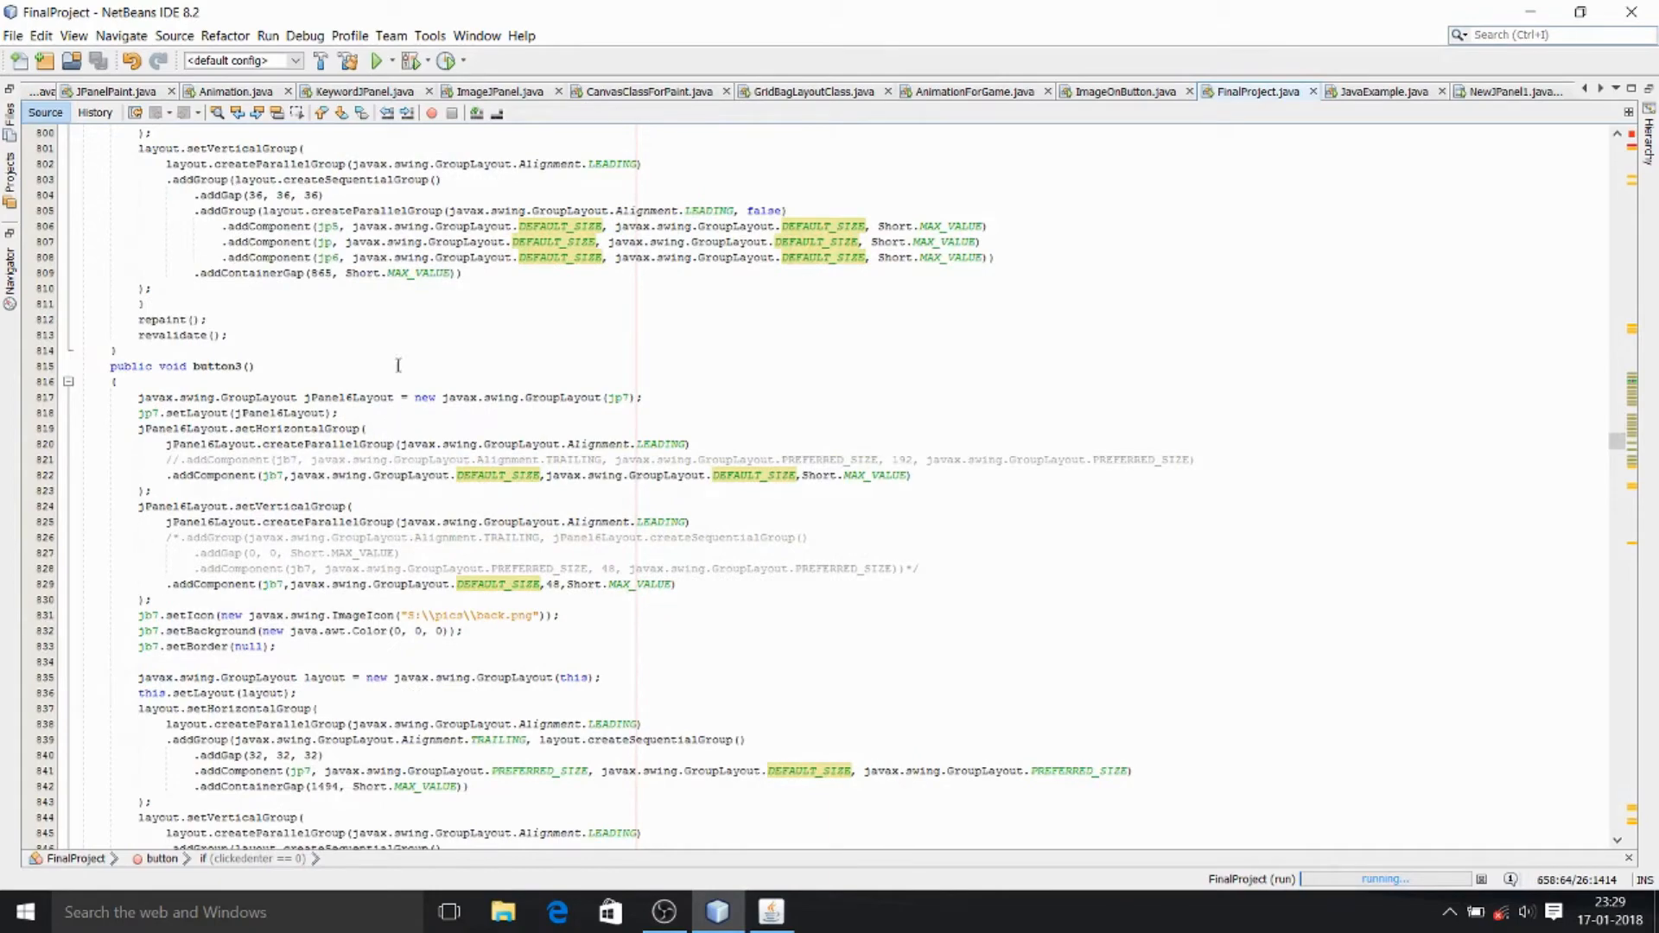
scroll("down", 3)
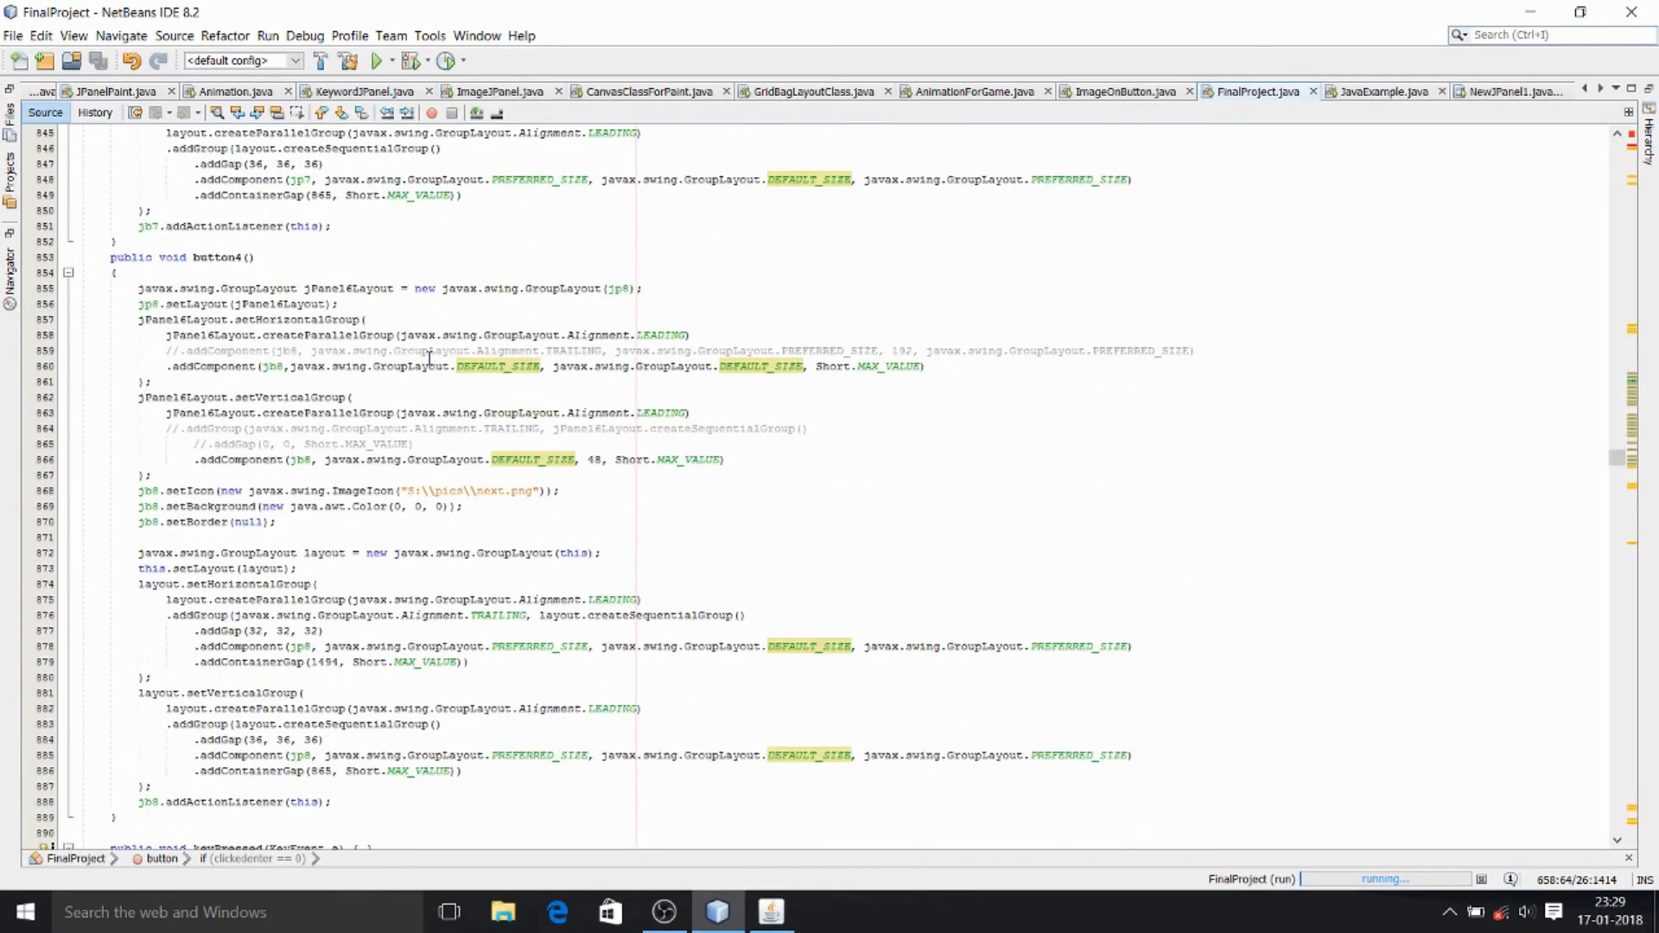
scroll("down", 3)
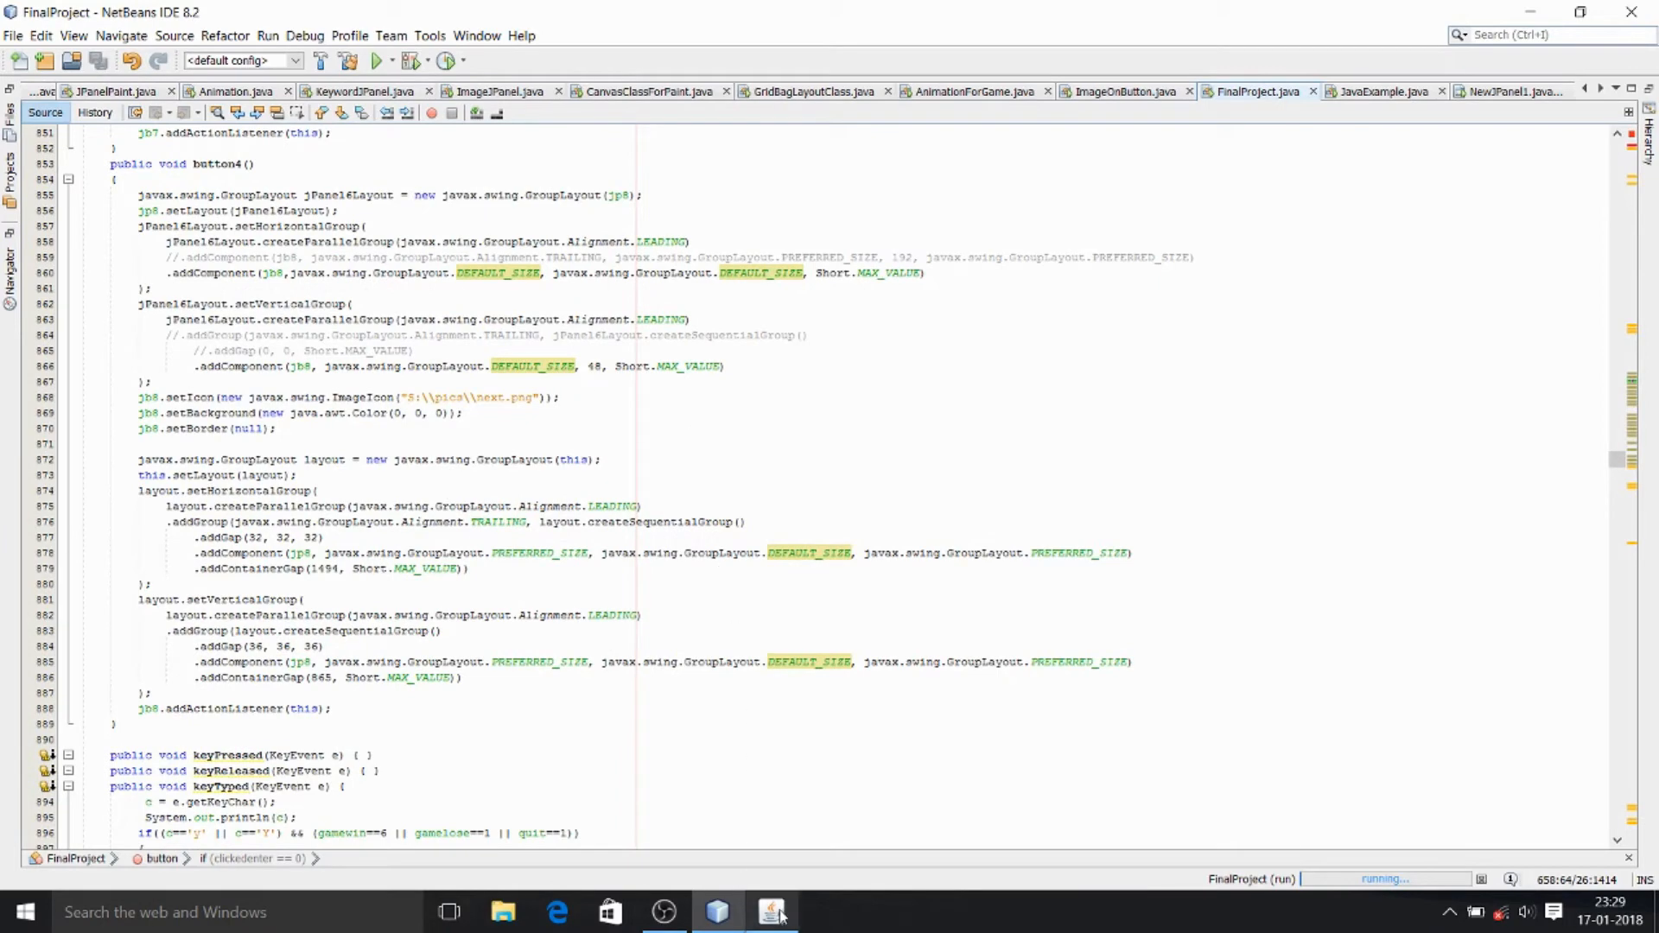
left_click(772, 912)
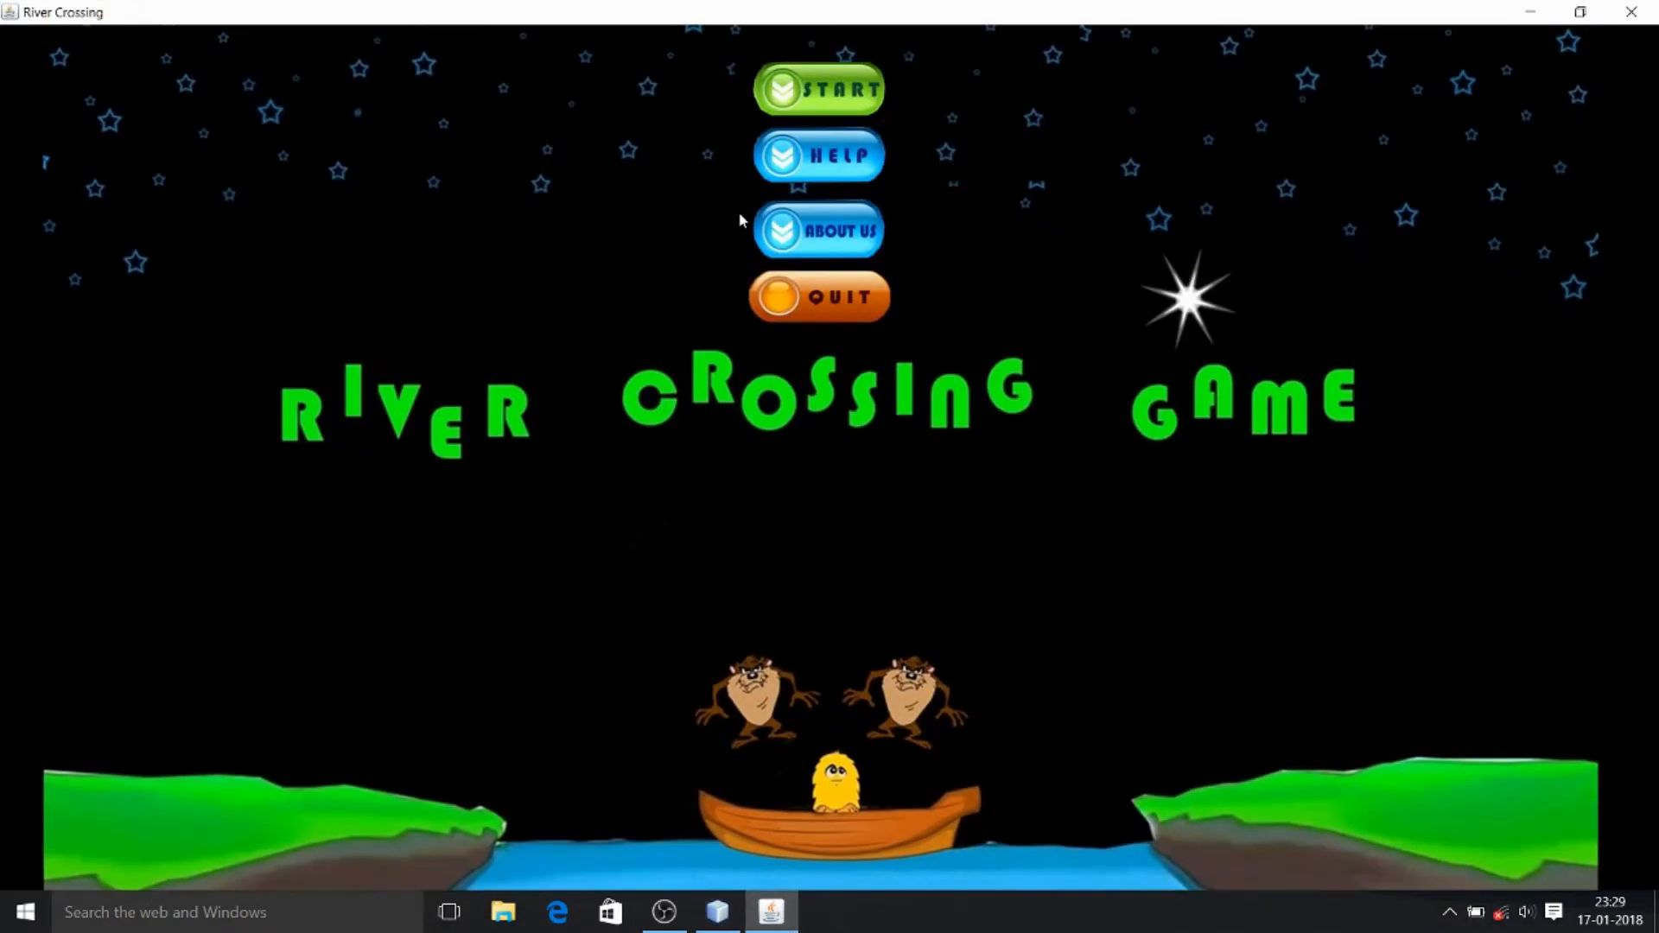
Step: Choose HELP to read the Problem and Rule text, then continue with NEXT
left_click(817, 156)
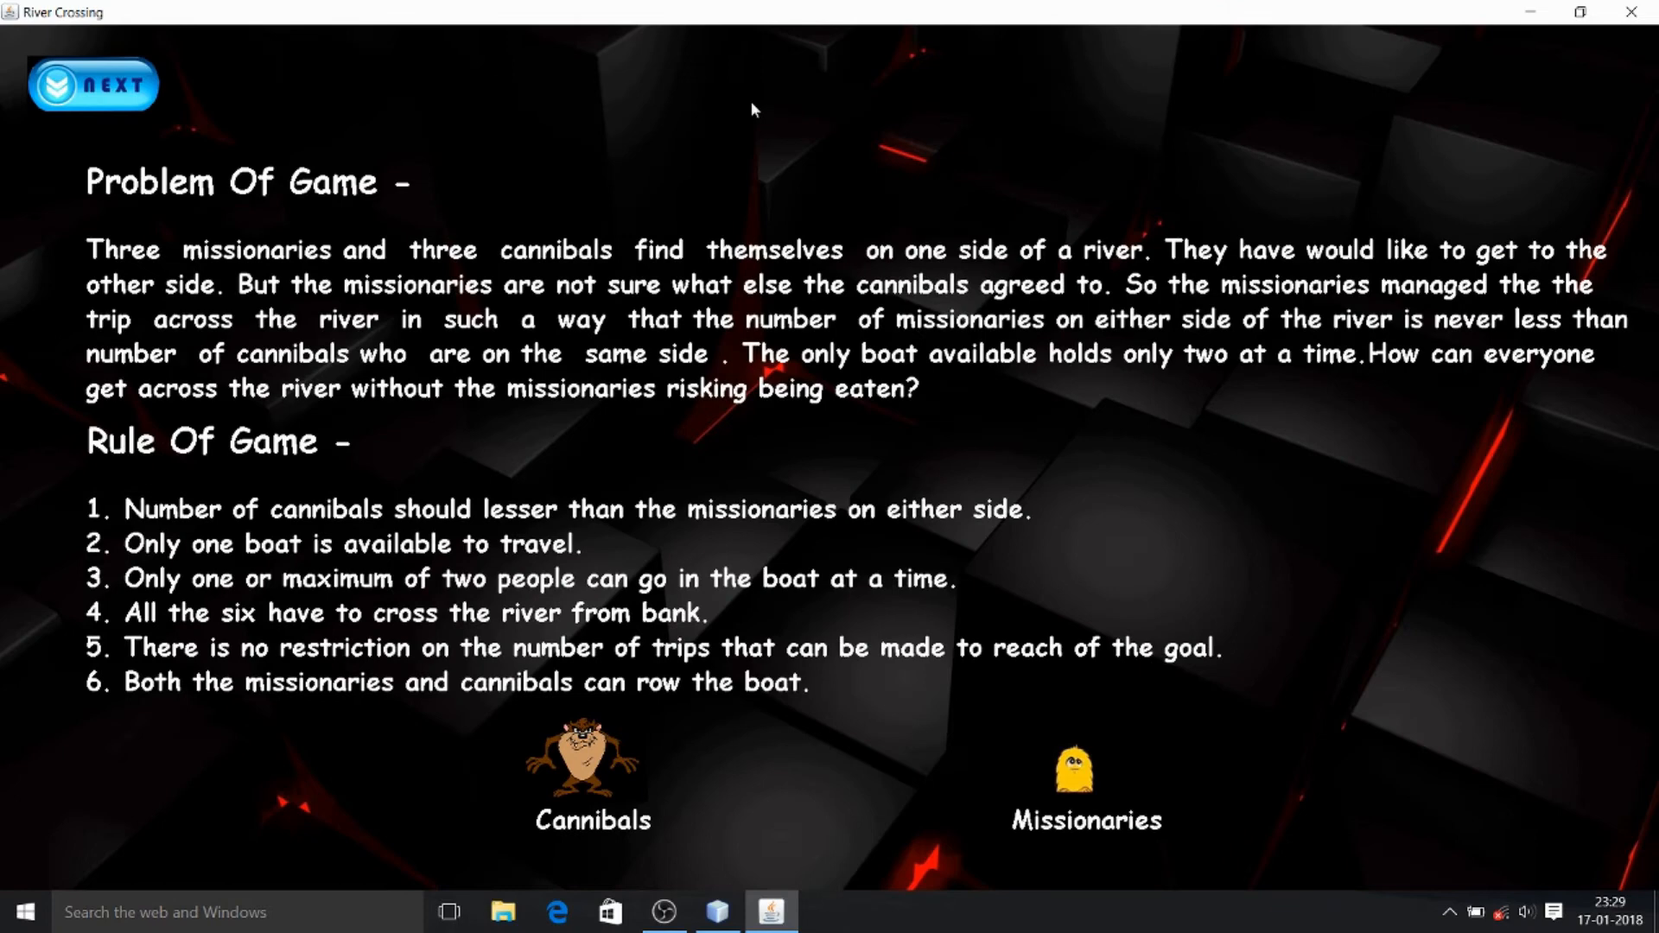
mouse_move(106, 216)
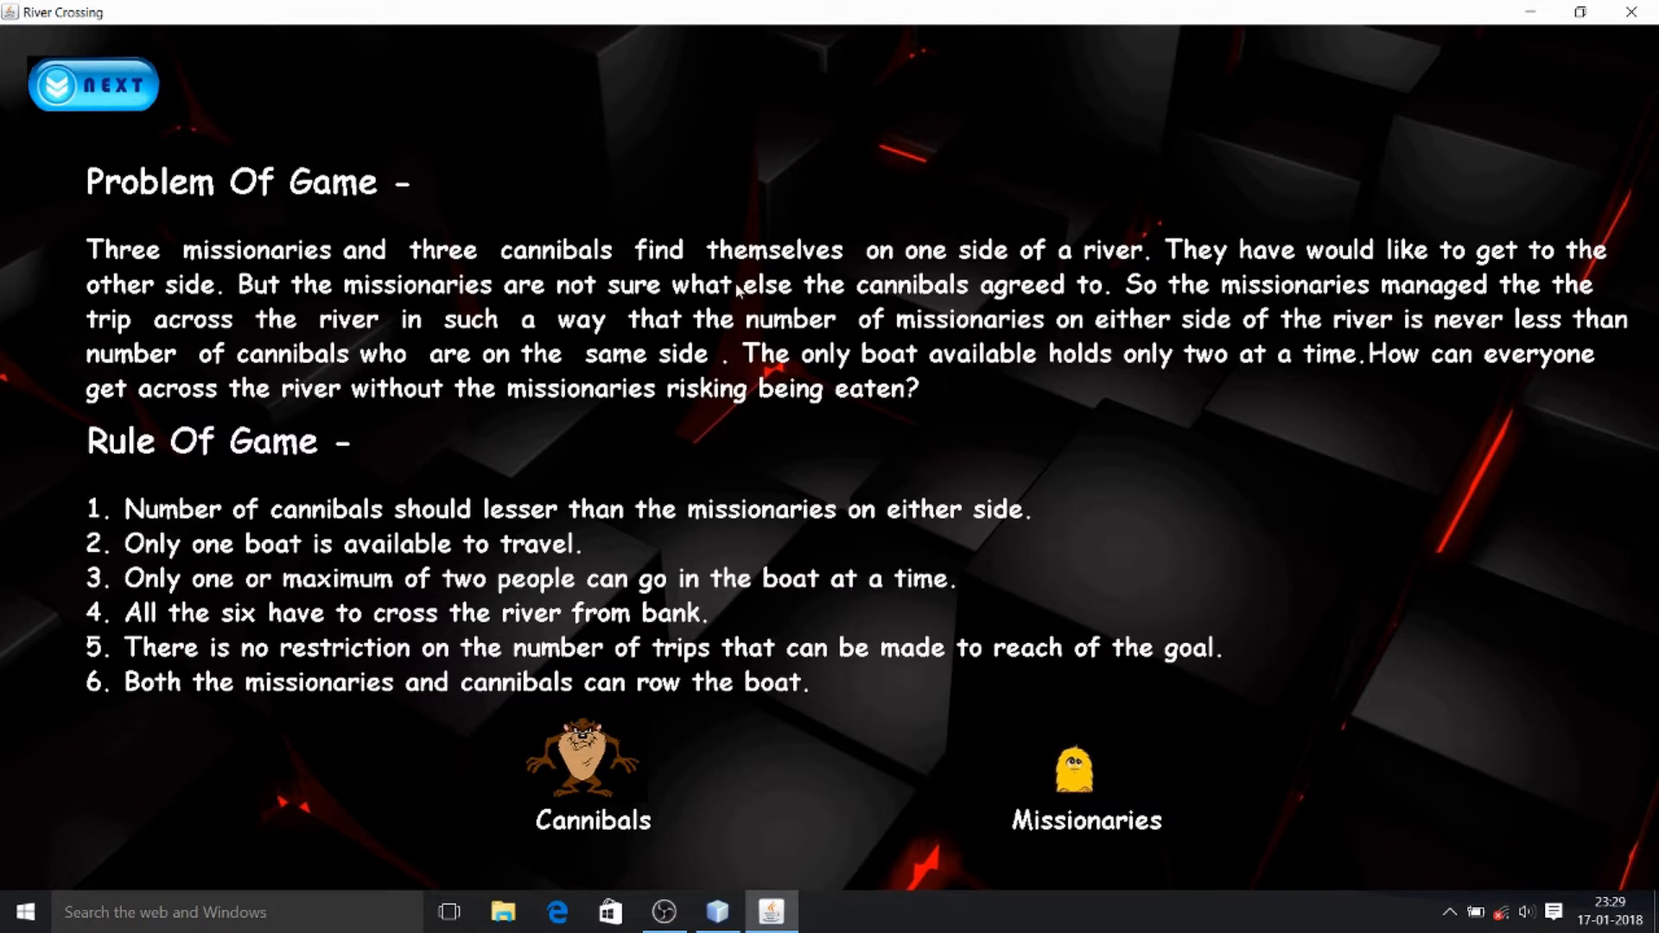
mouse_move(401, 463)
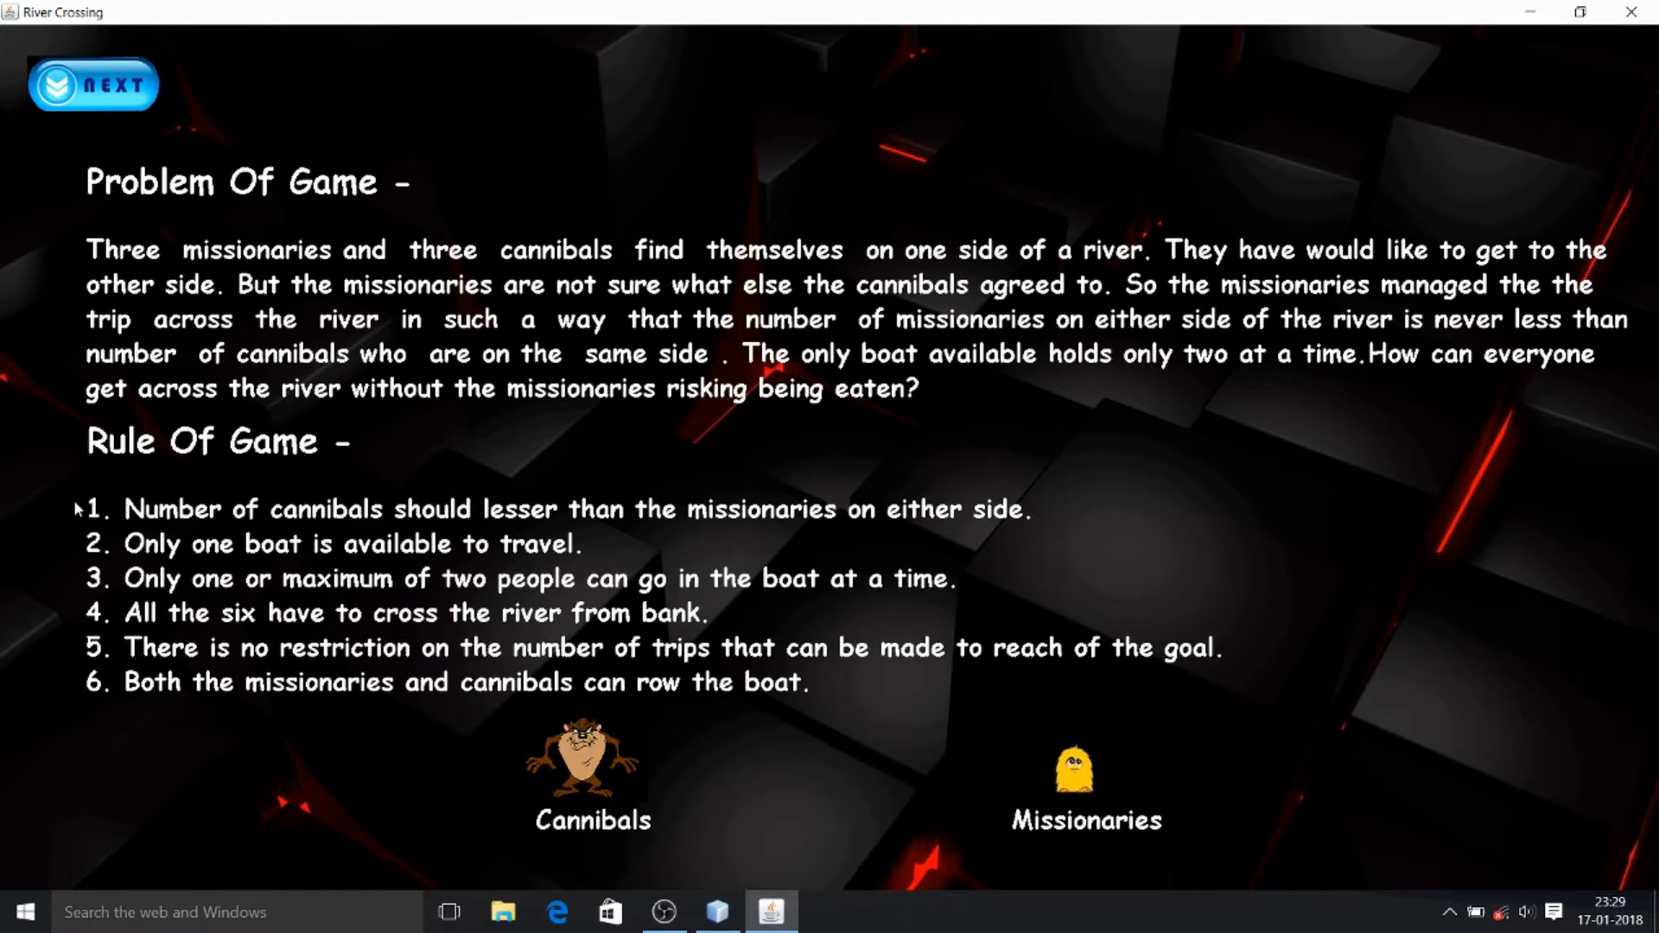
mouse_move(164, 561)
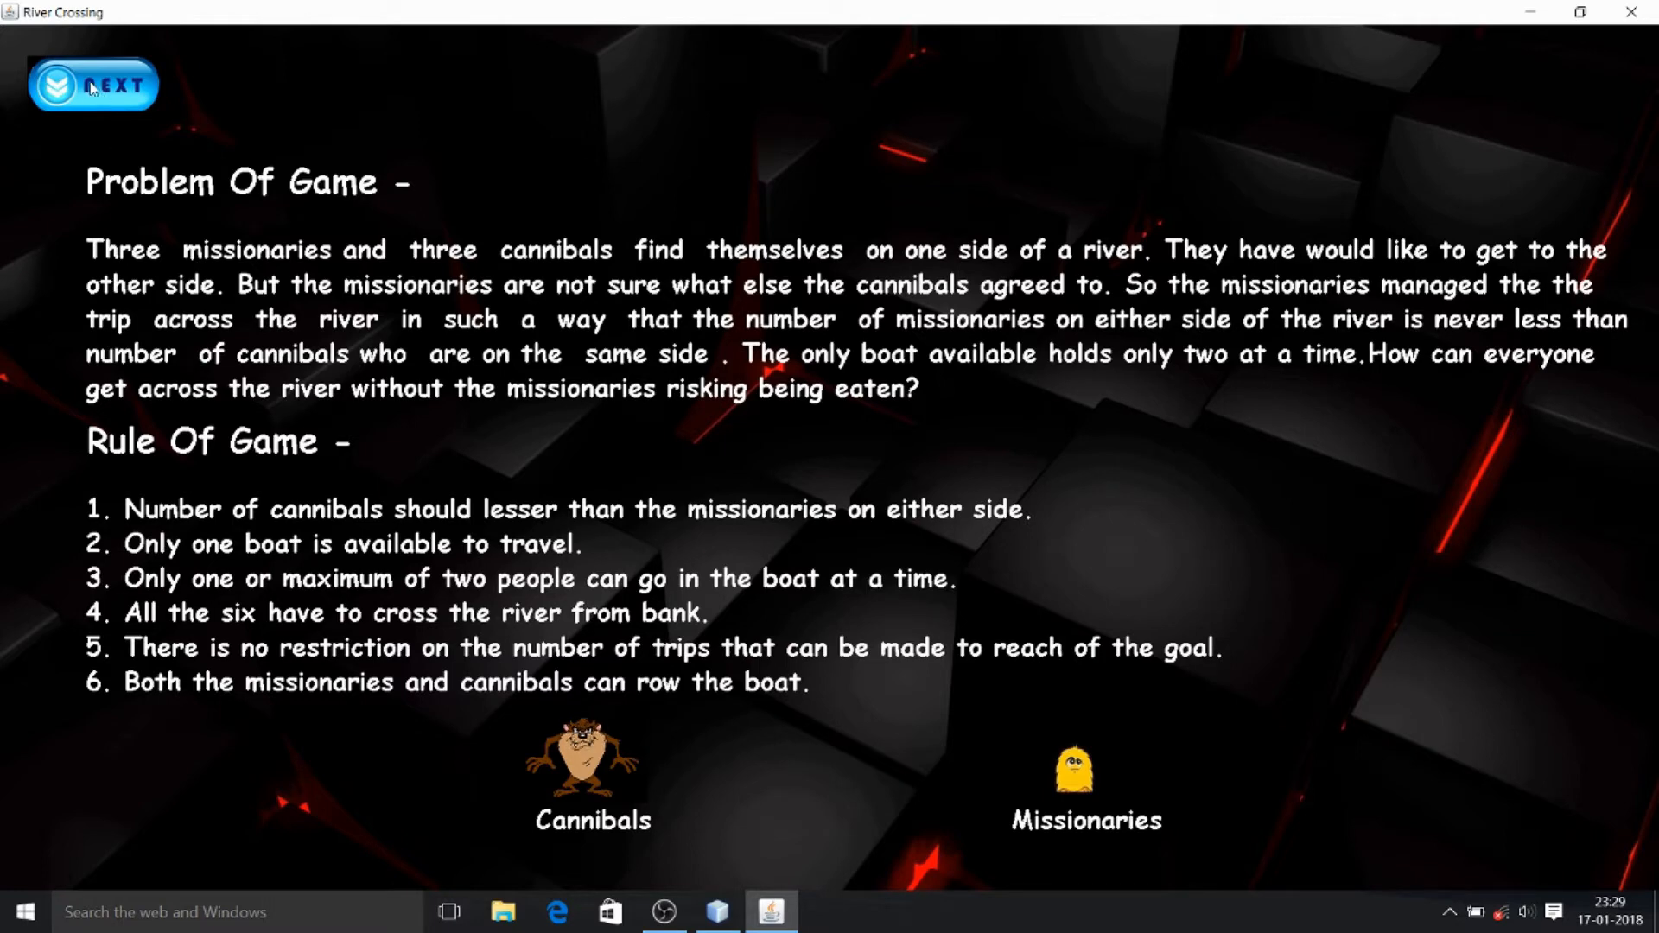
left_click(92, 85)
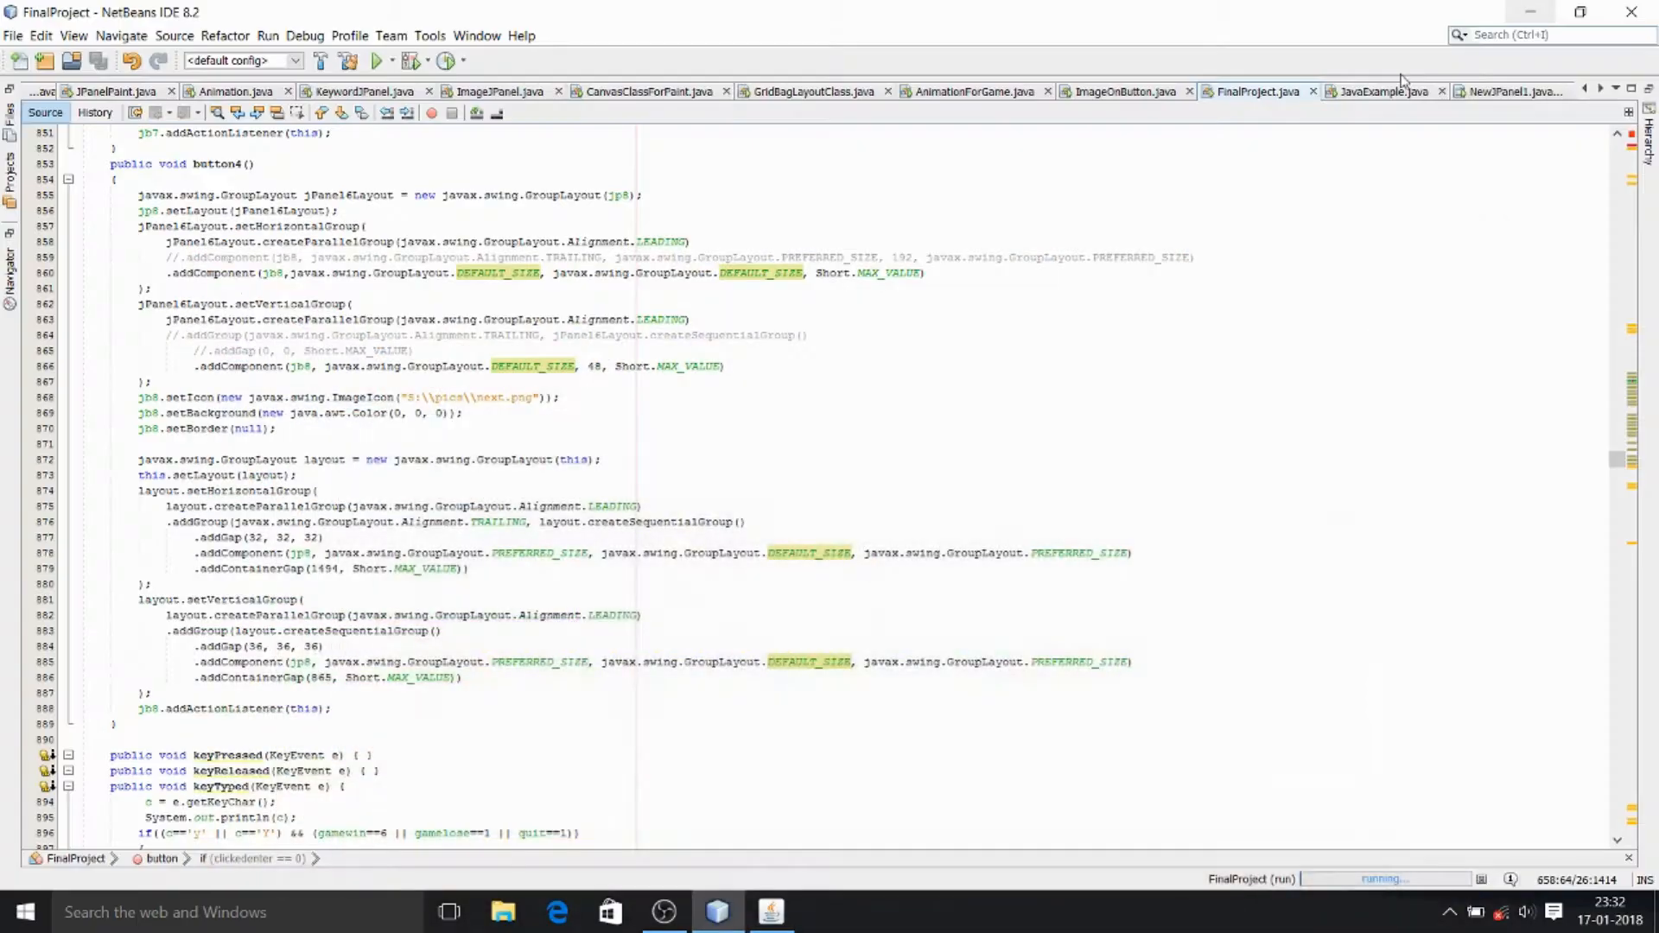
mouse_move(1613, 466)
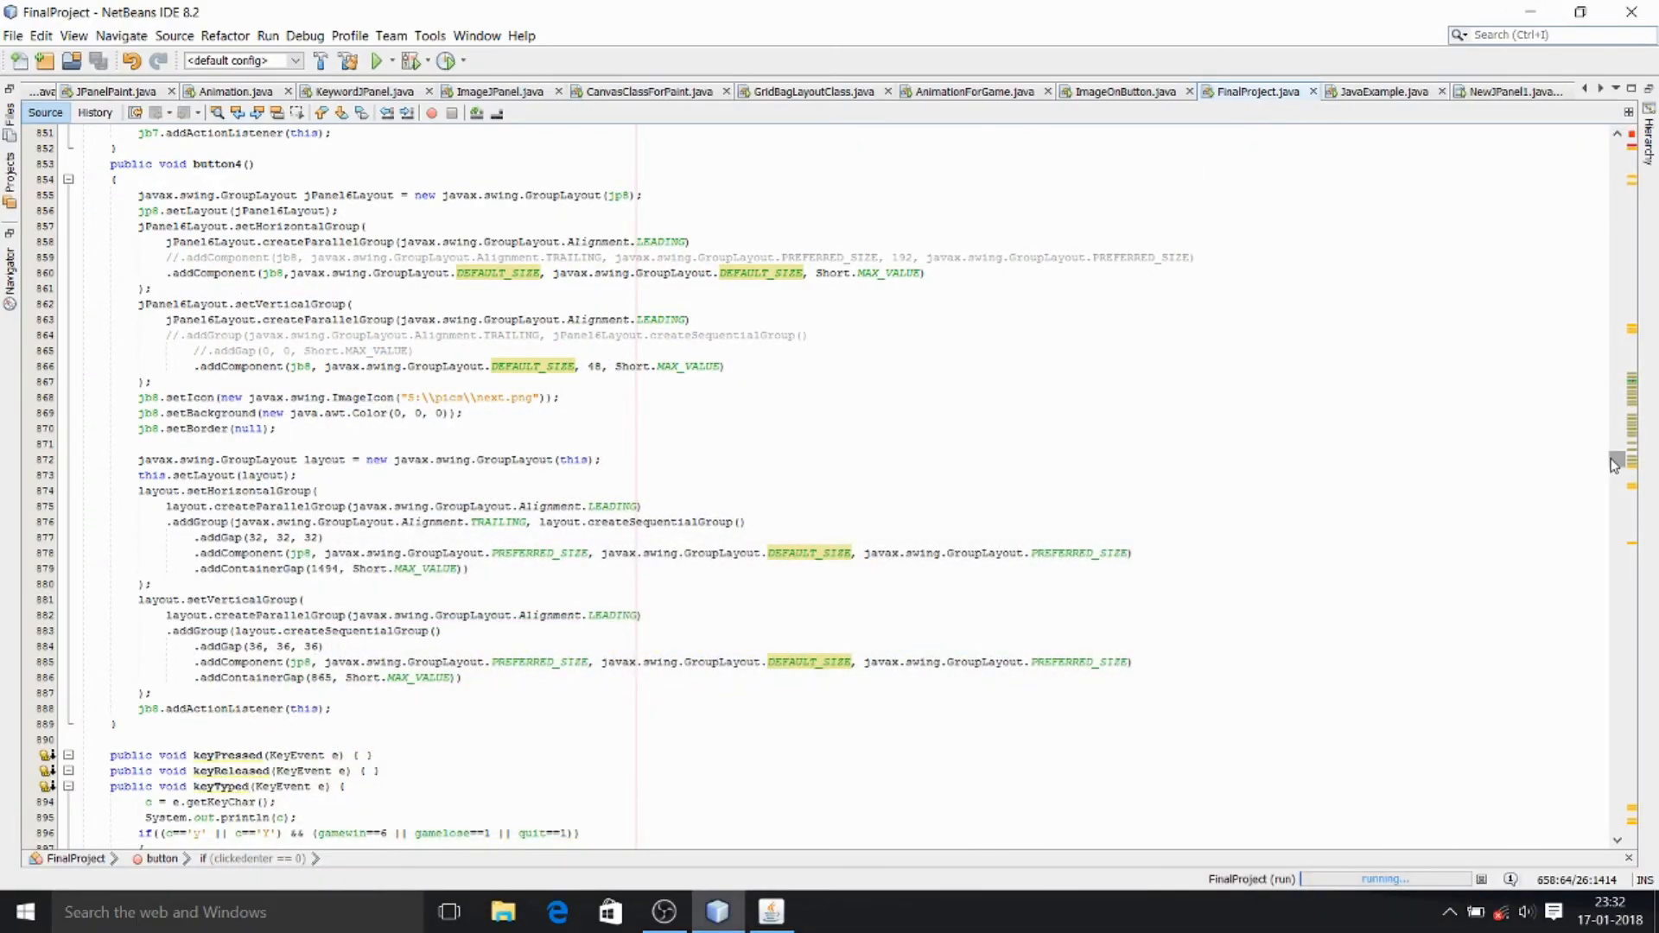
Step: Scroll up to paintComponent and the ImageIcon declarations, then back down
scroll("up", 3)
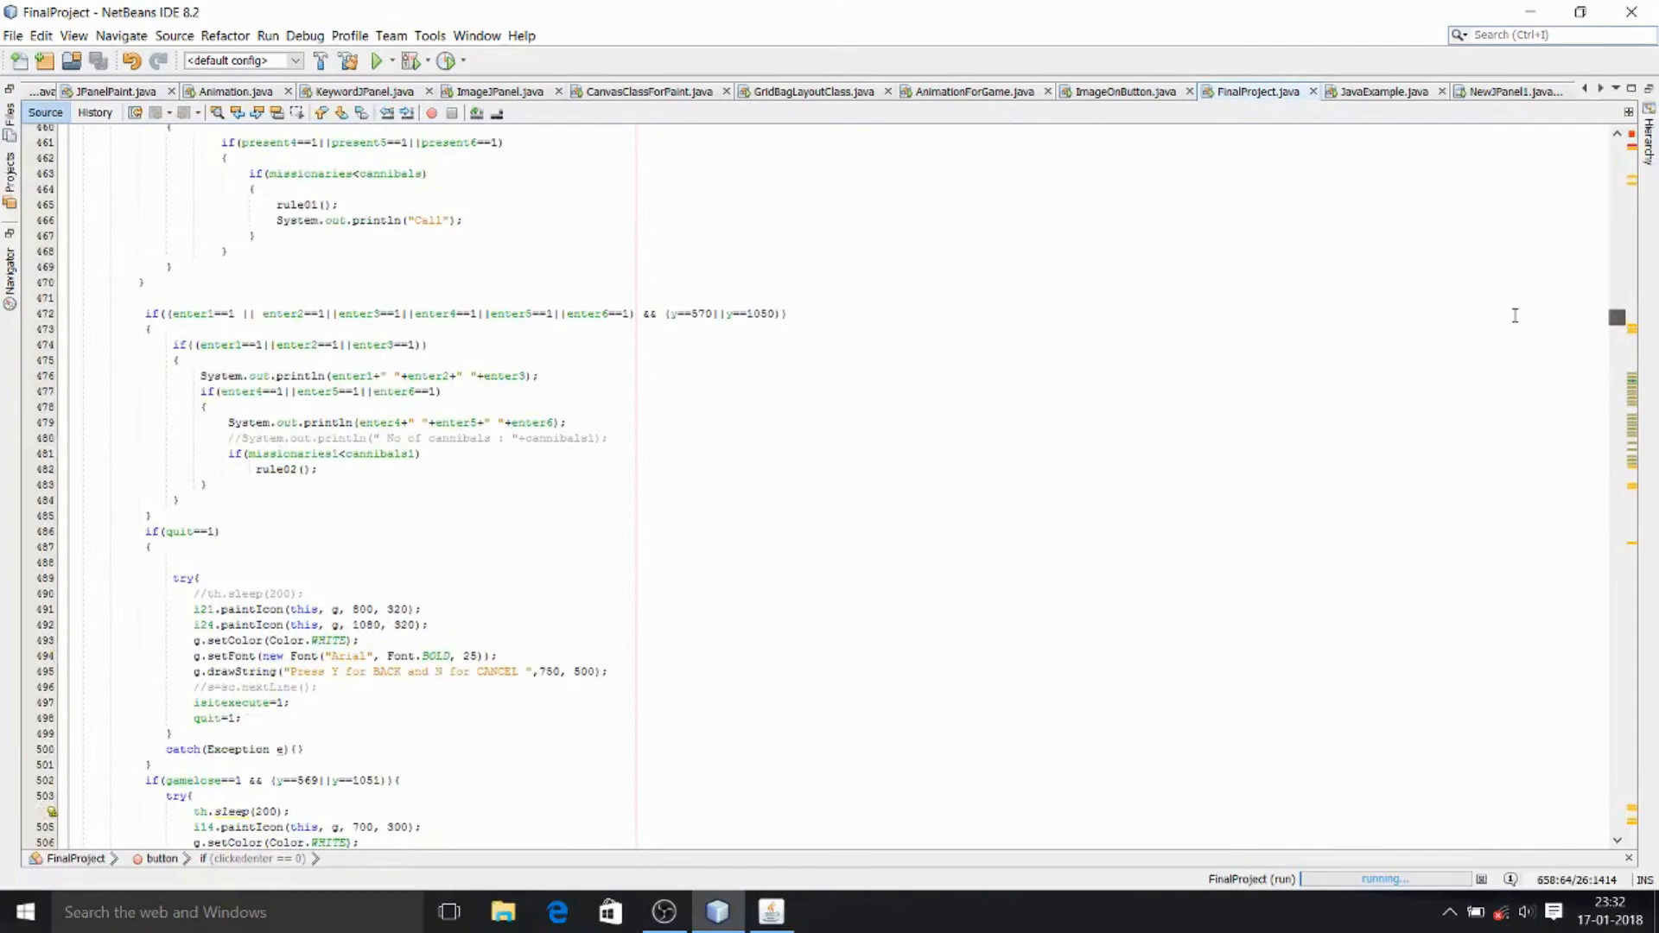
scroll("up", 3)
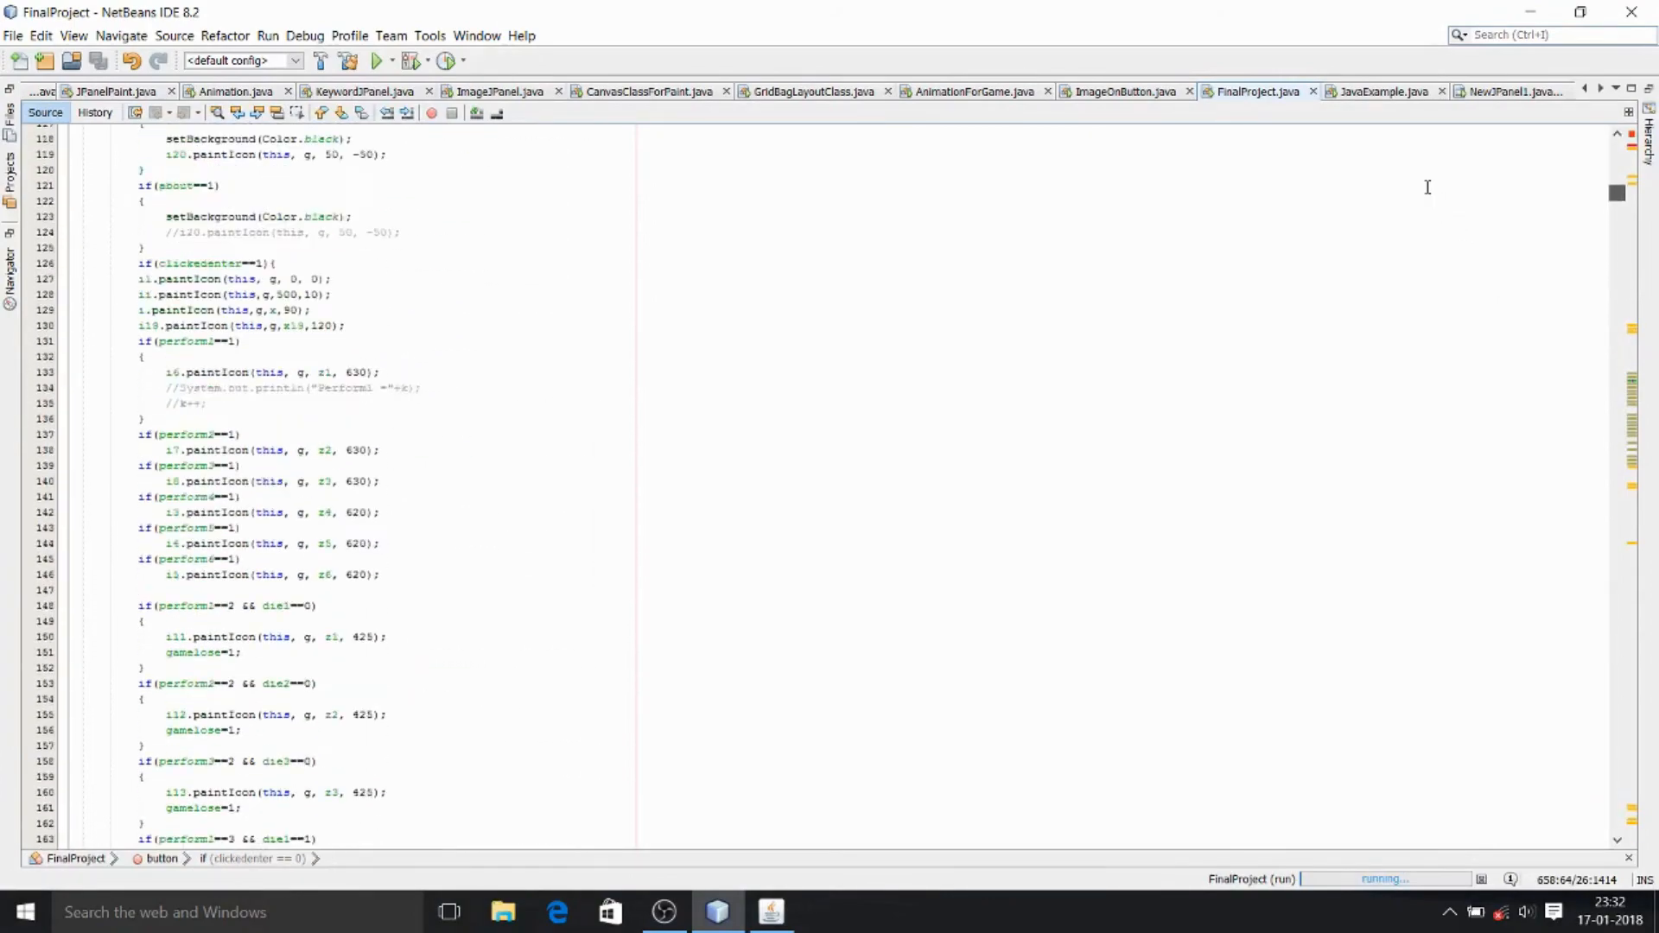
scroll("up", 3)
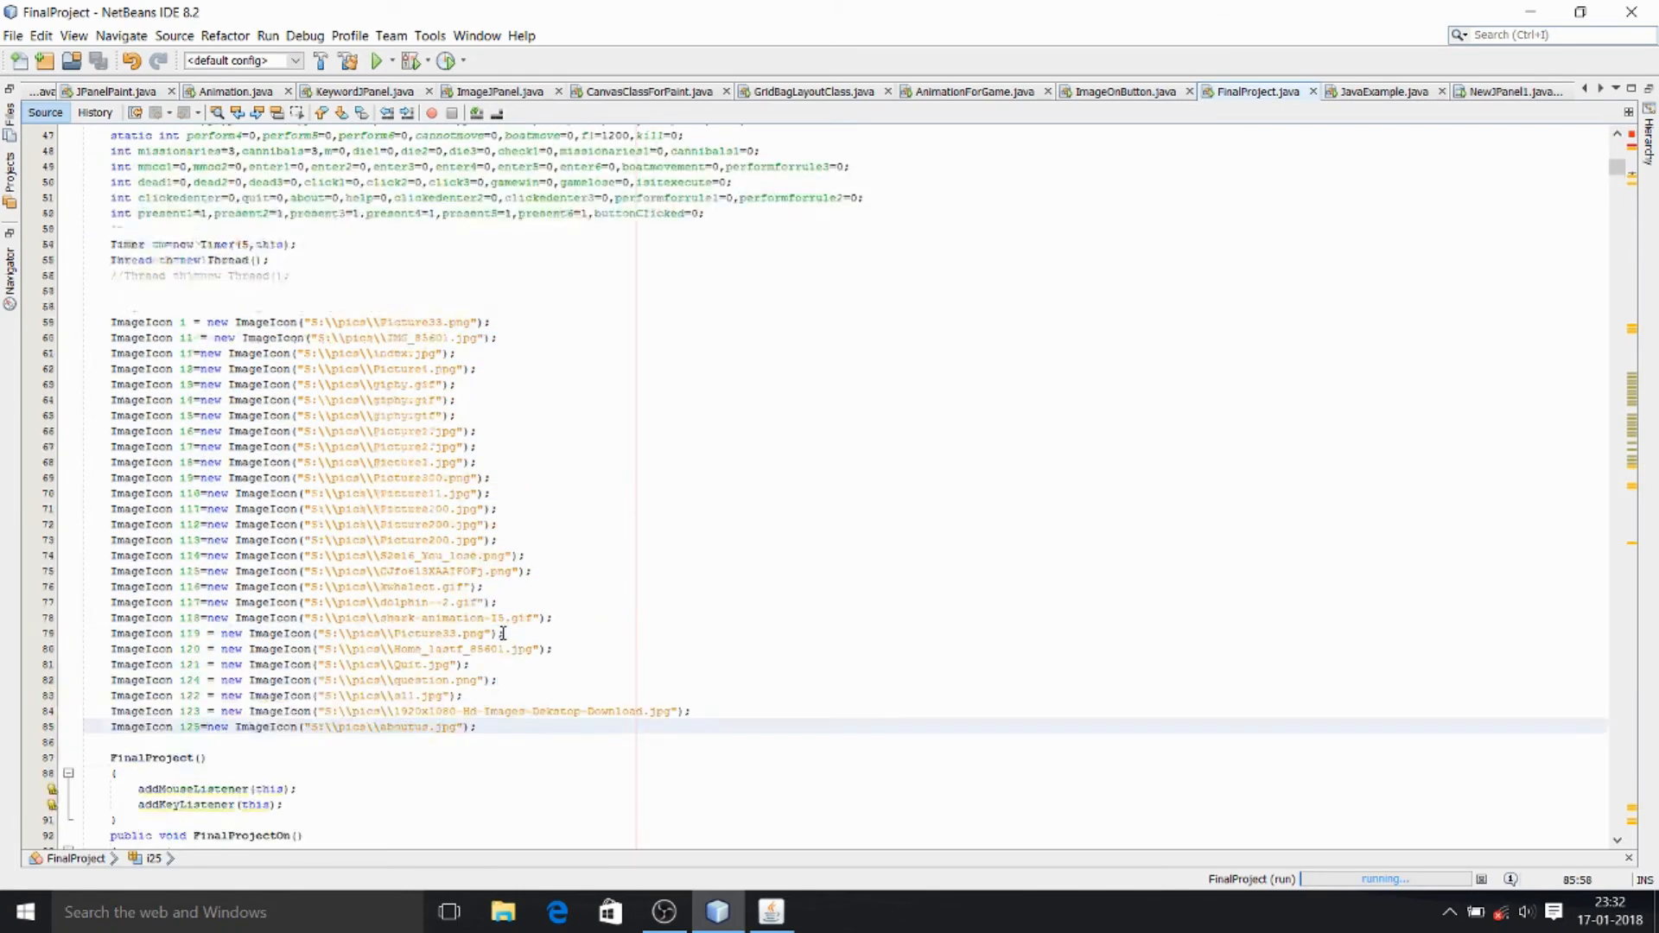
scroll("down", 3)
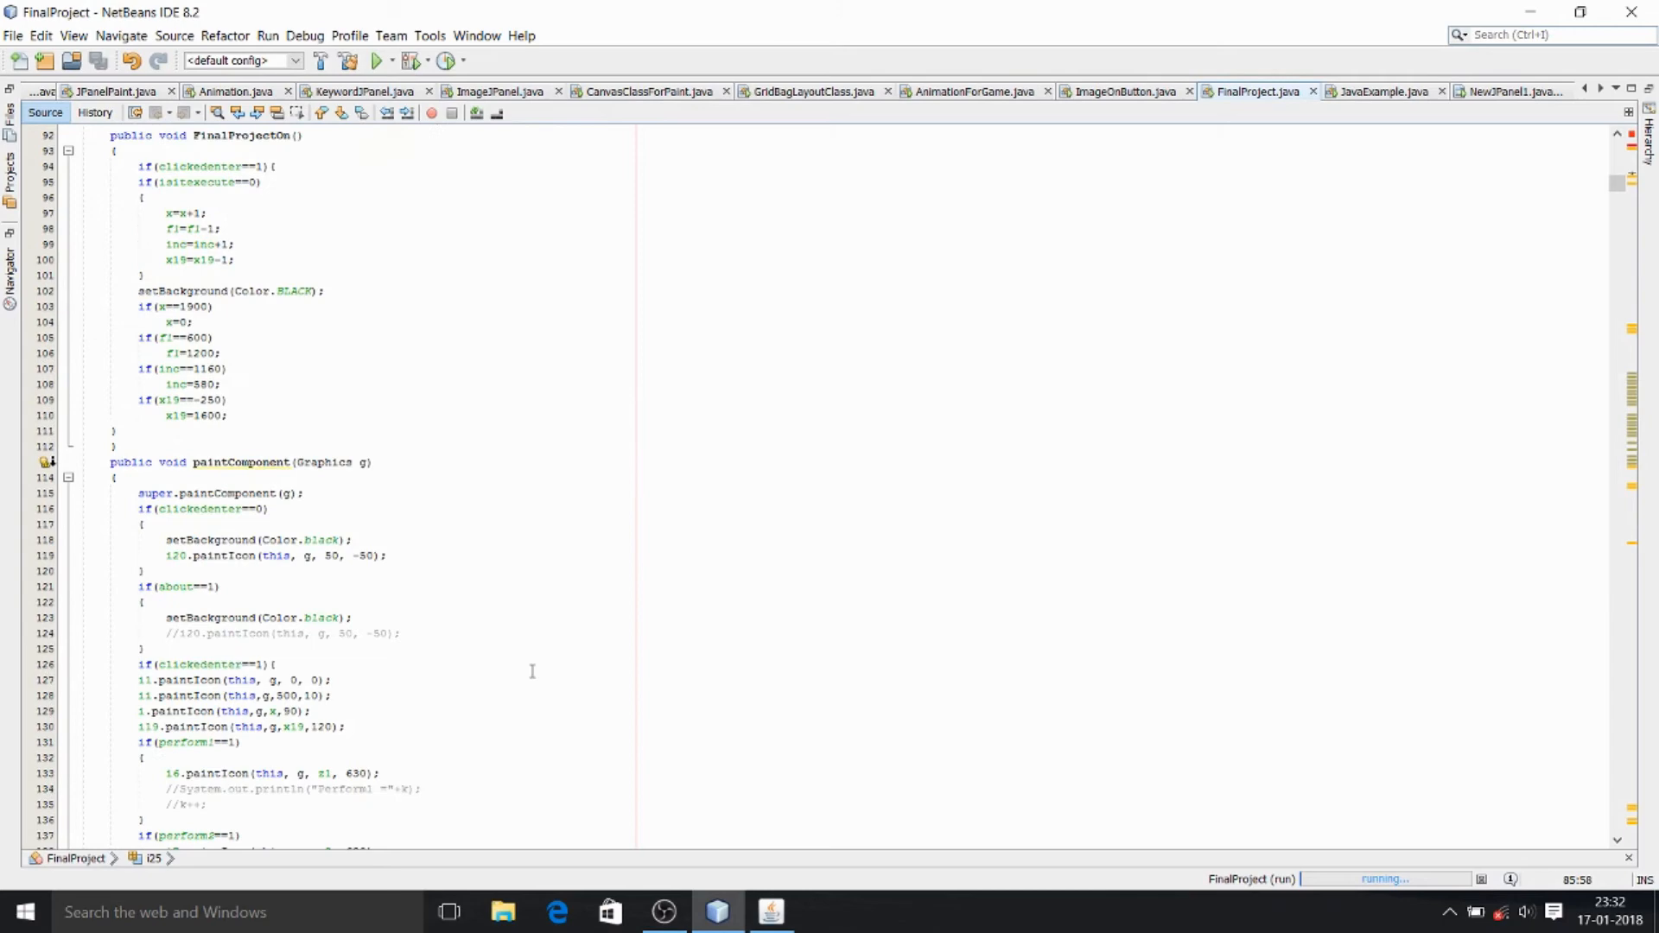
scroll("down", 3)
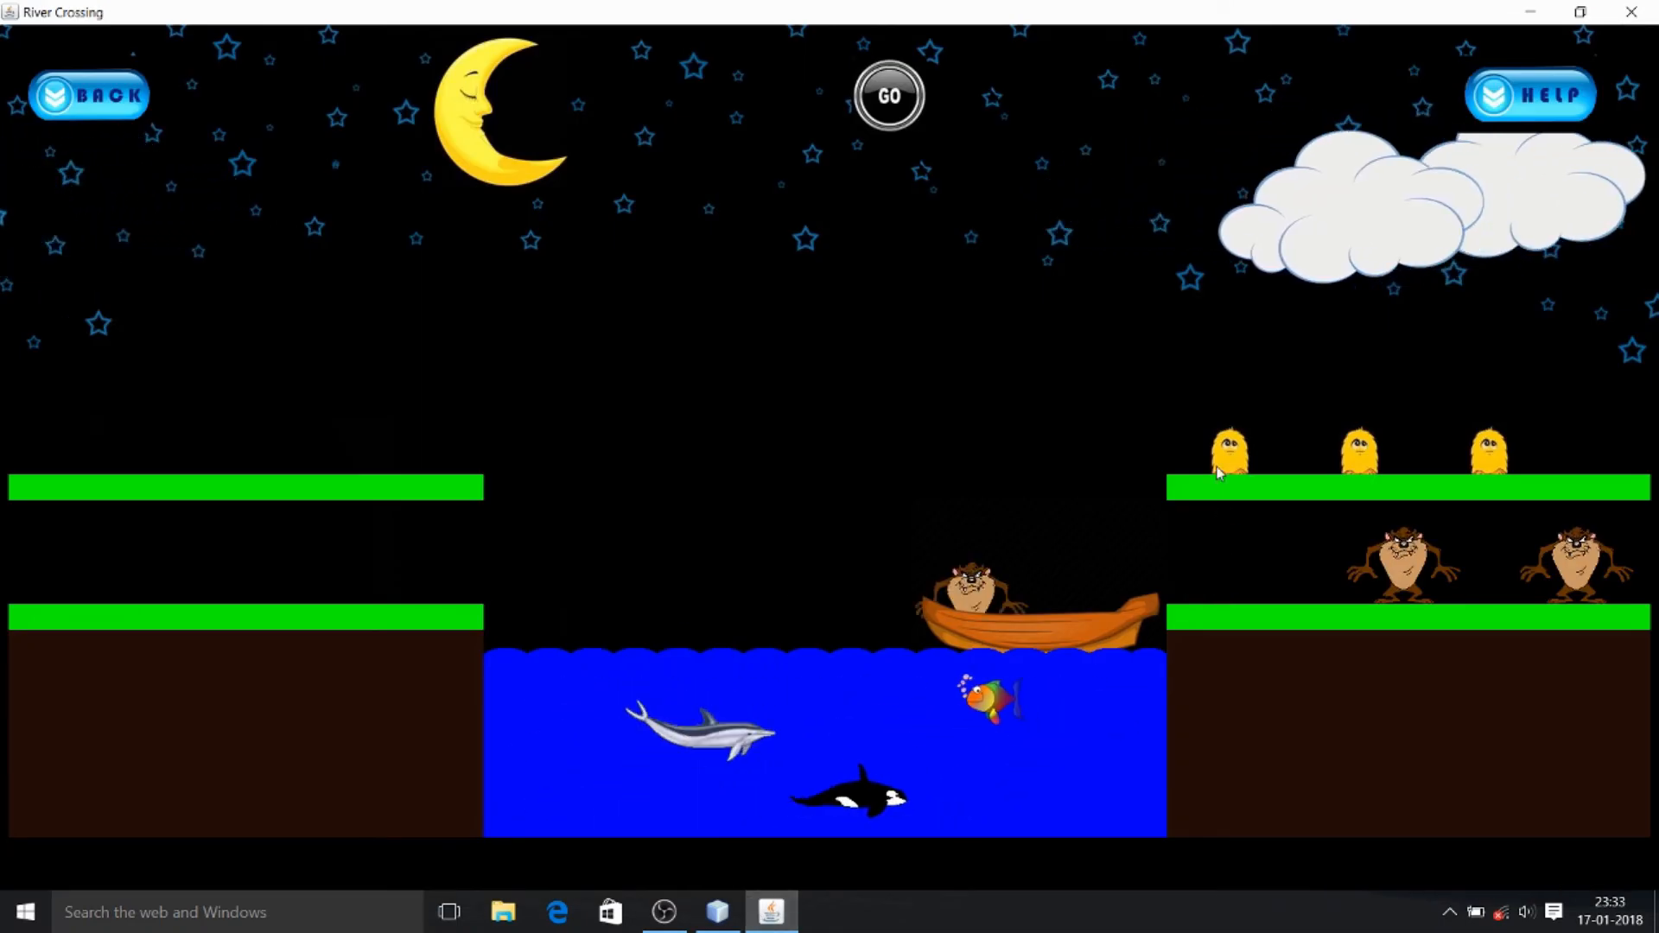
Step: Board a missionary into the boat alongside the cannibal for the crossing
left_click(889, 95)
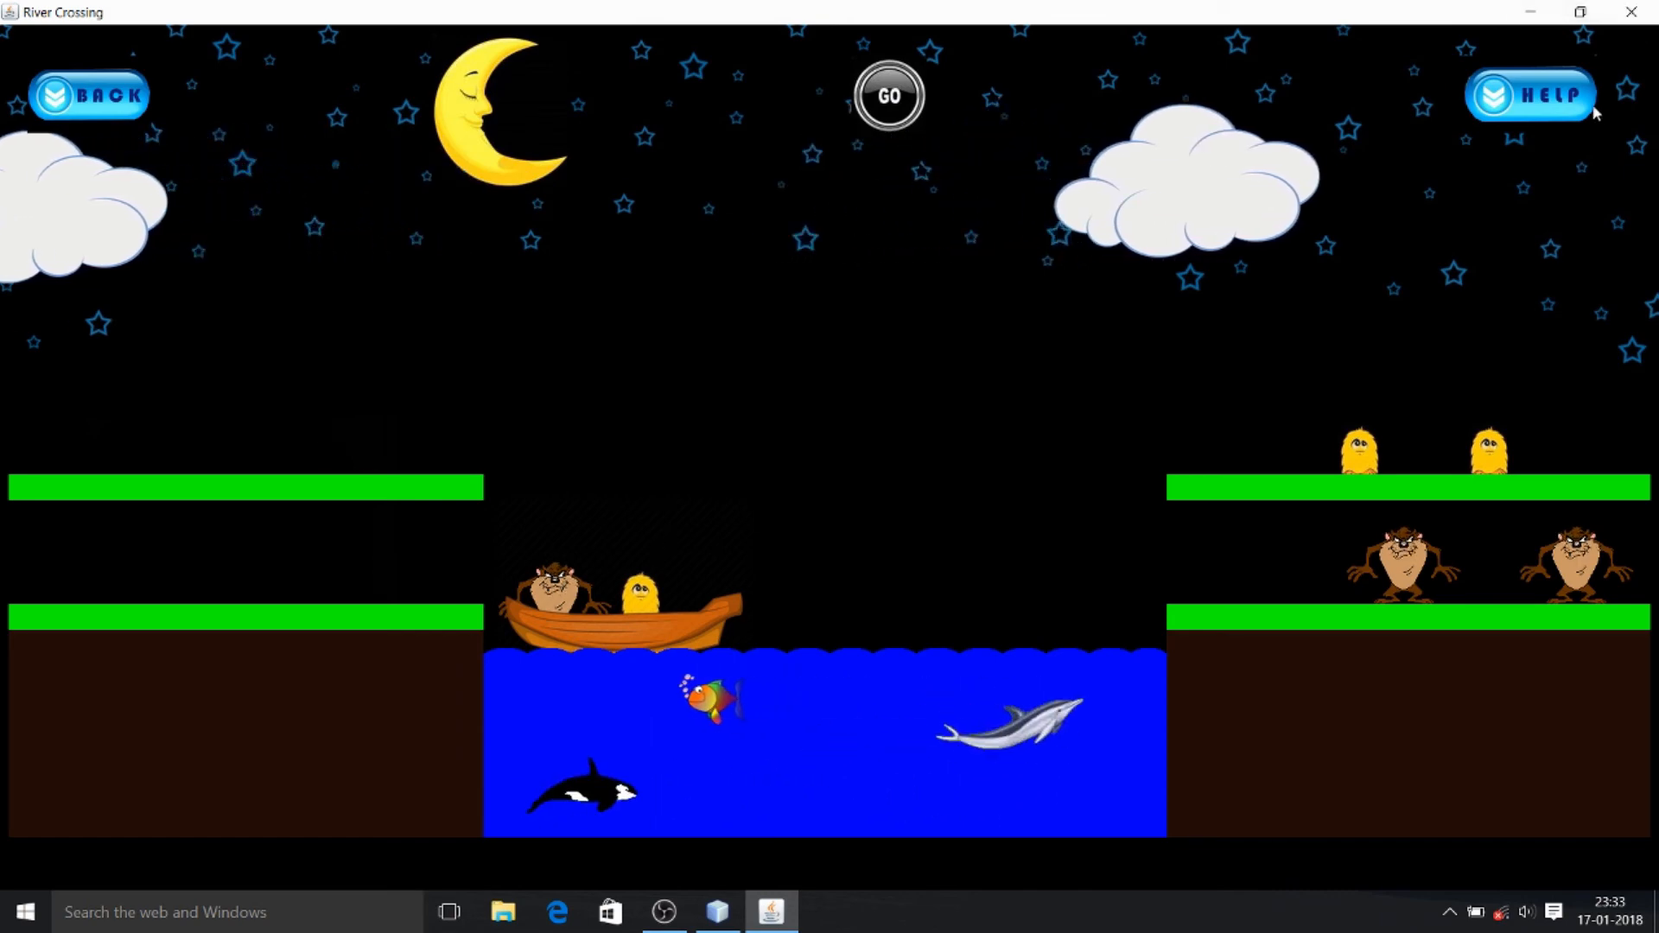
Step: View the rules page mid-game, then choose BACK to raise the Quit? prompt
left_click(1526, 95)
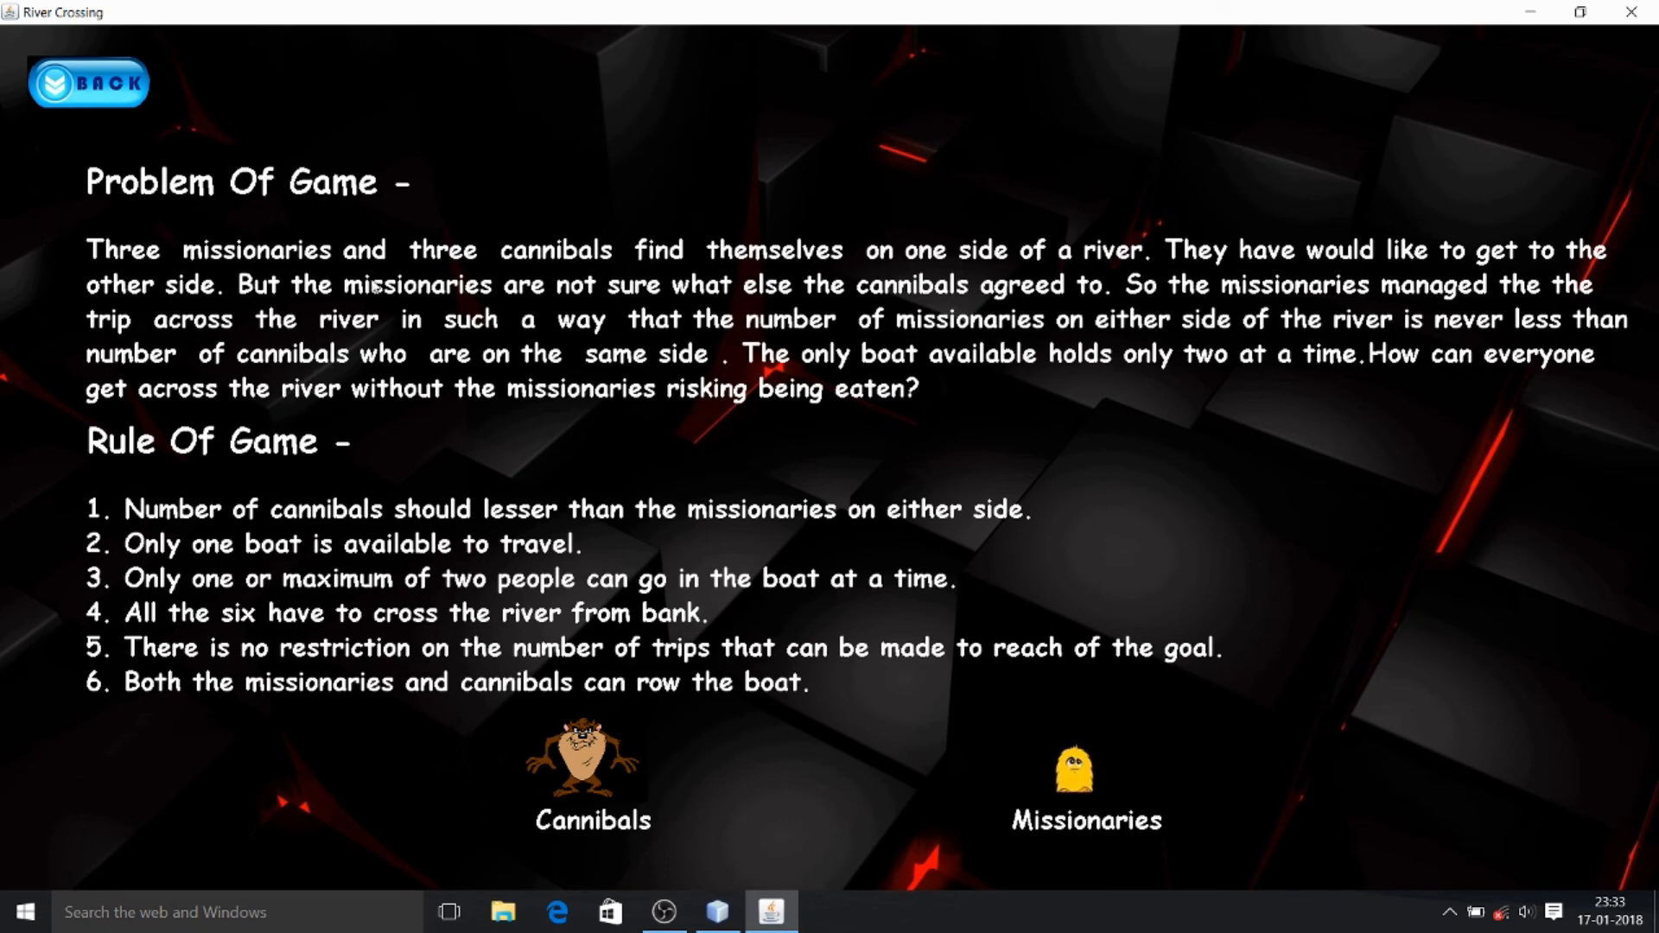
mouse_move(202, 230)
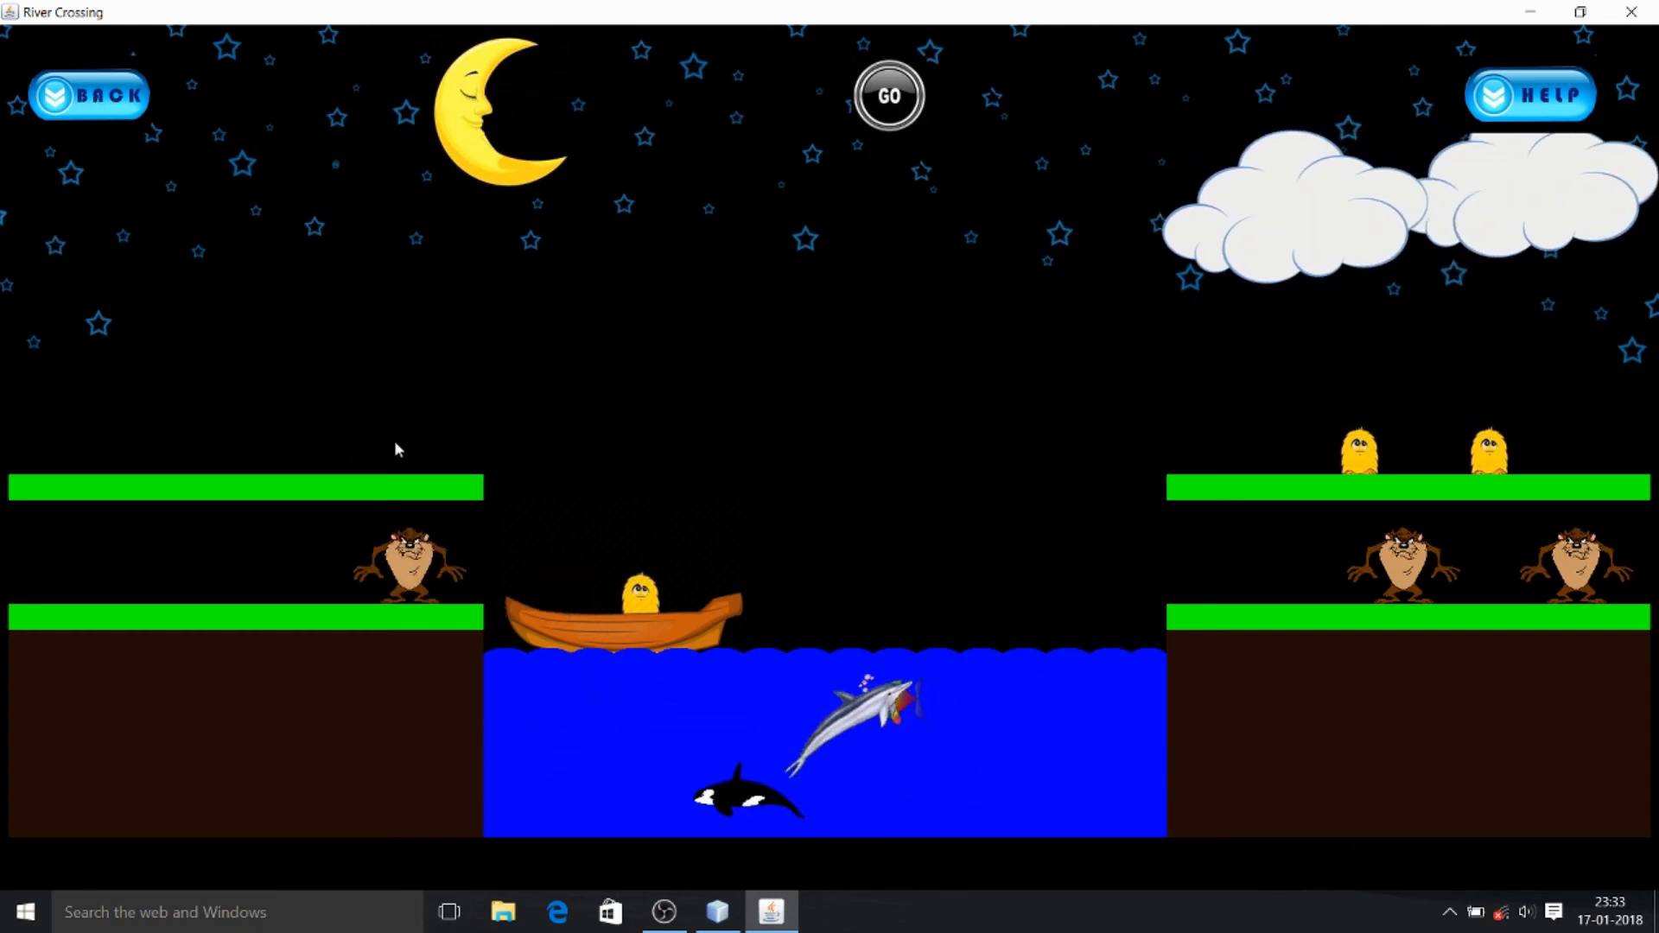
left_click(89, 95)
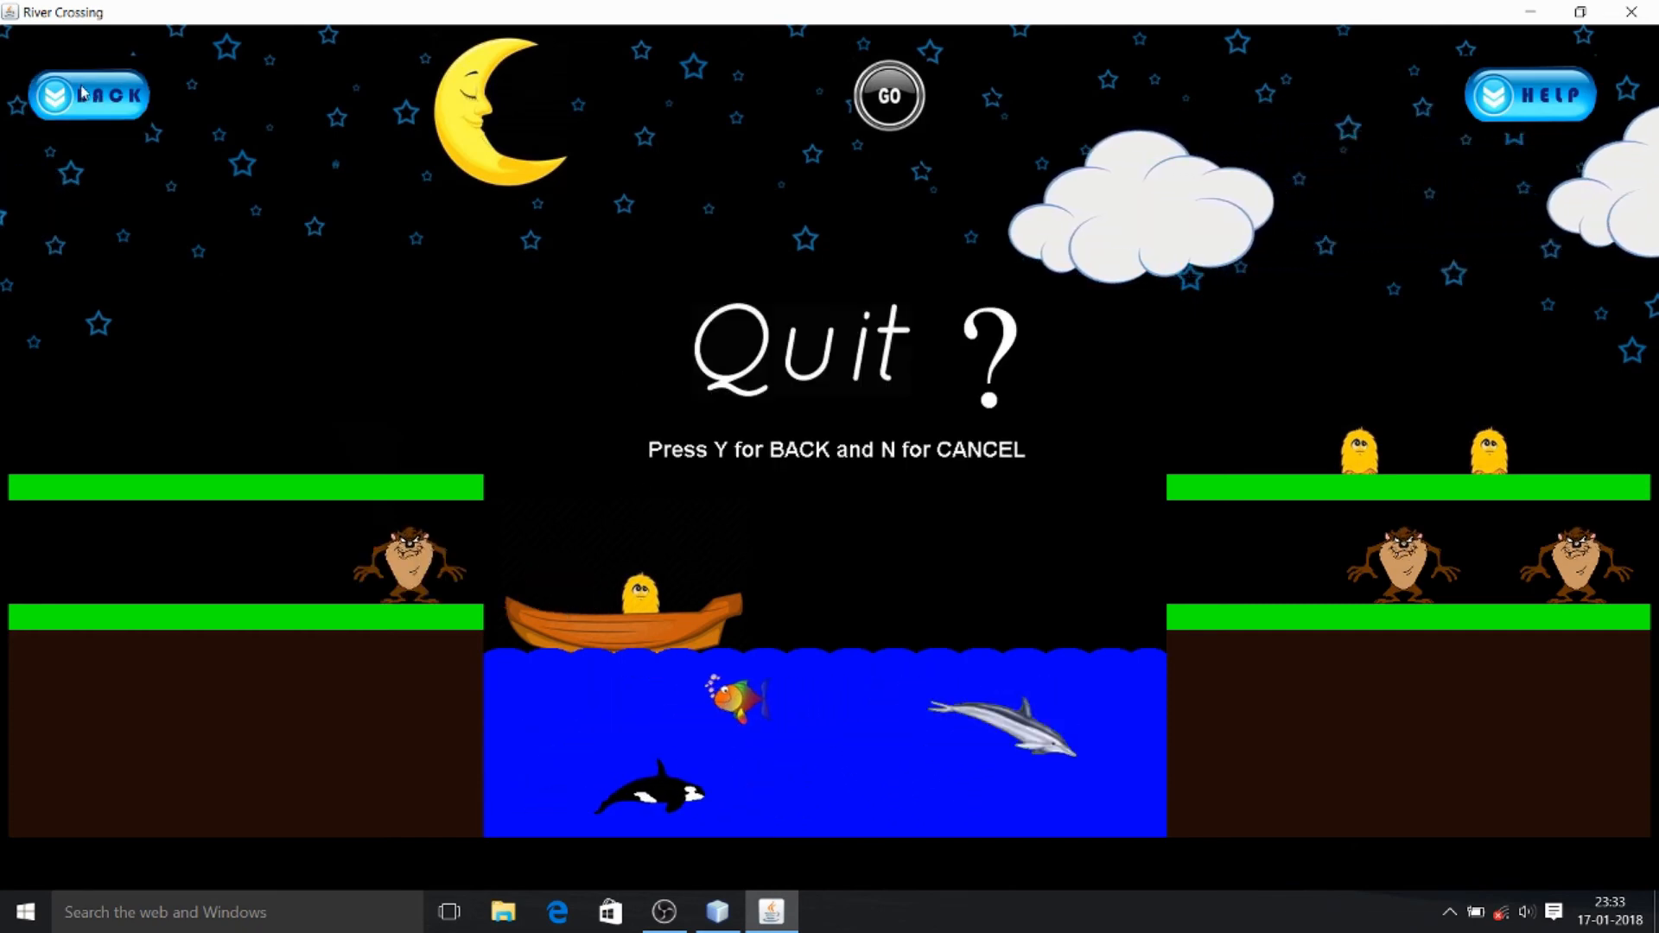
mouse_move(542, 446)
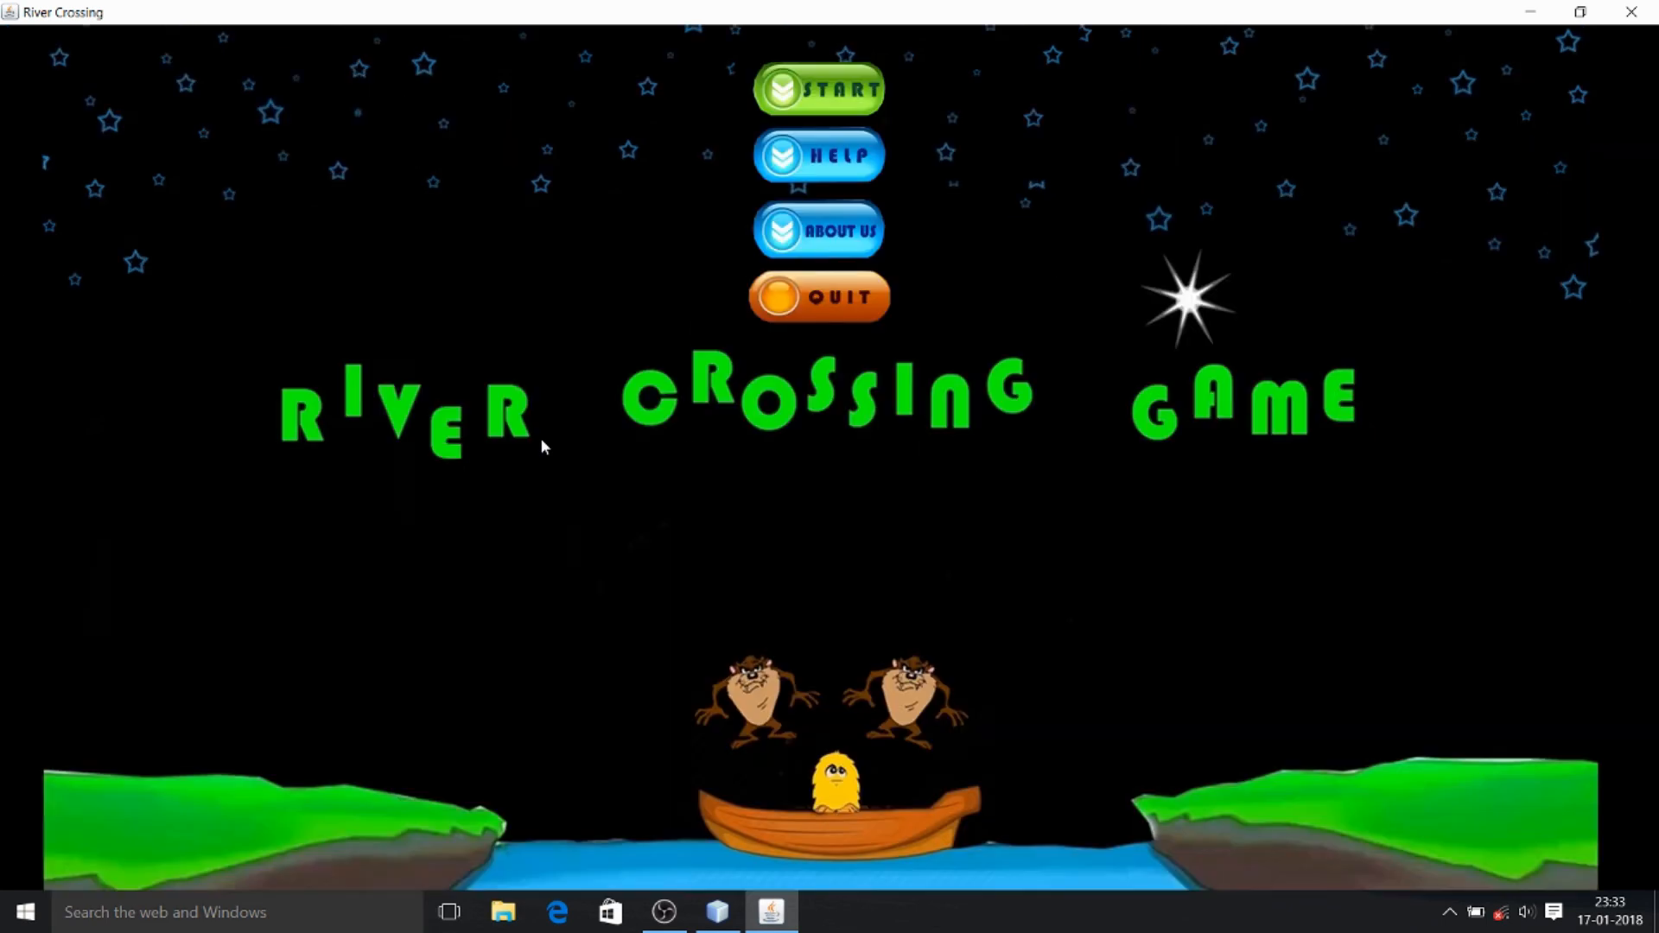
mouse_move(673, 93)
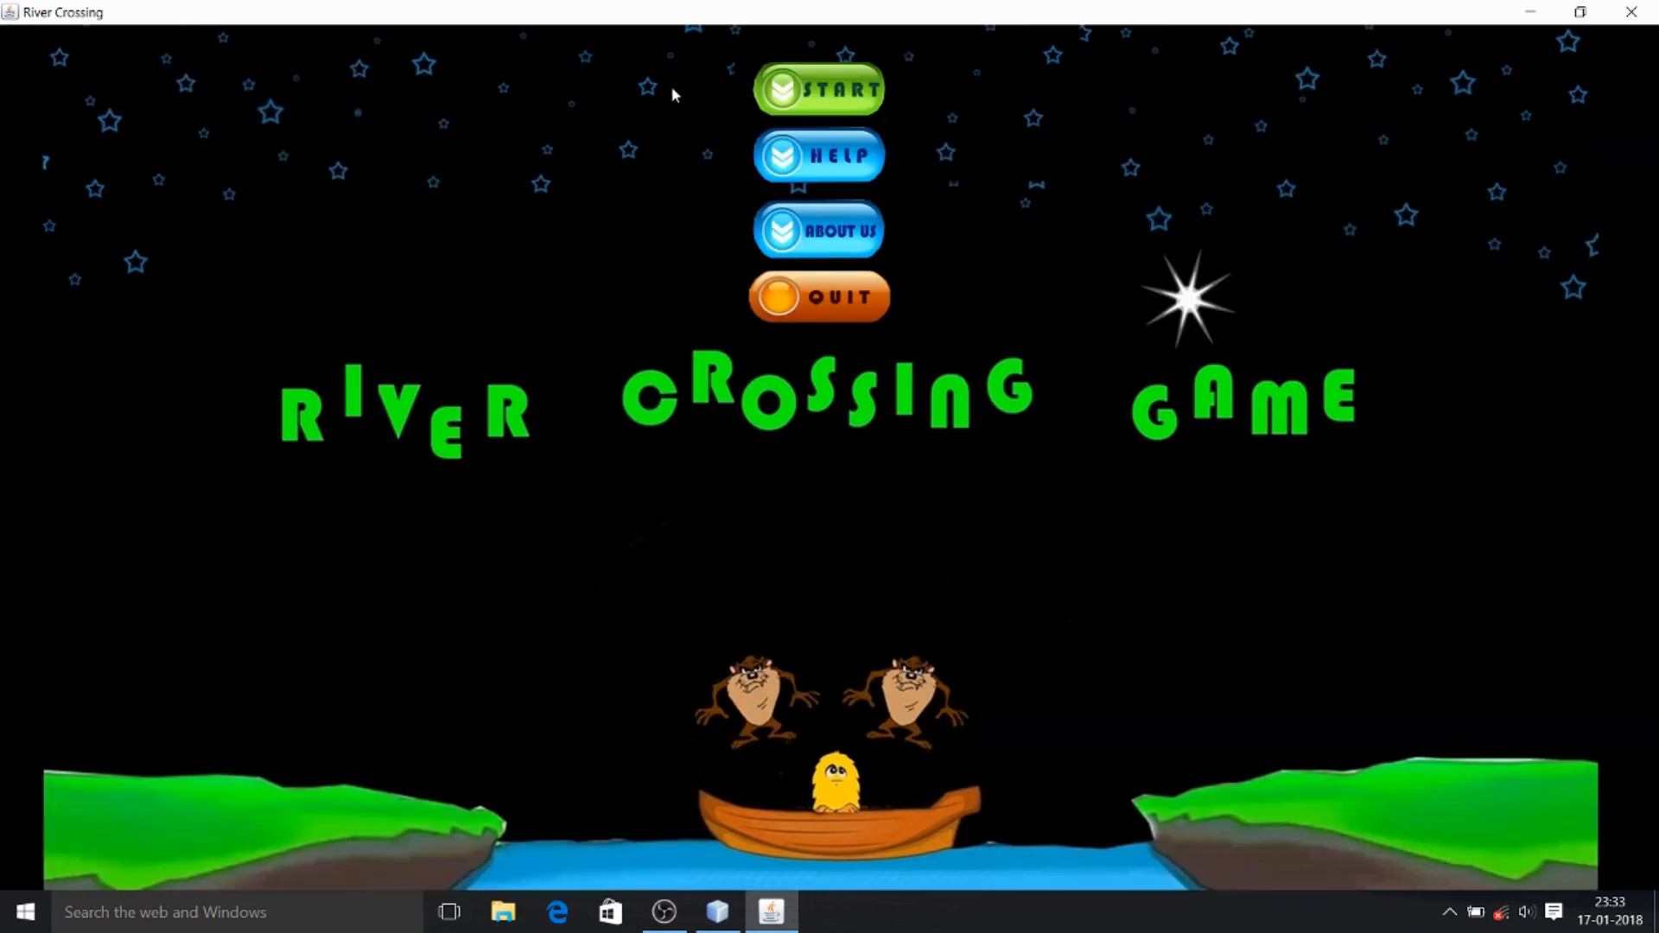
mouse_move(631, 456)
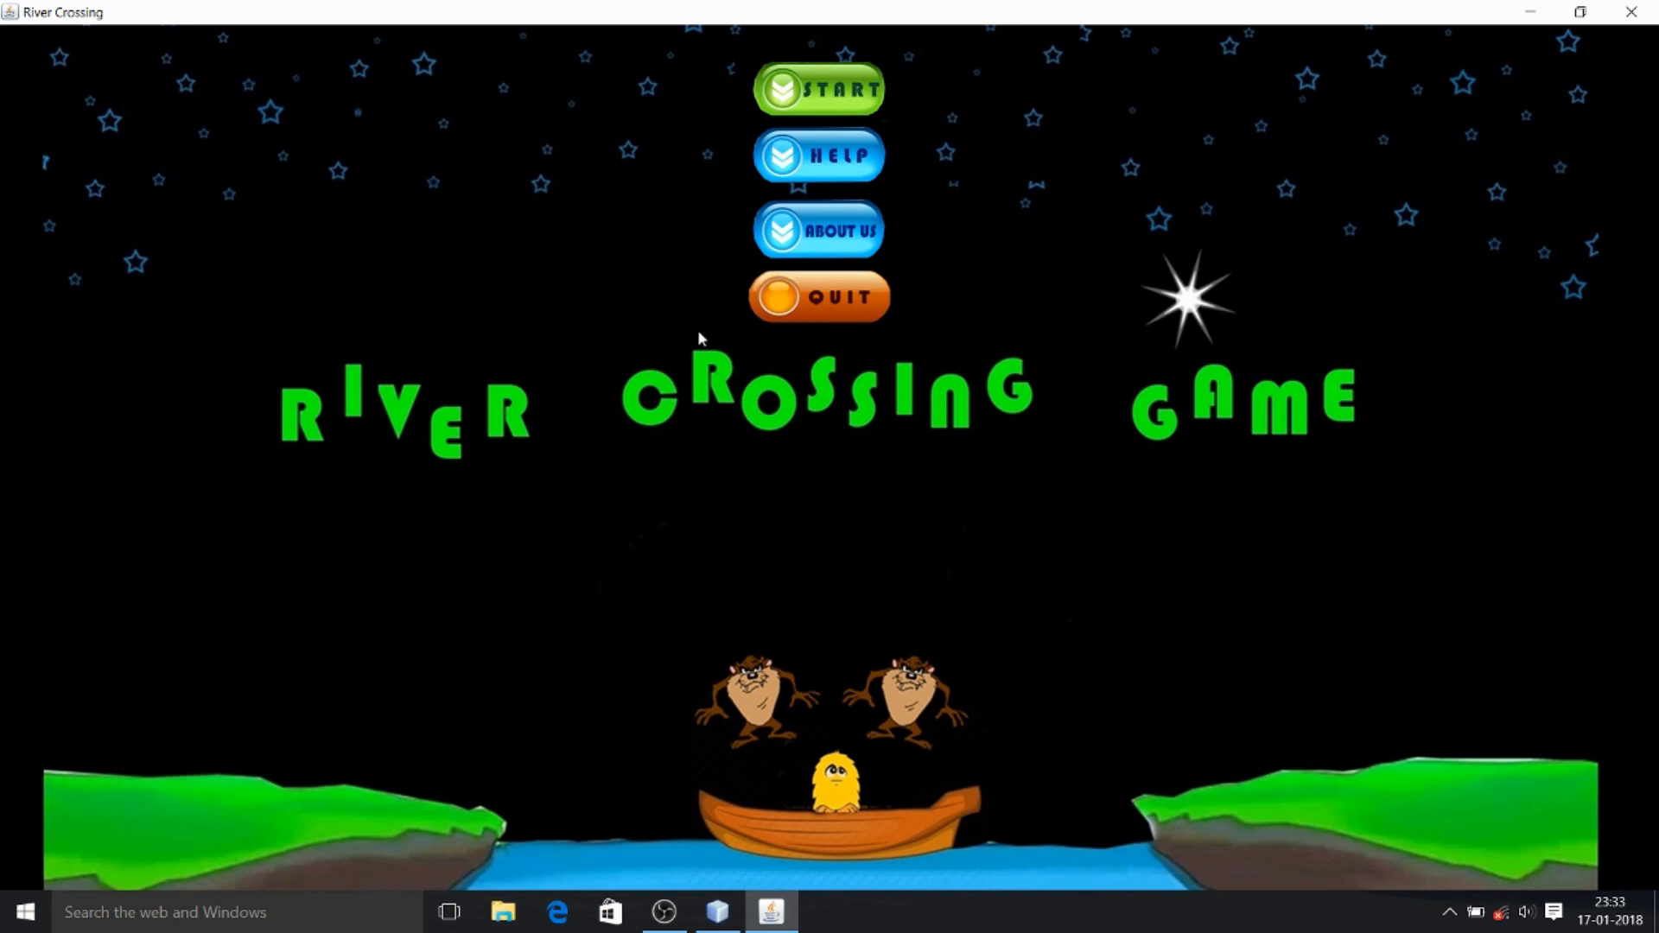
mouse_move(650, 511)
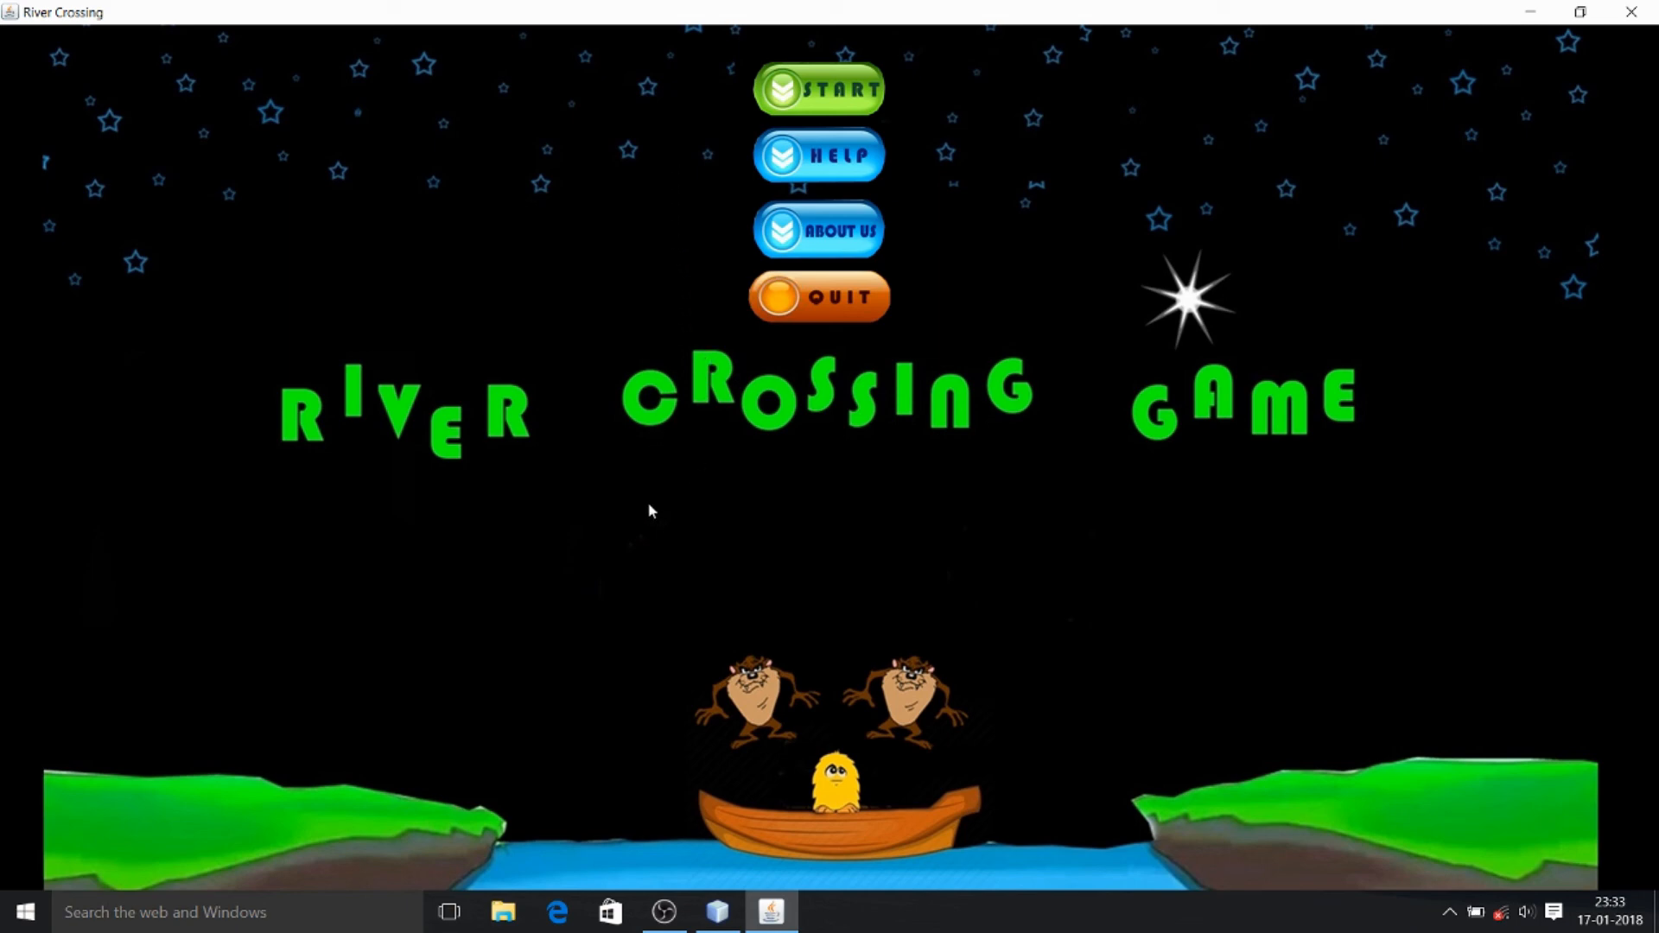
mouse_move(688, 449)
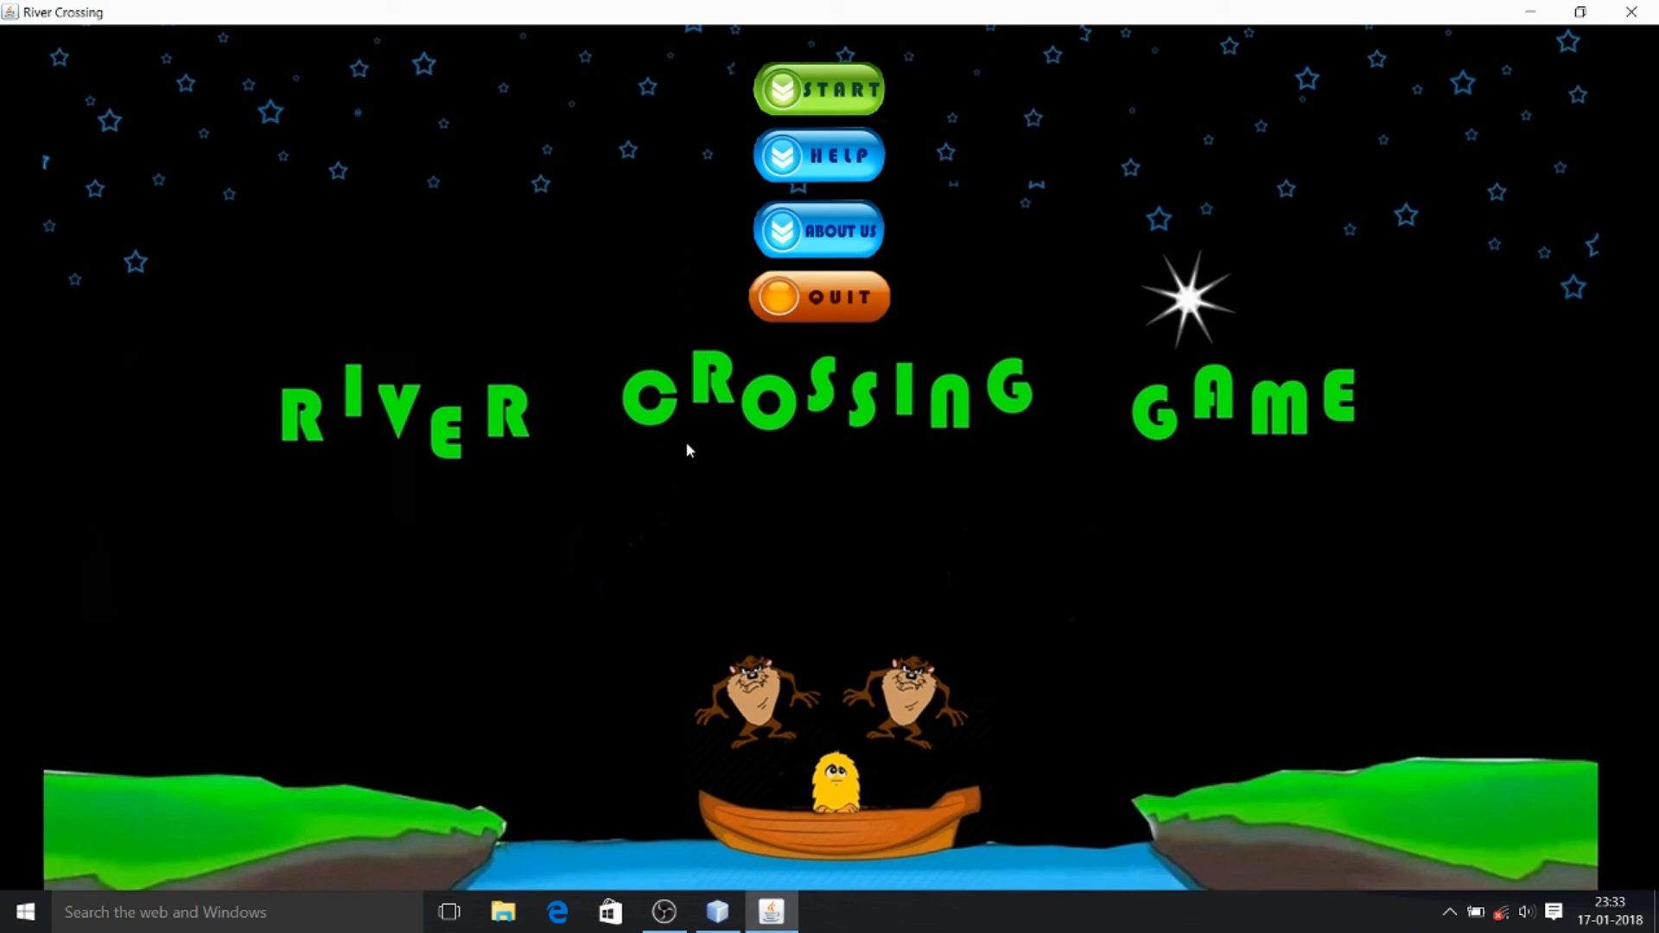